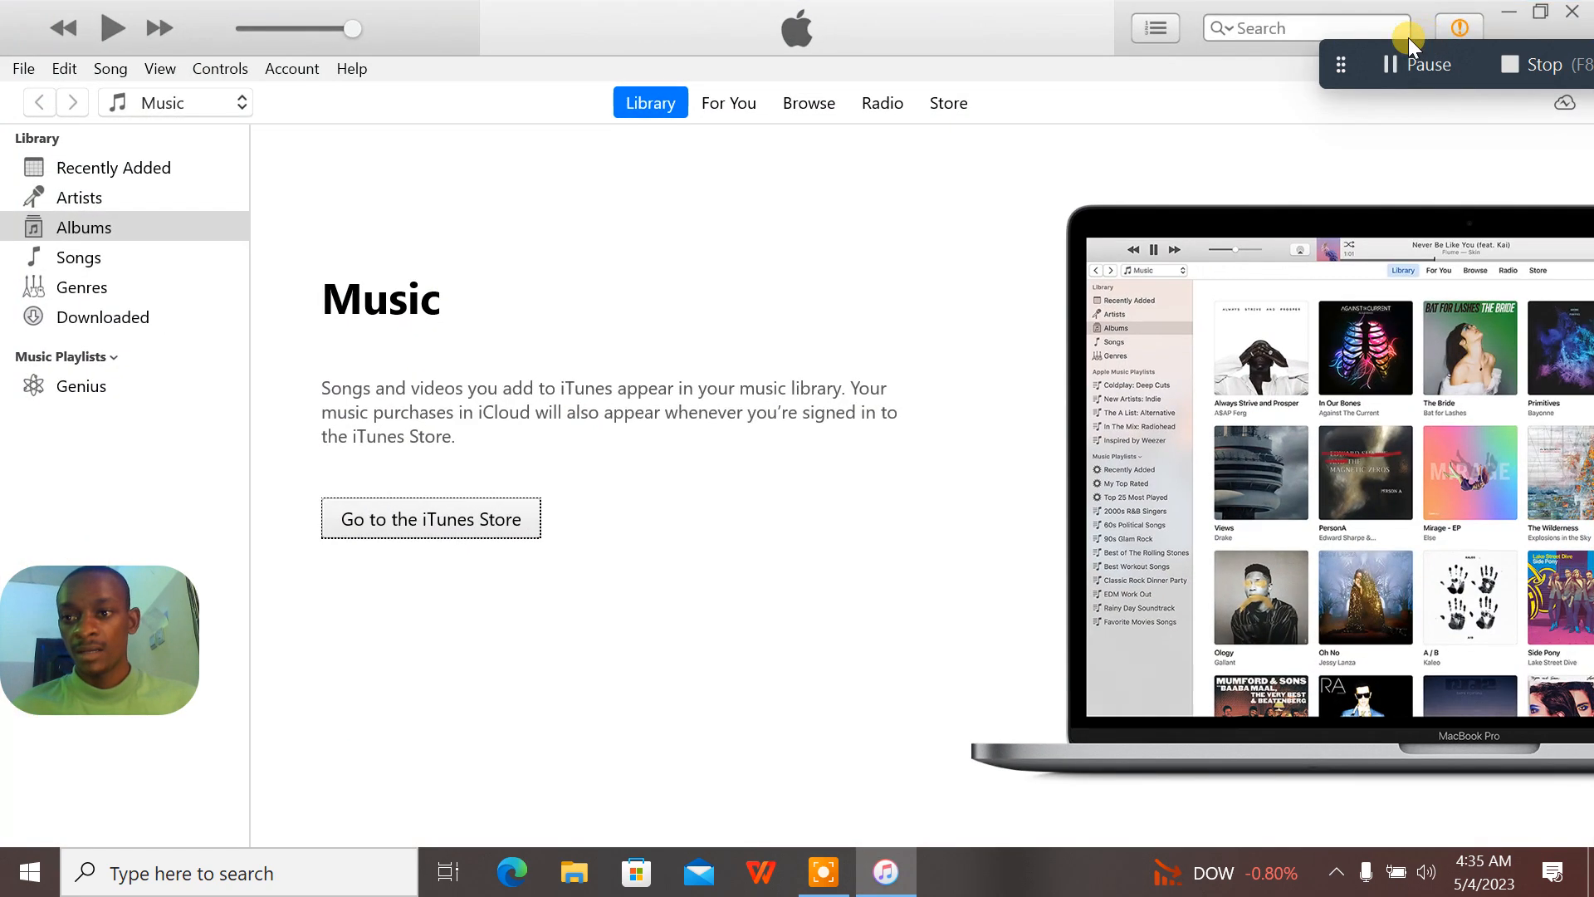
mouse_move(943, 175)
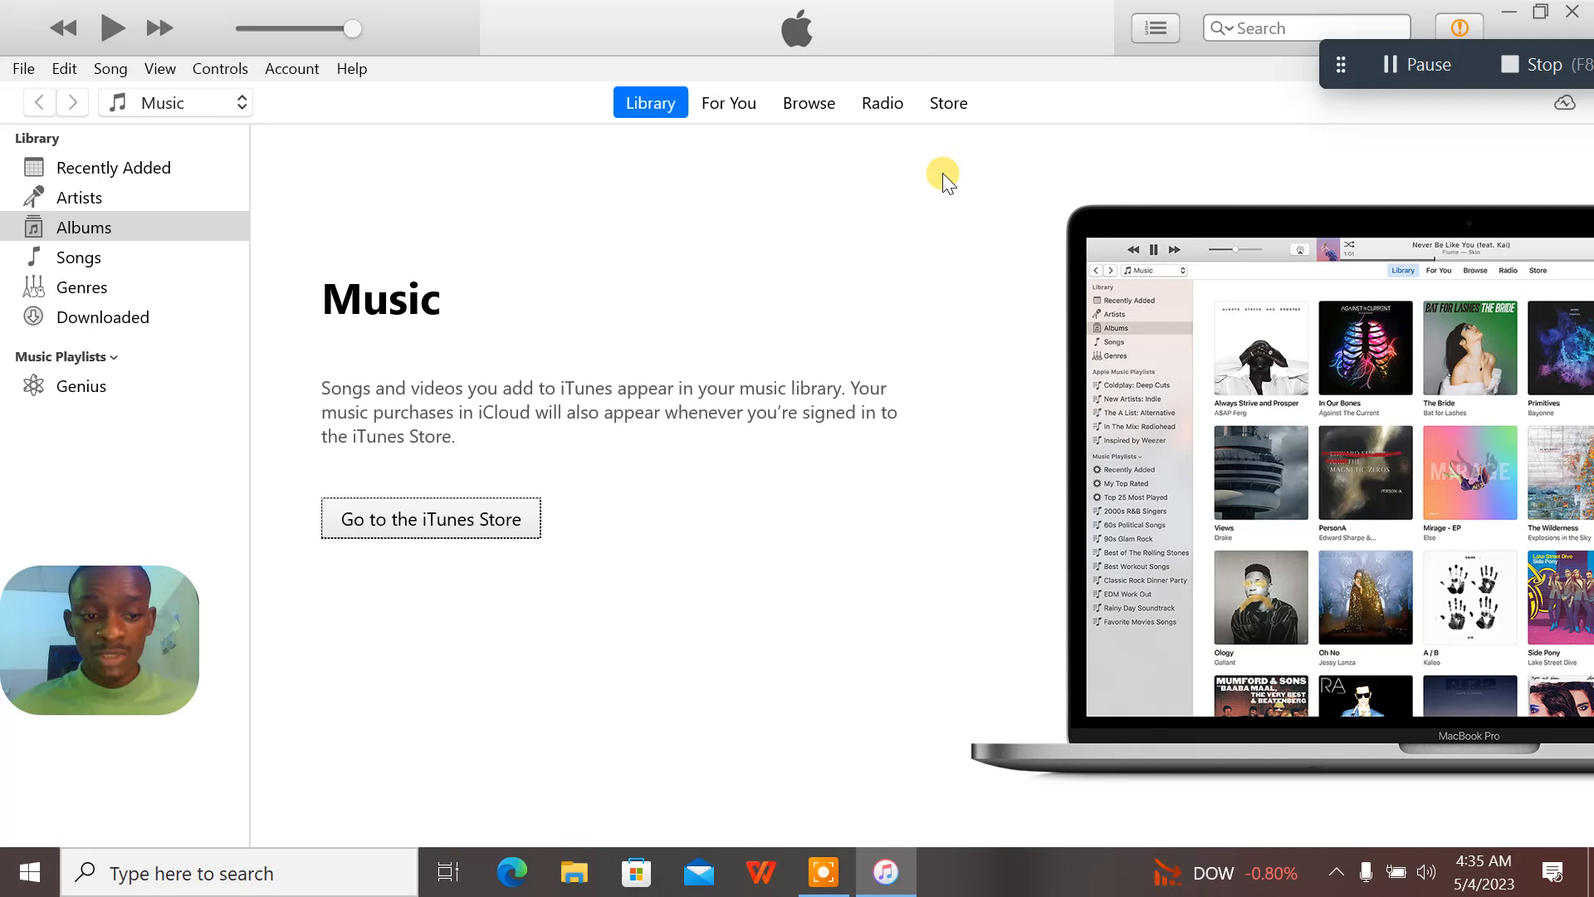
mouse_move(824, 259)
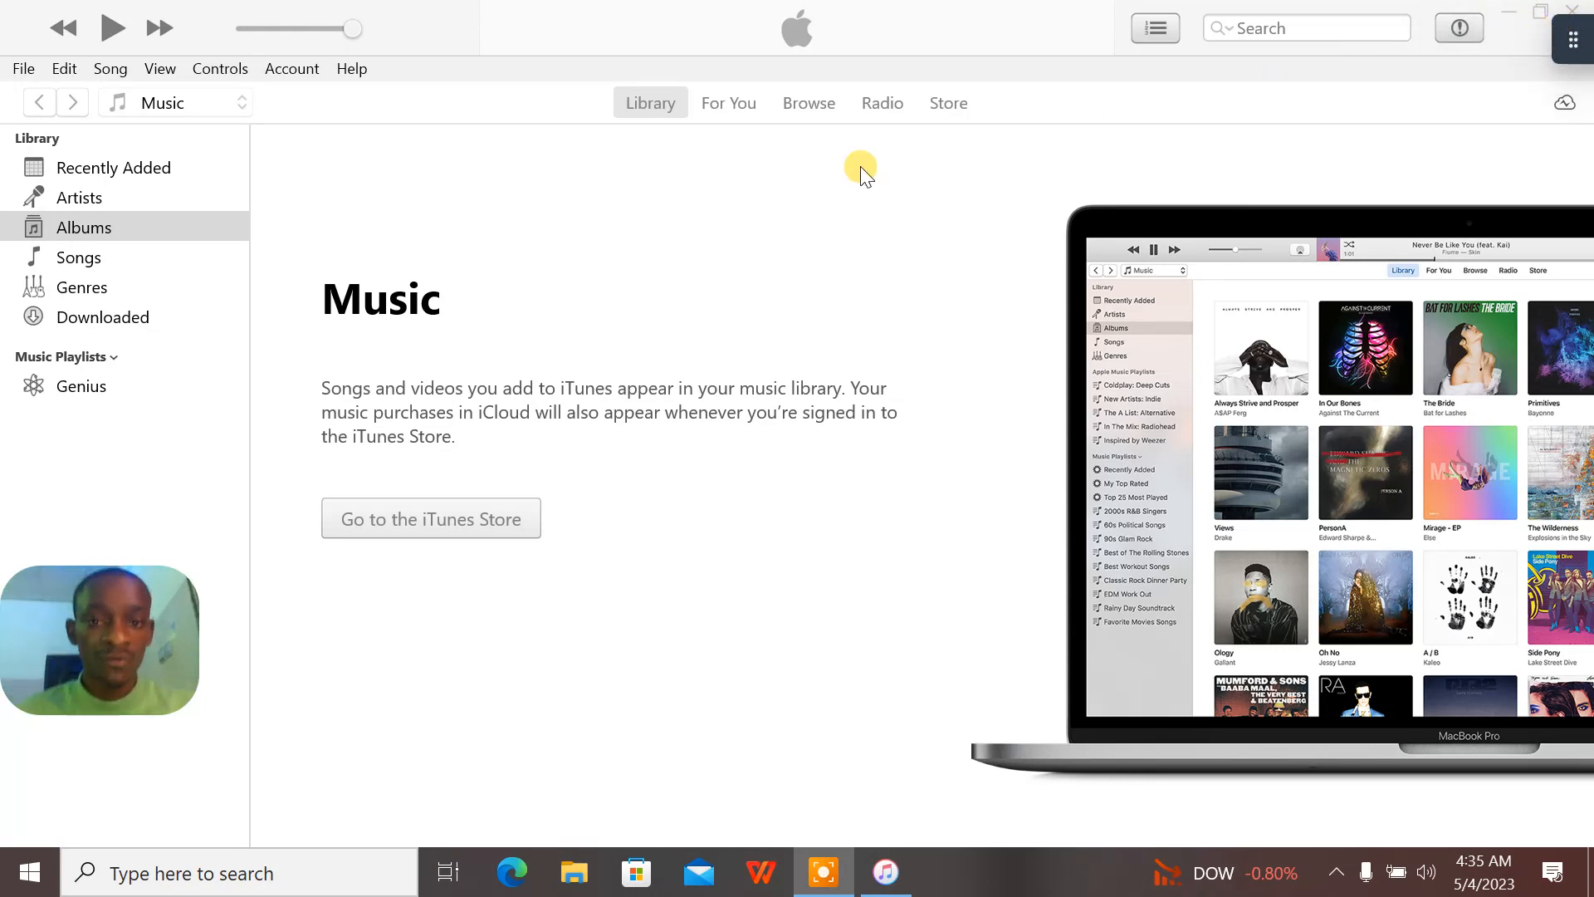
mouse_move(649, 340)
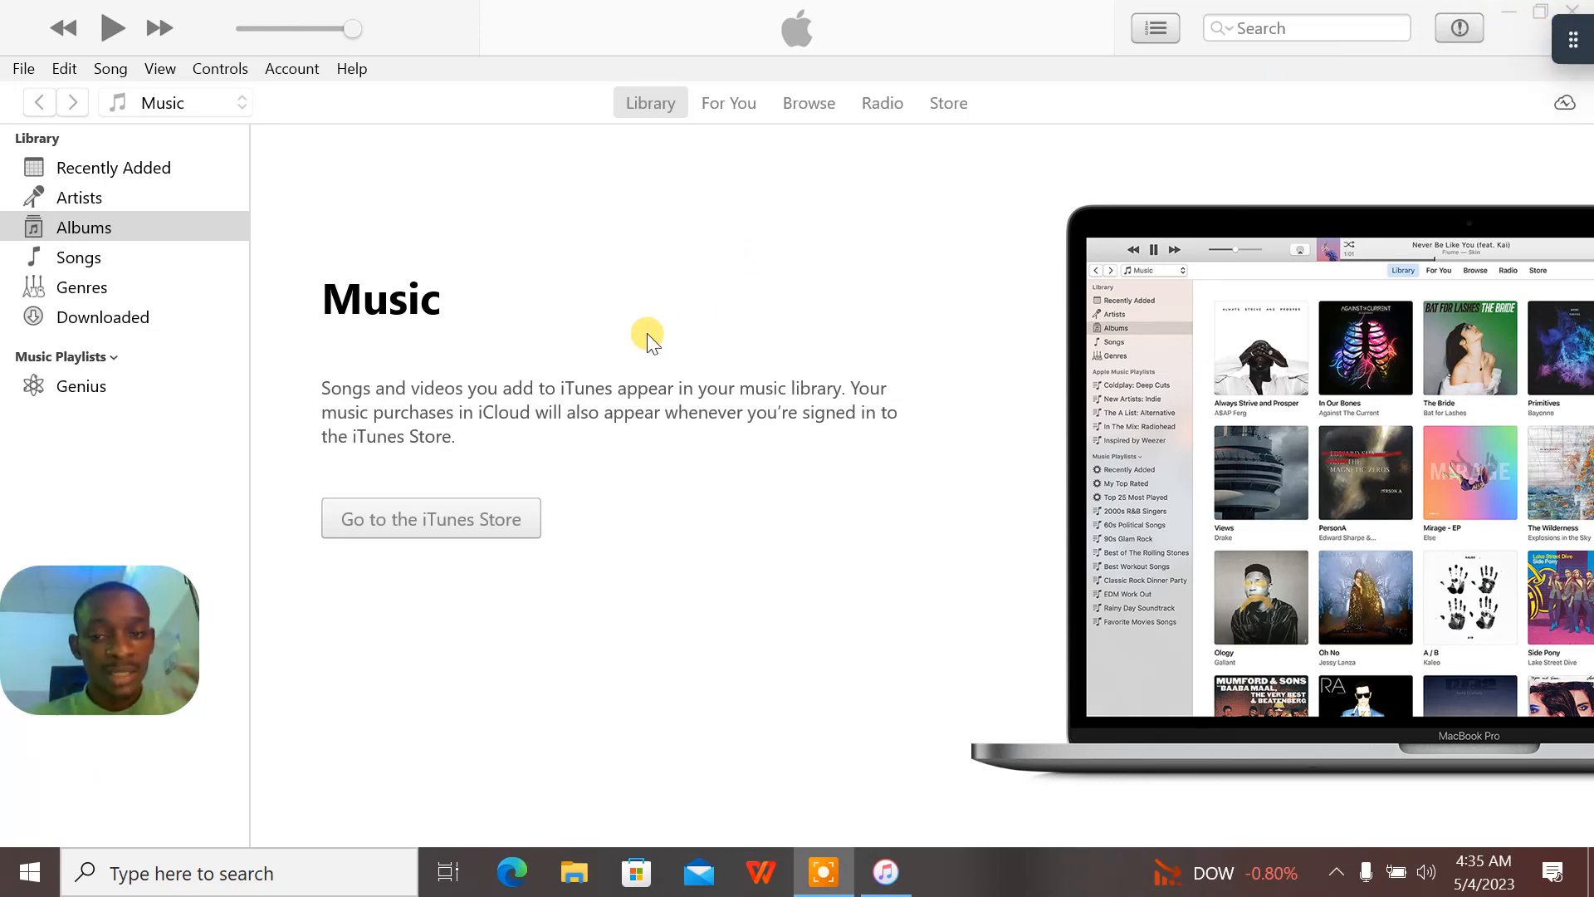
mouse_move(946, 312)
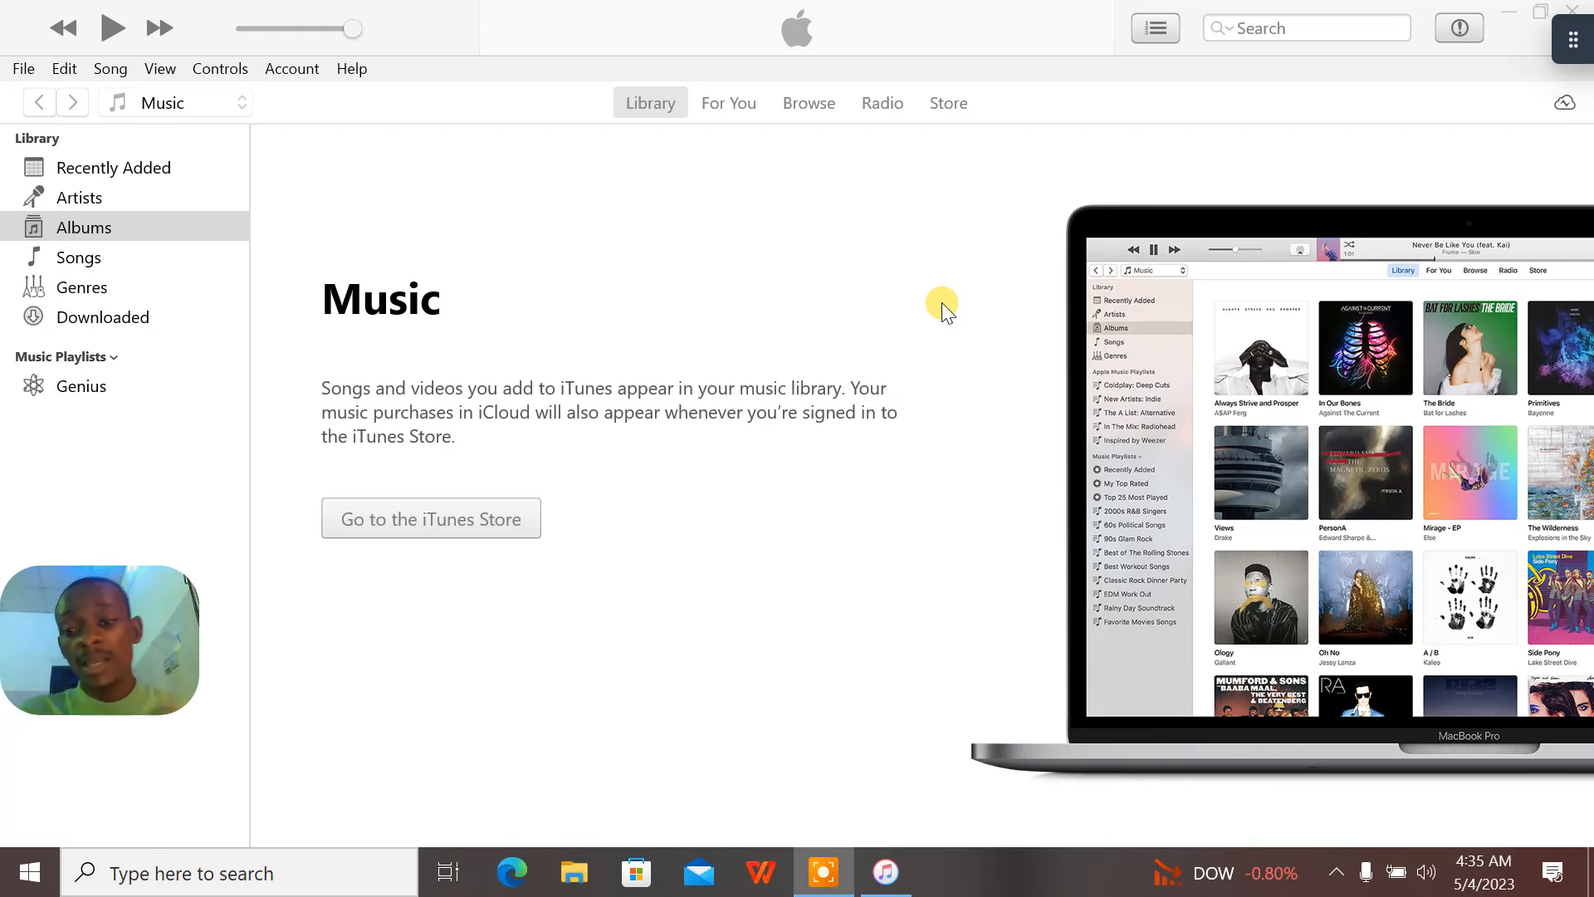
mouse_move(1519, 56)
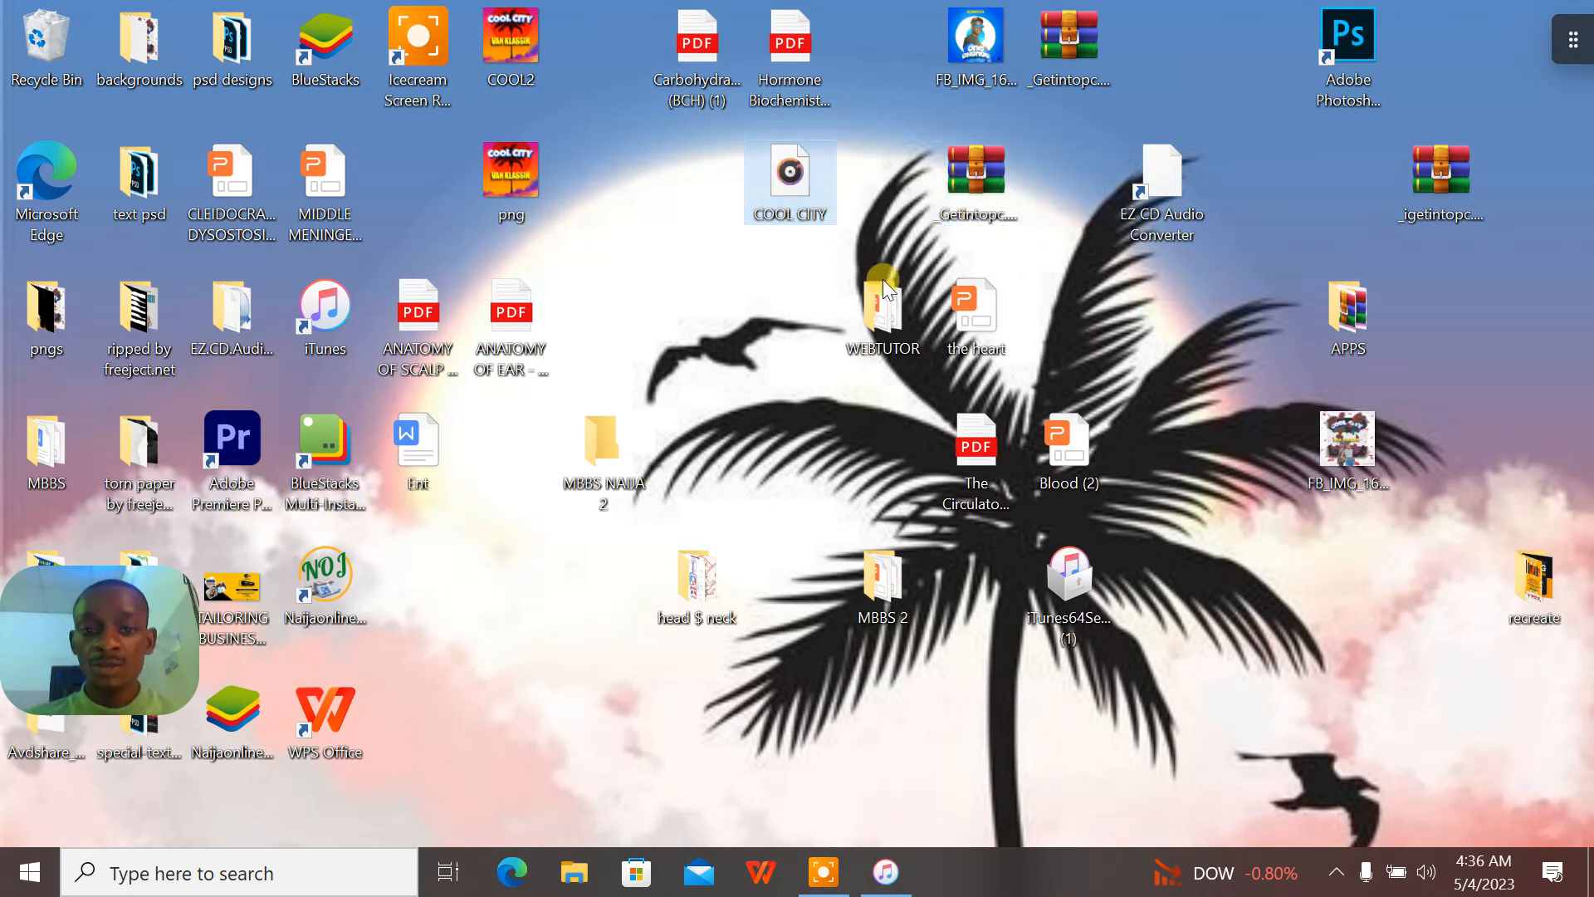
mouse_move(798, 316)
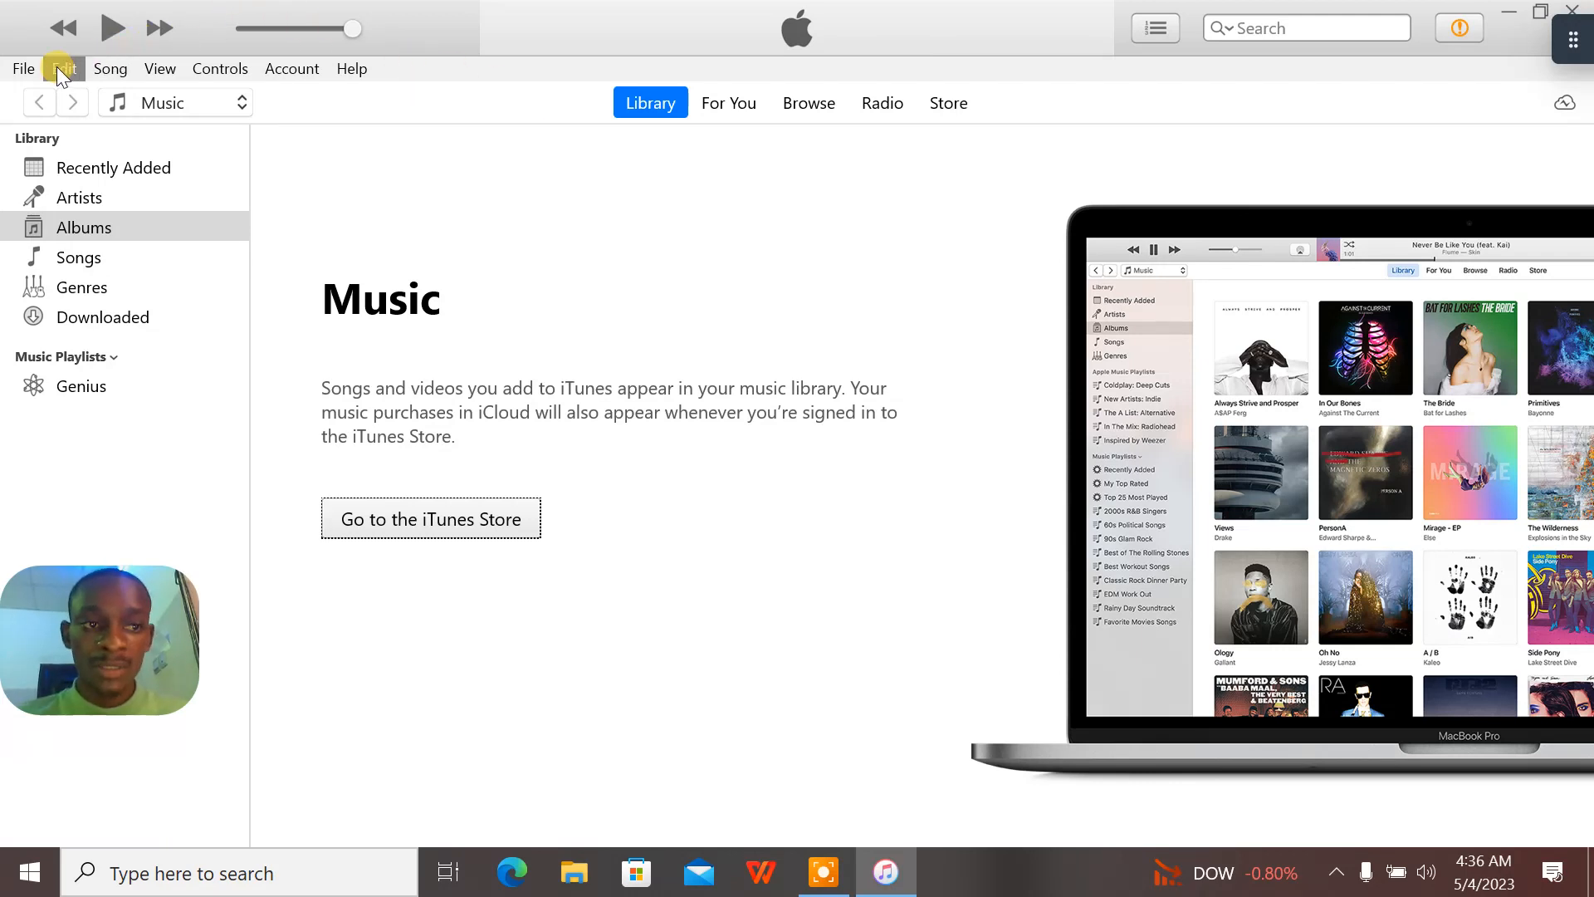
Add the COOL CITY audio file from the Desktop to the iTunes library
click(23, 68)
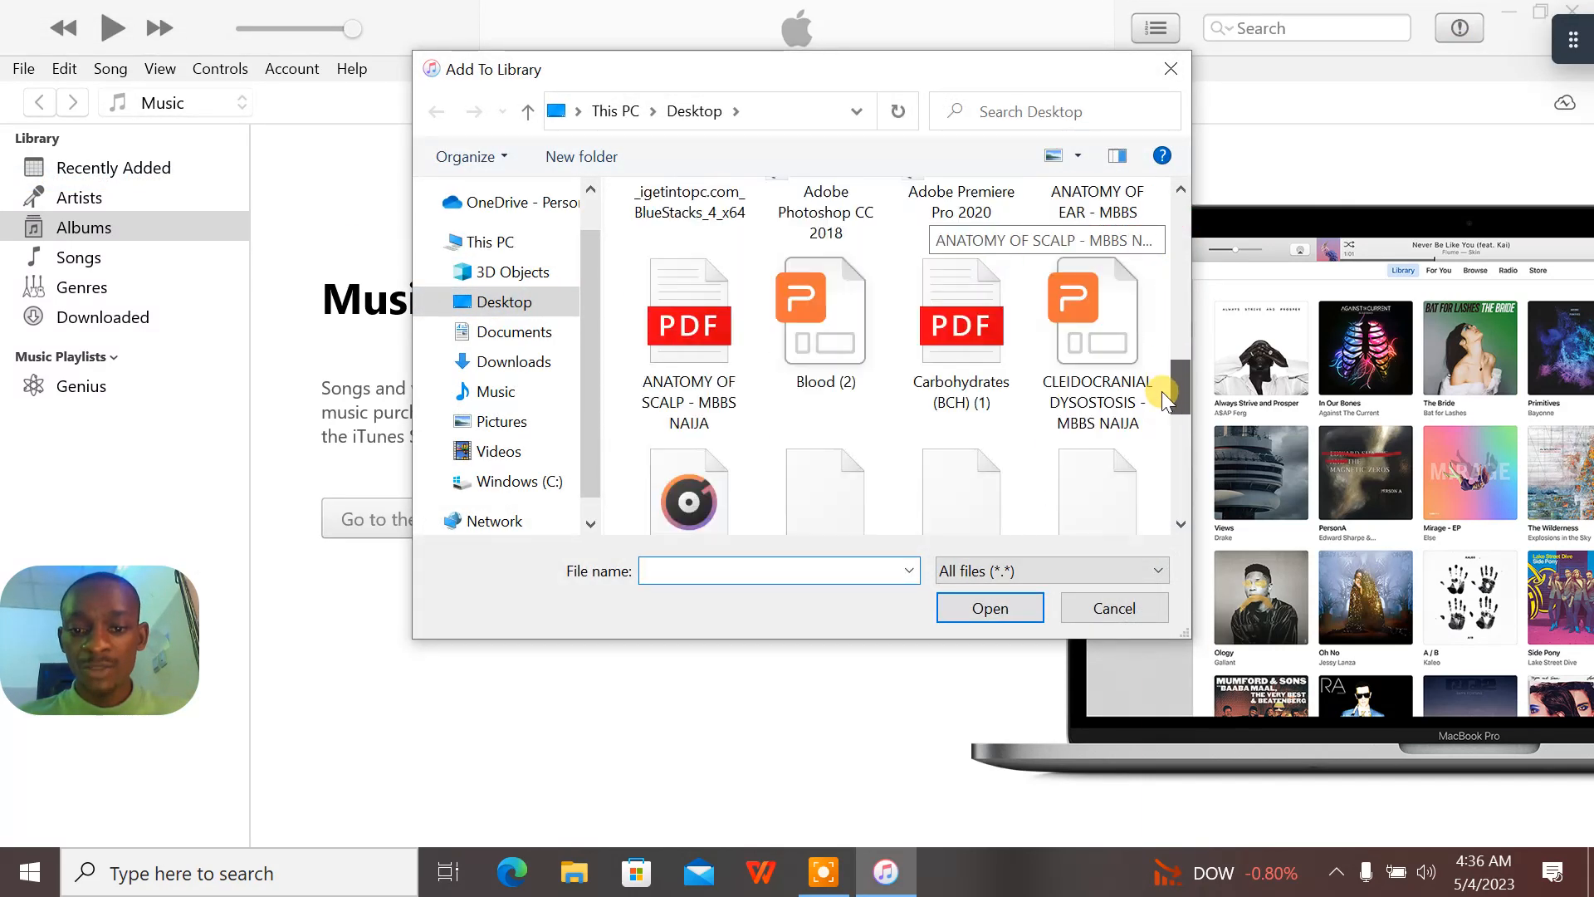
scroll(down, 3)
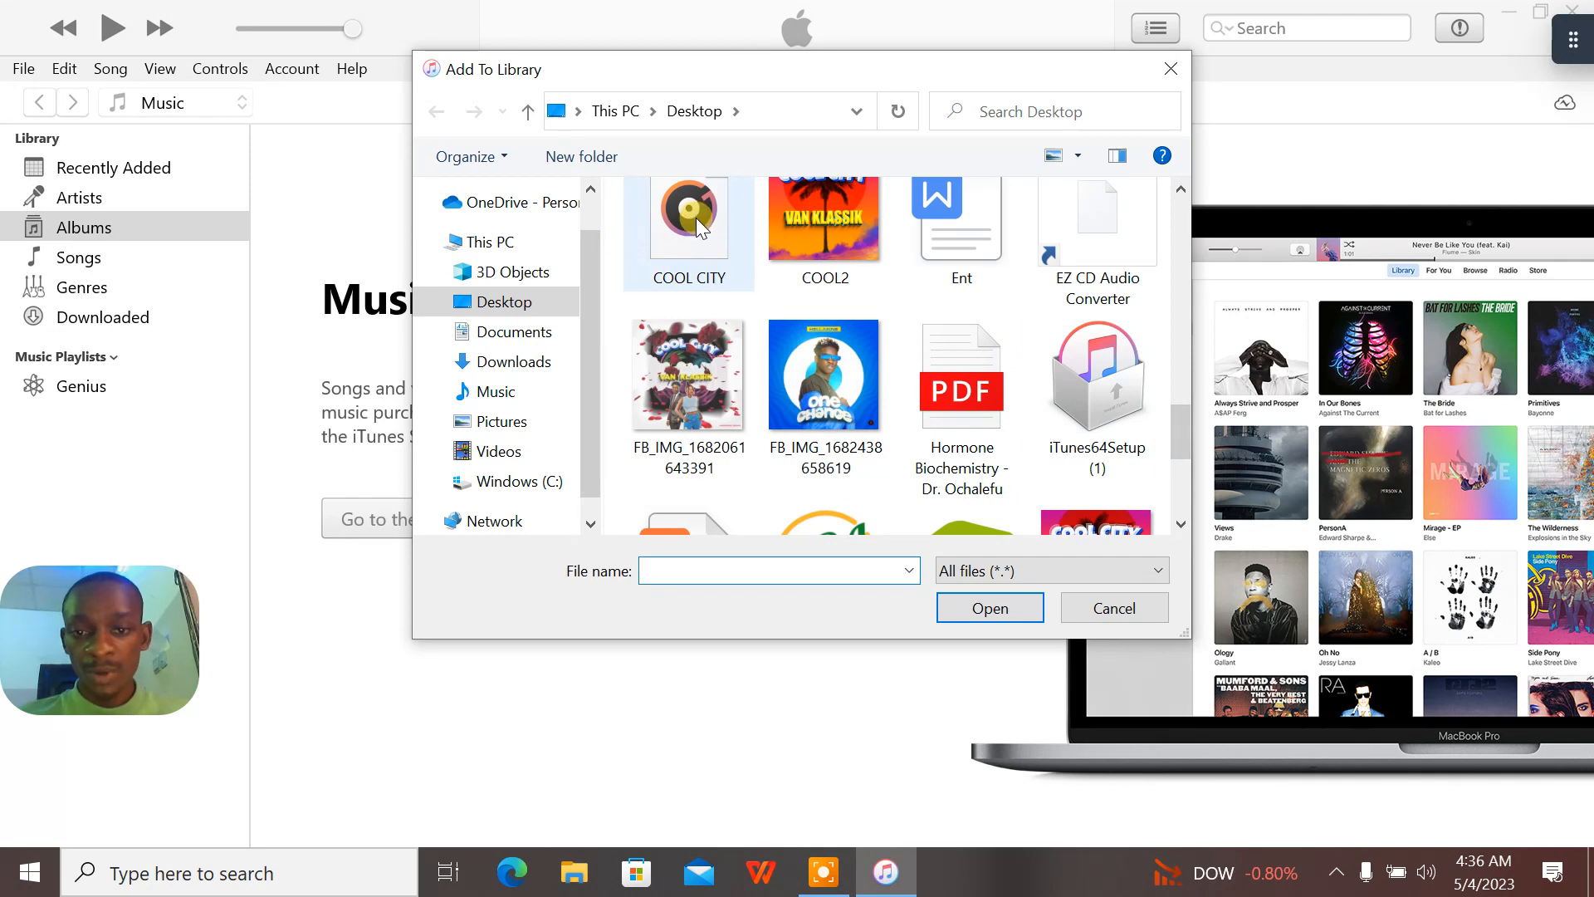
click(687, 231)
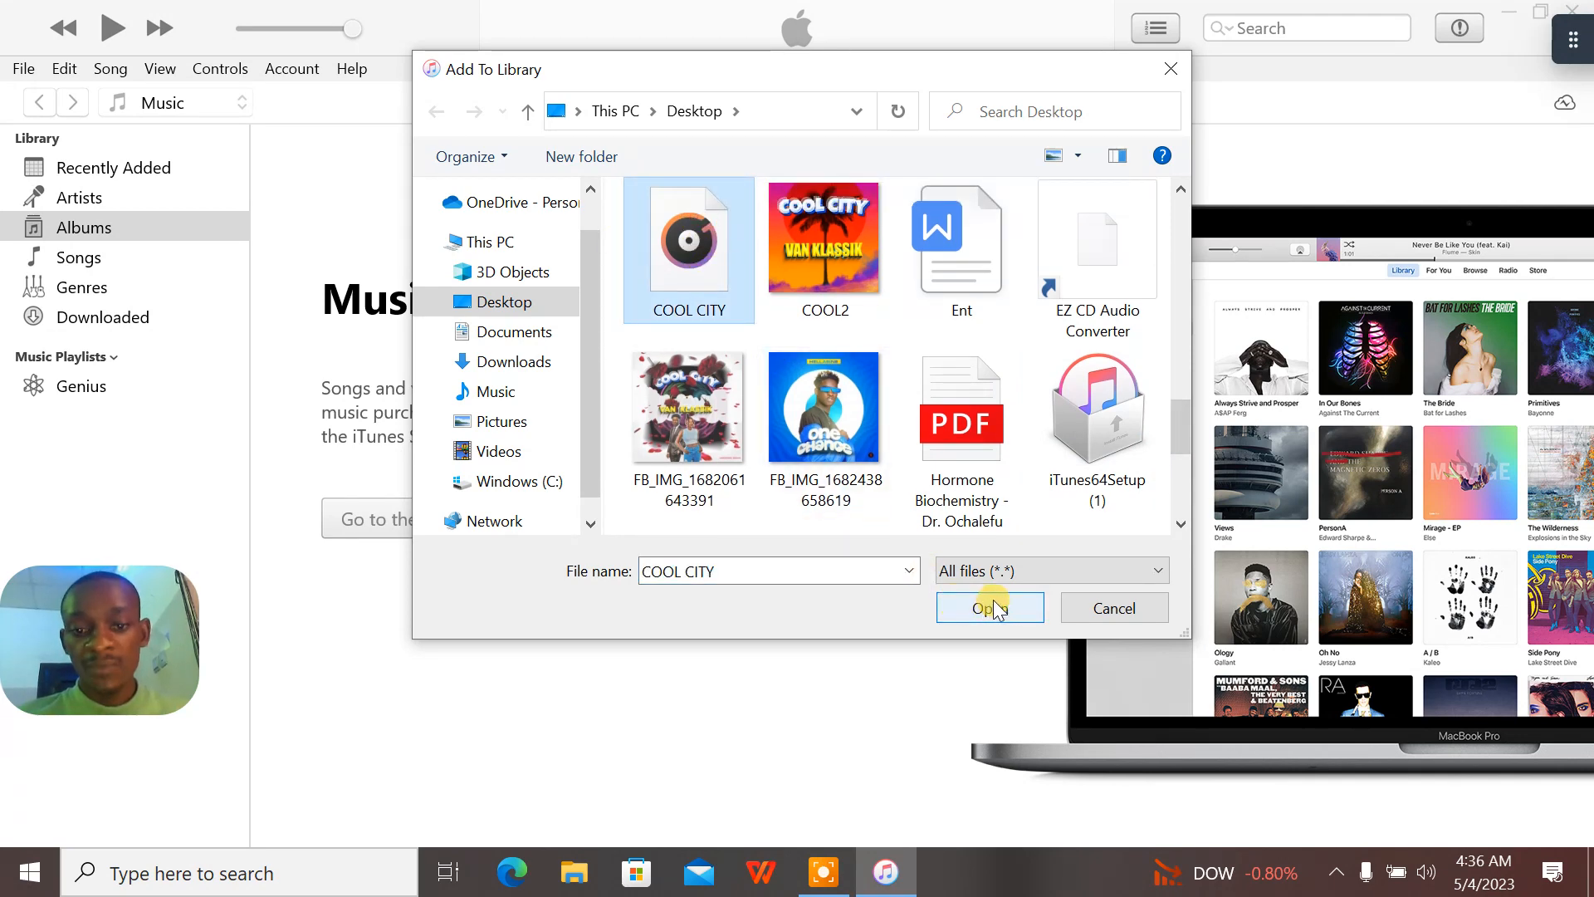
click(988, 607)
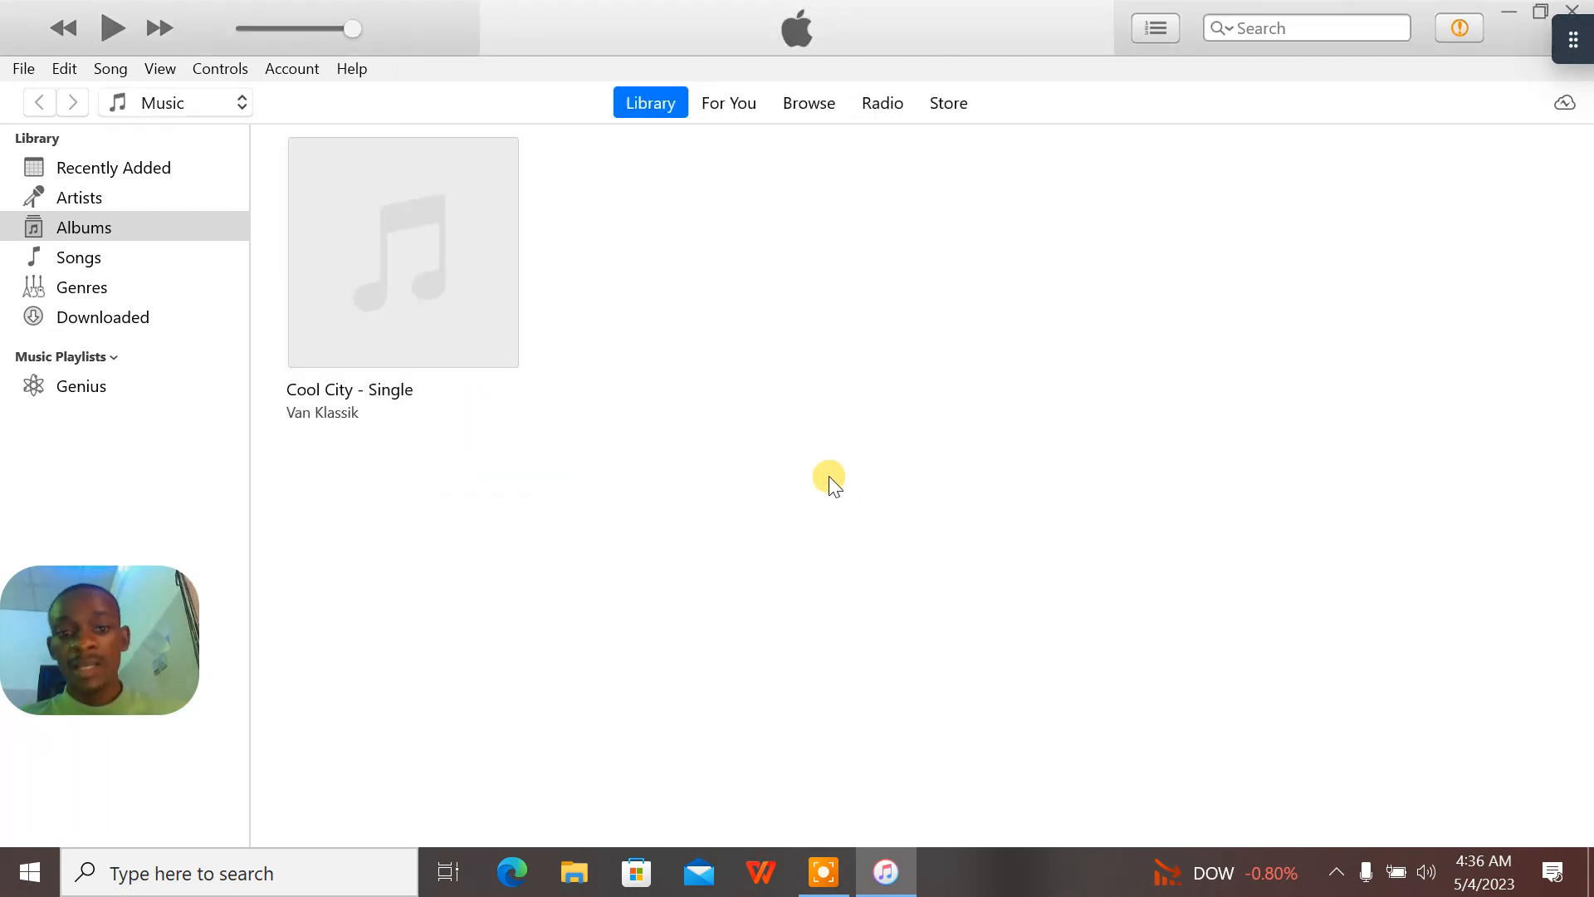
mouse_move(377, 214)
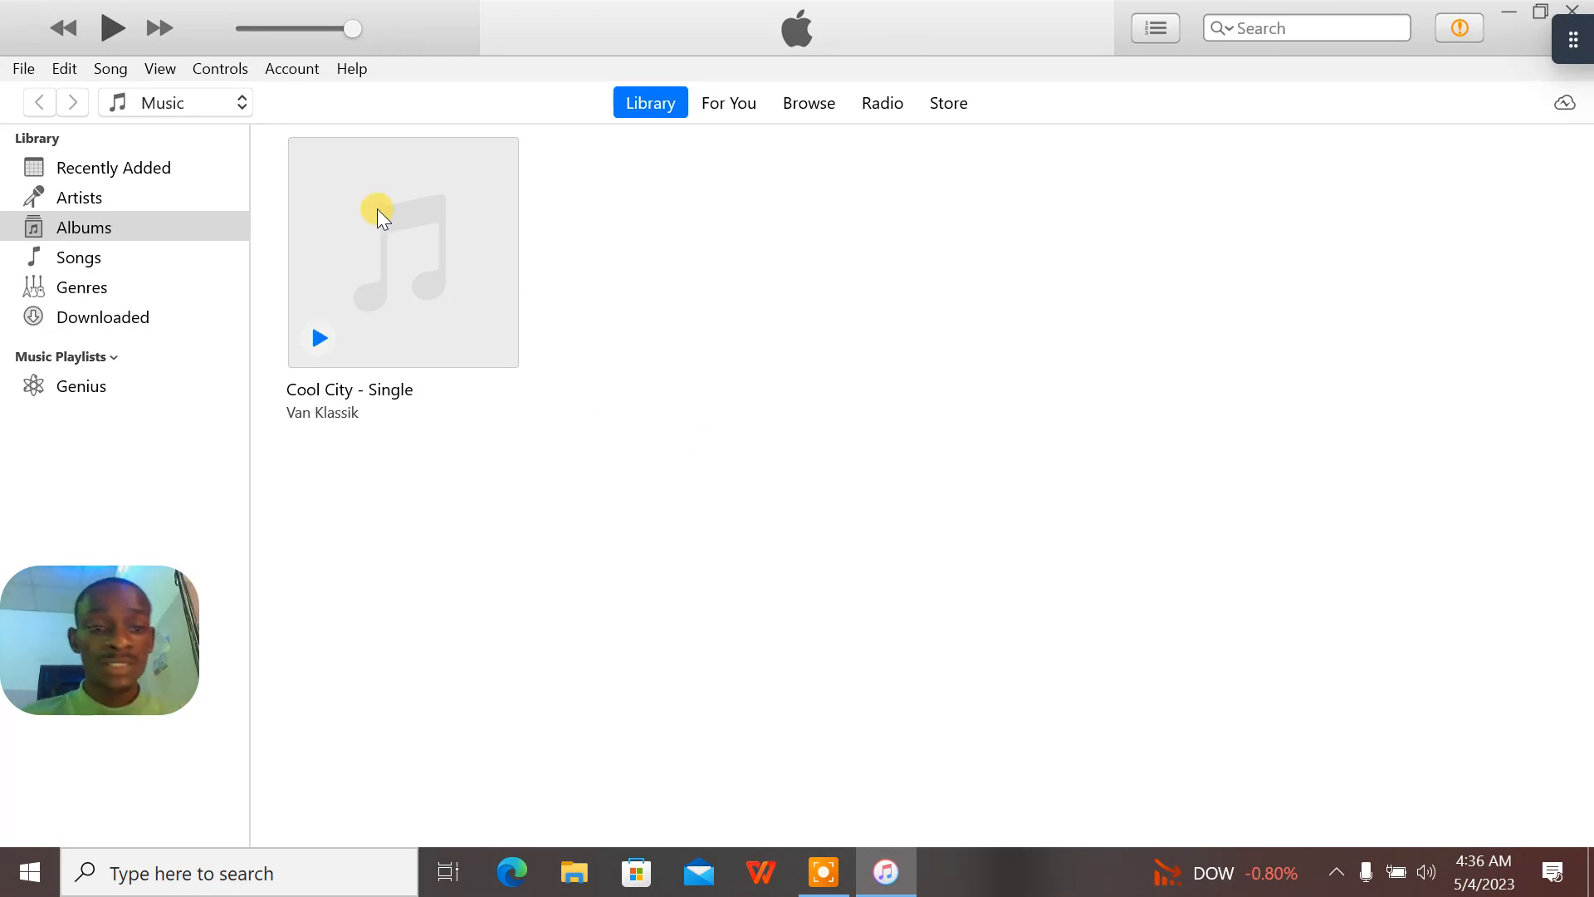
mouse_move(428, 239)
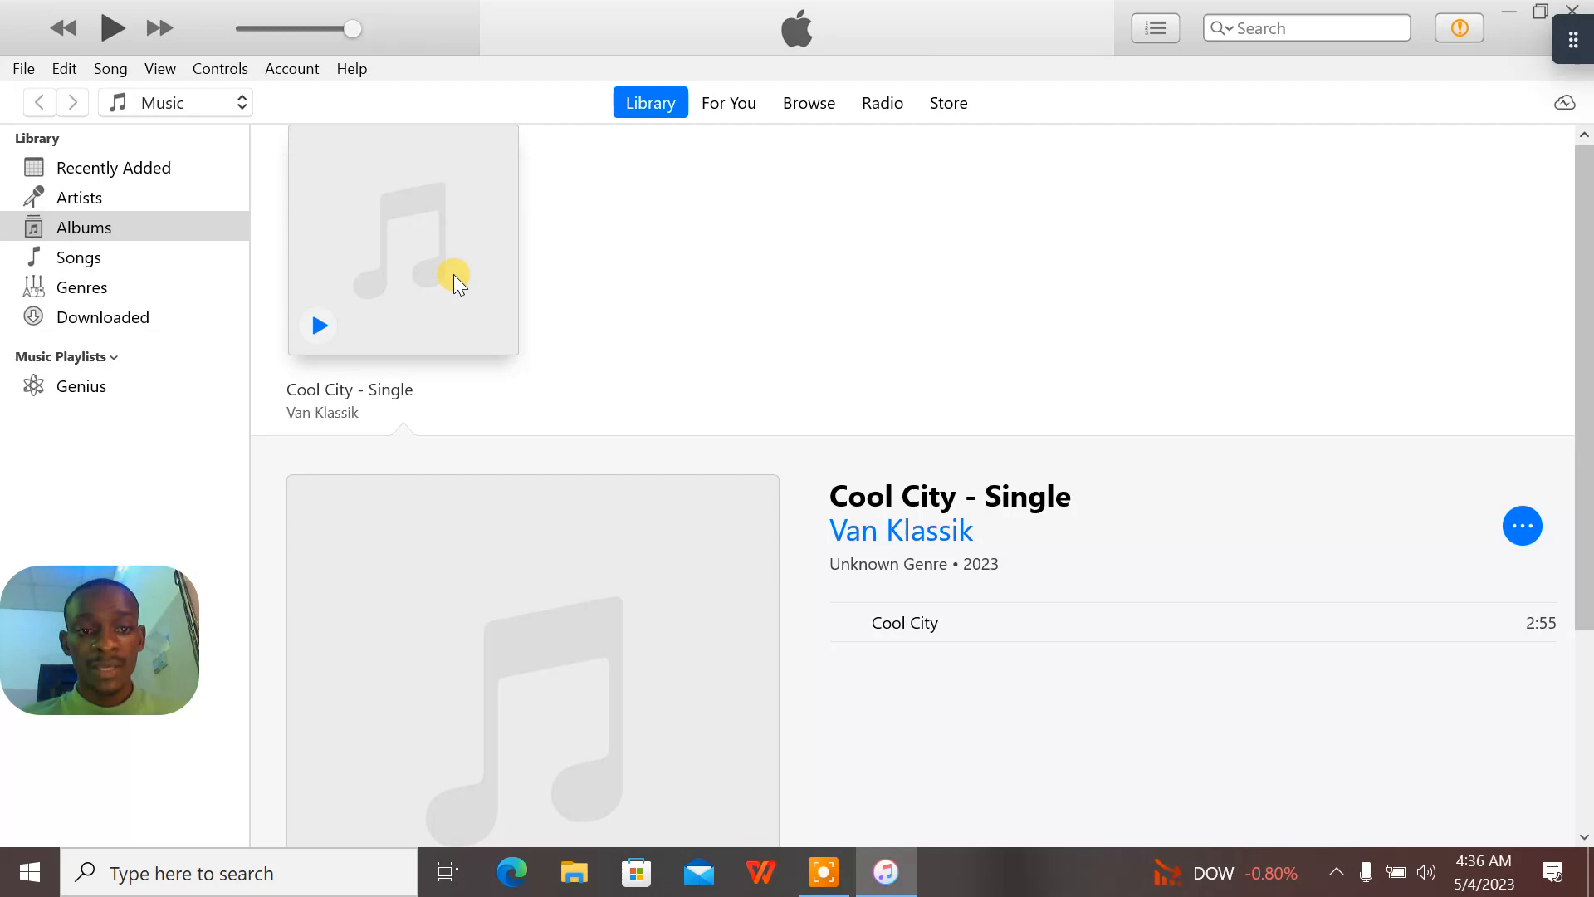
mouse_move(411, 282)
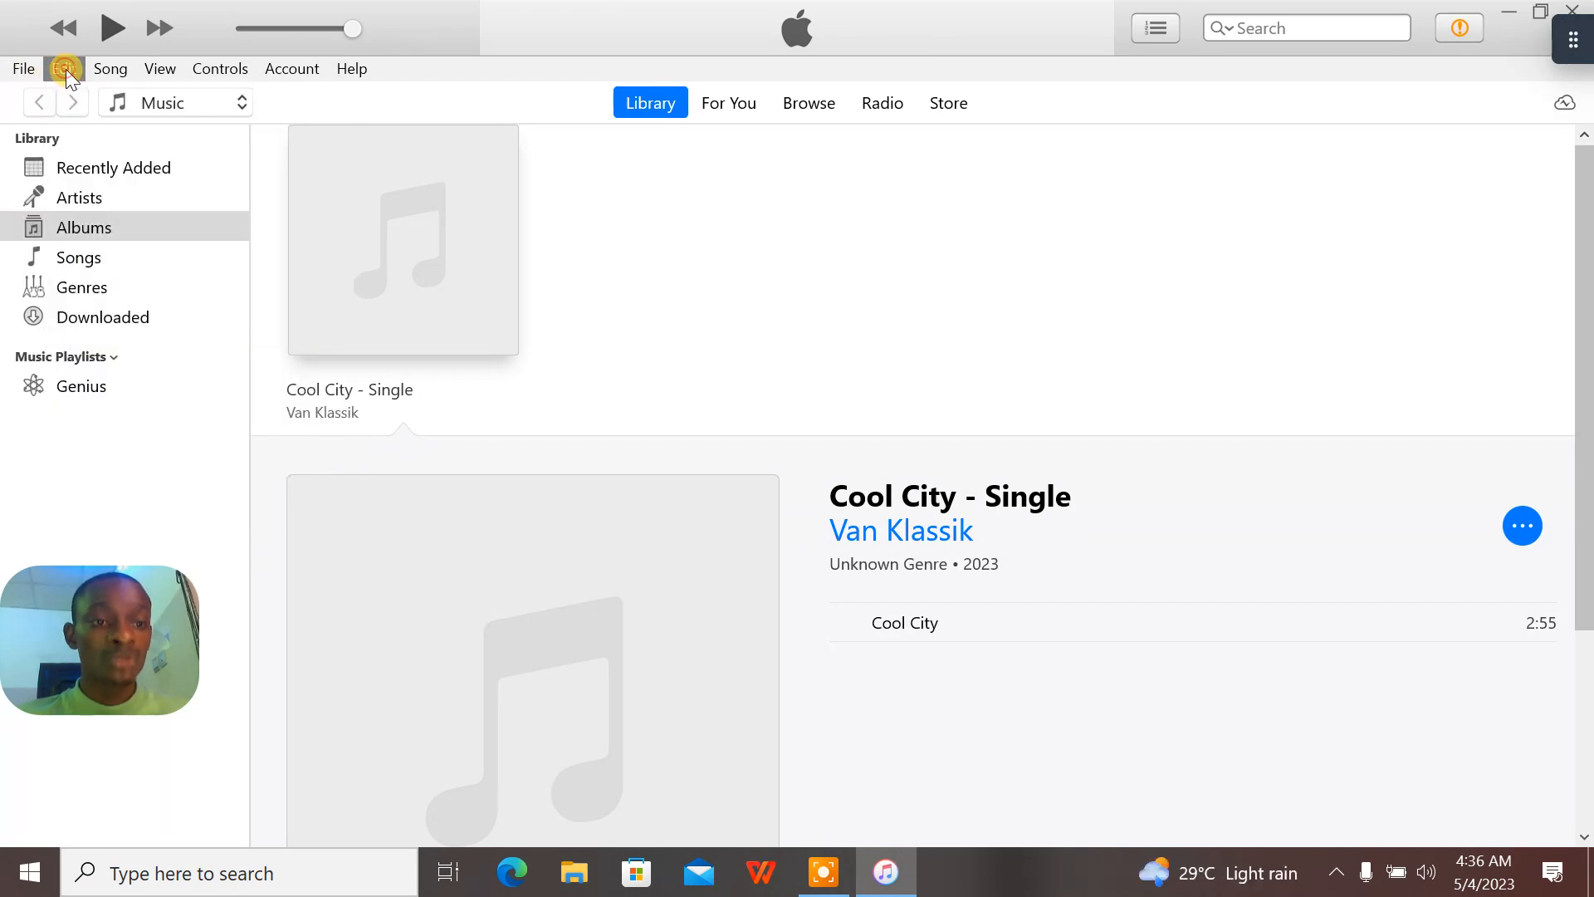
In Preferences > Import Settings, try MP3 Encoder, then switch to WAV Encoder and open the Setting options
click(64, 68)
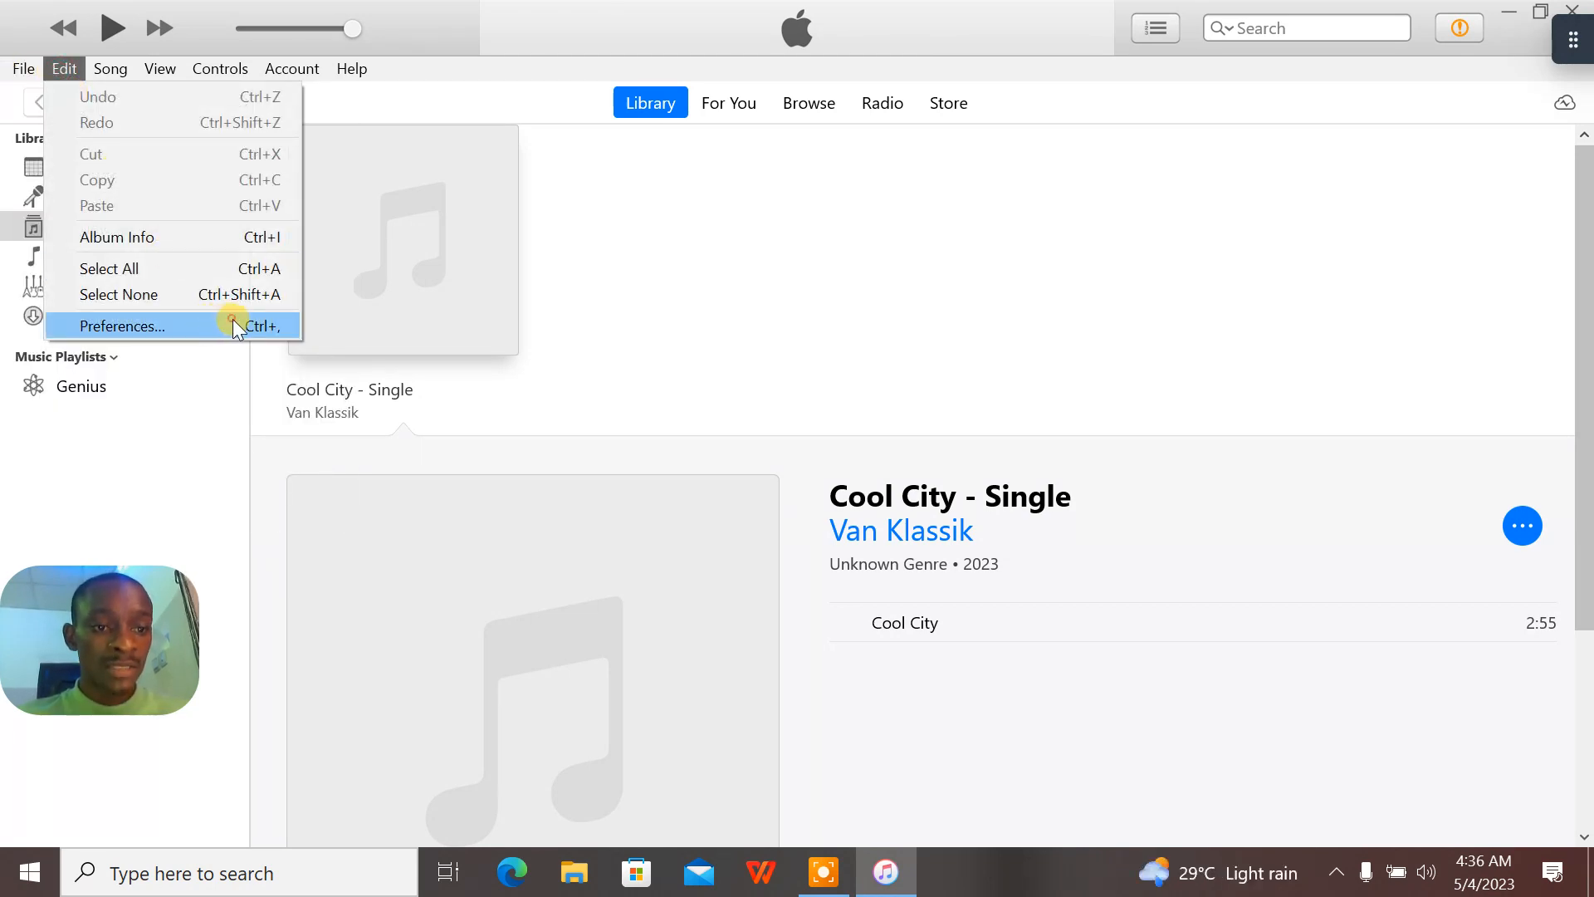
click(120, 326)
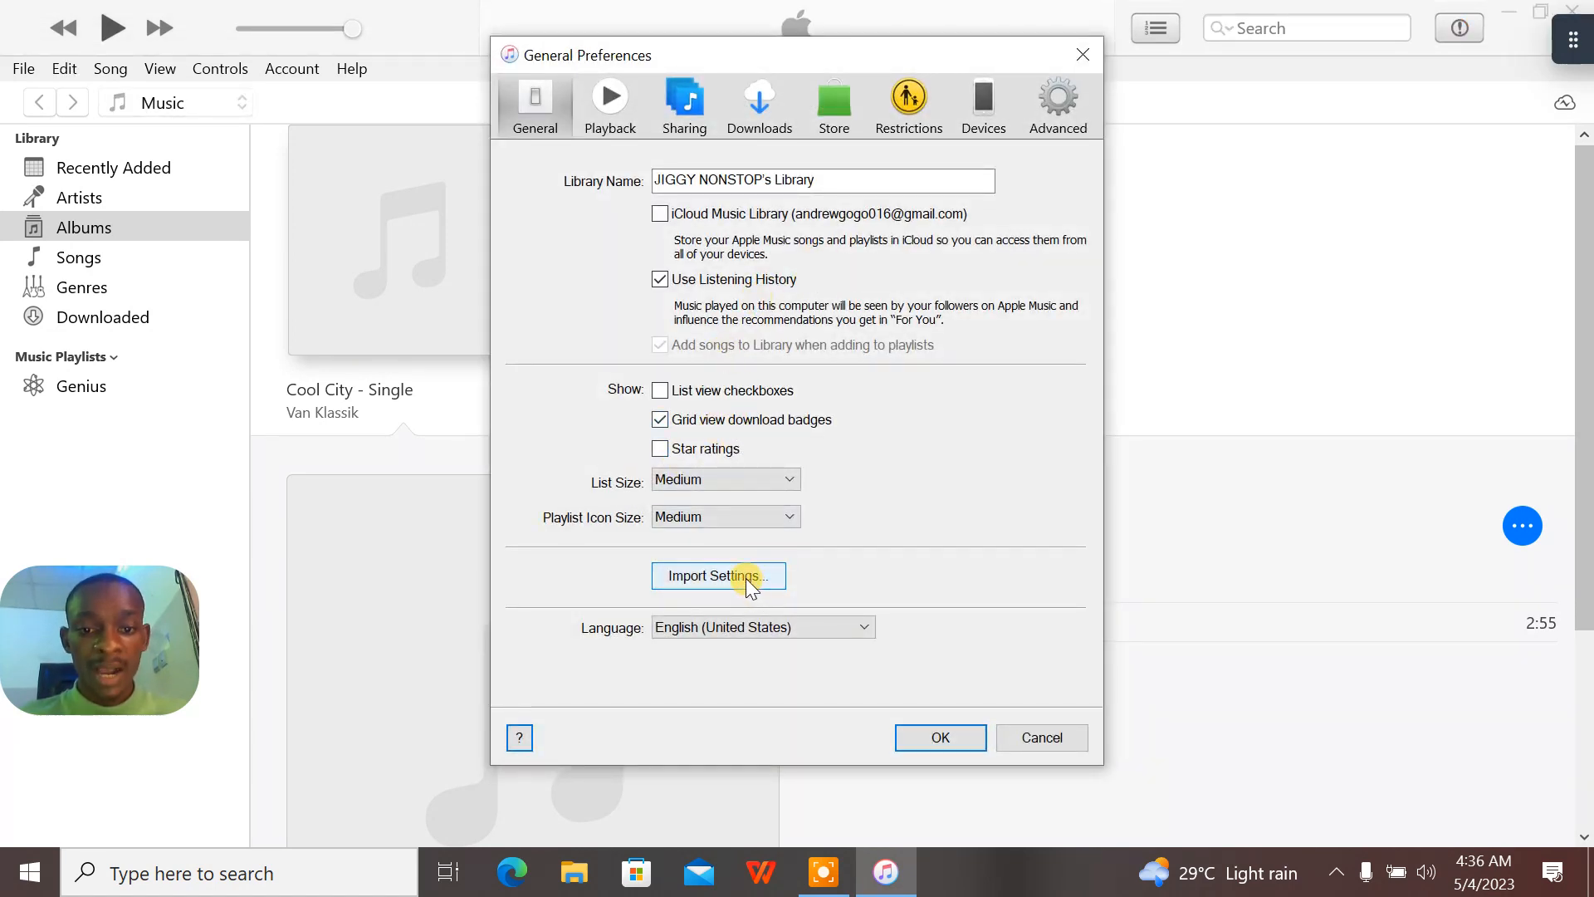
click(719, 575)
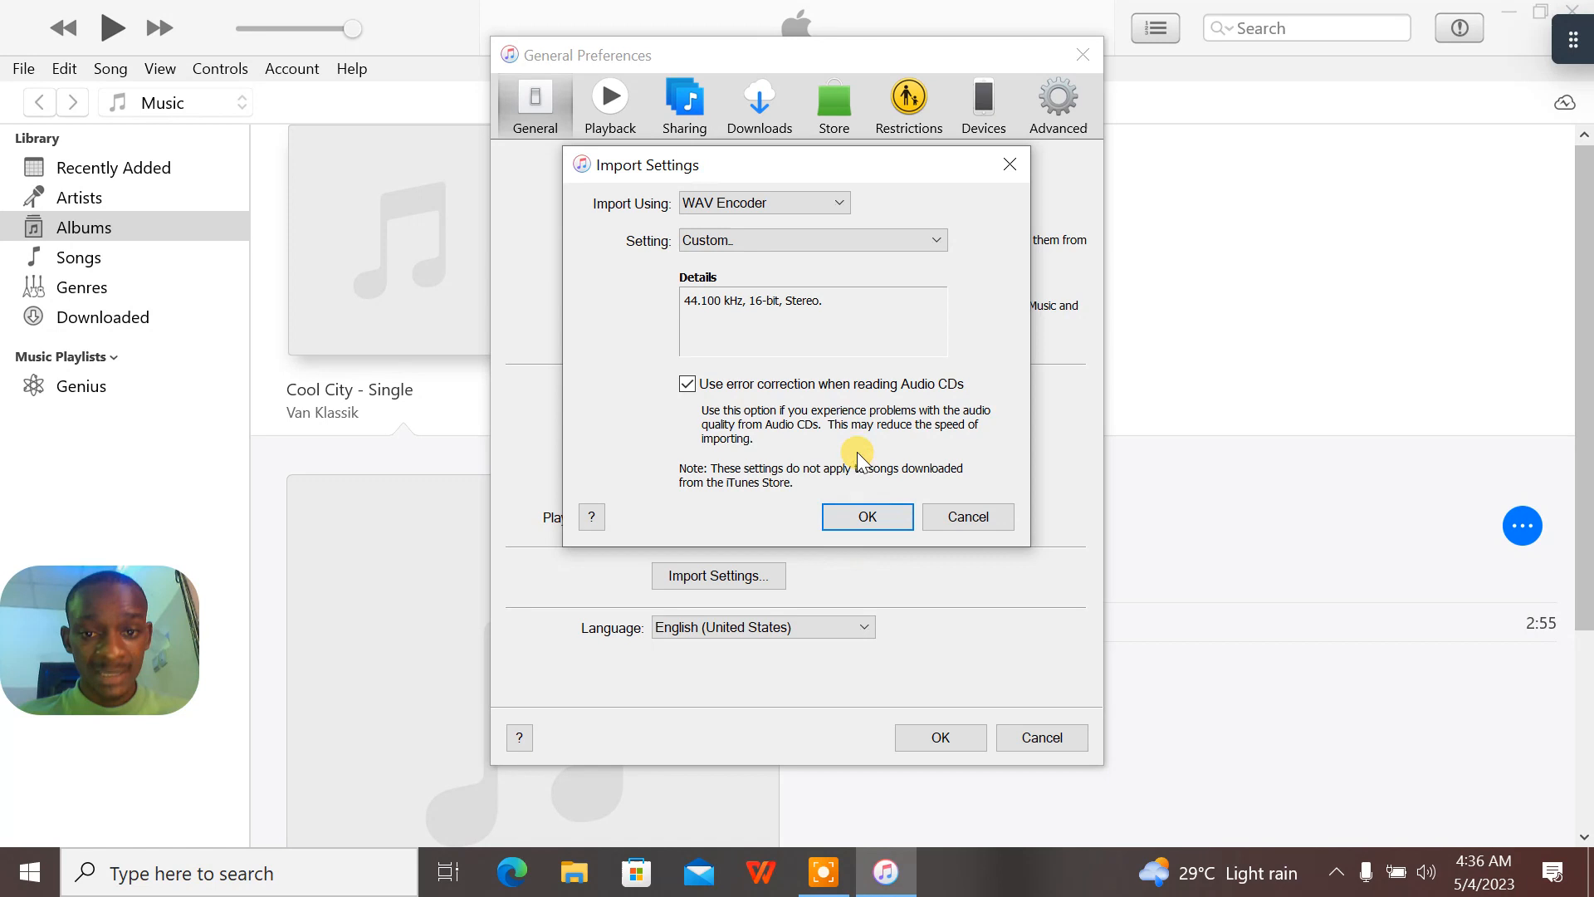
click(762, 203)
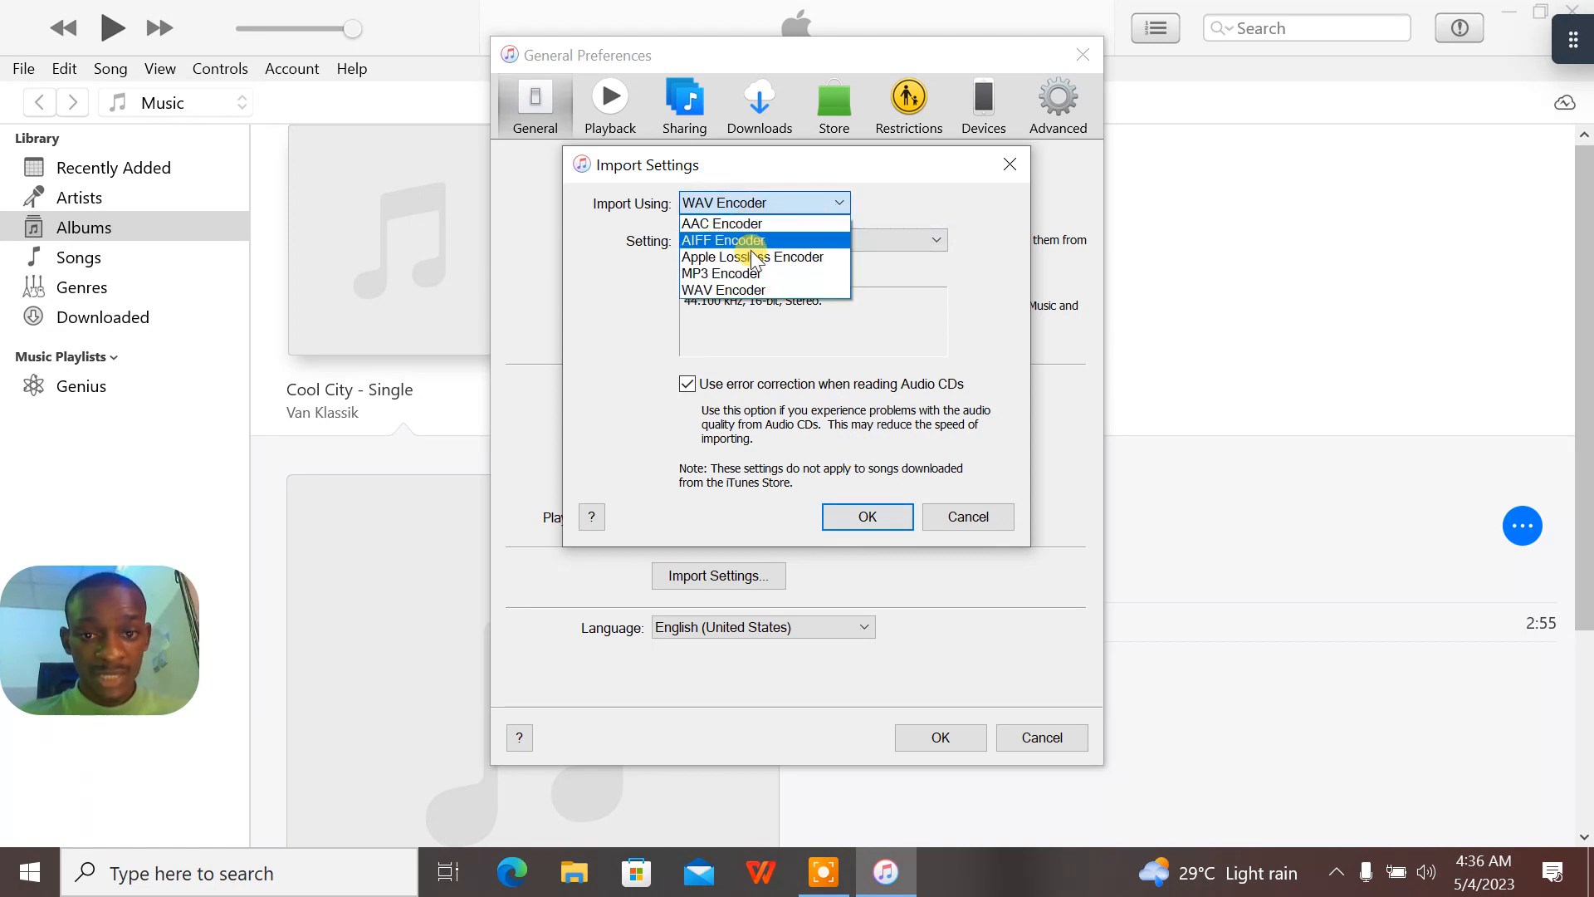
click(721, 273)
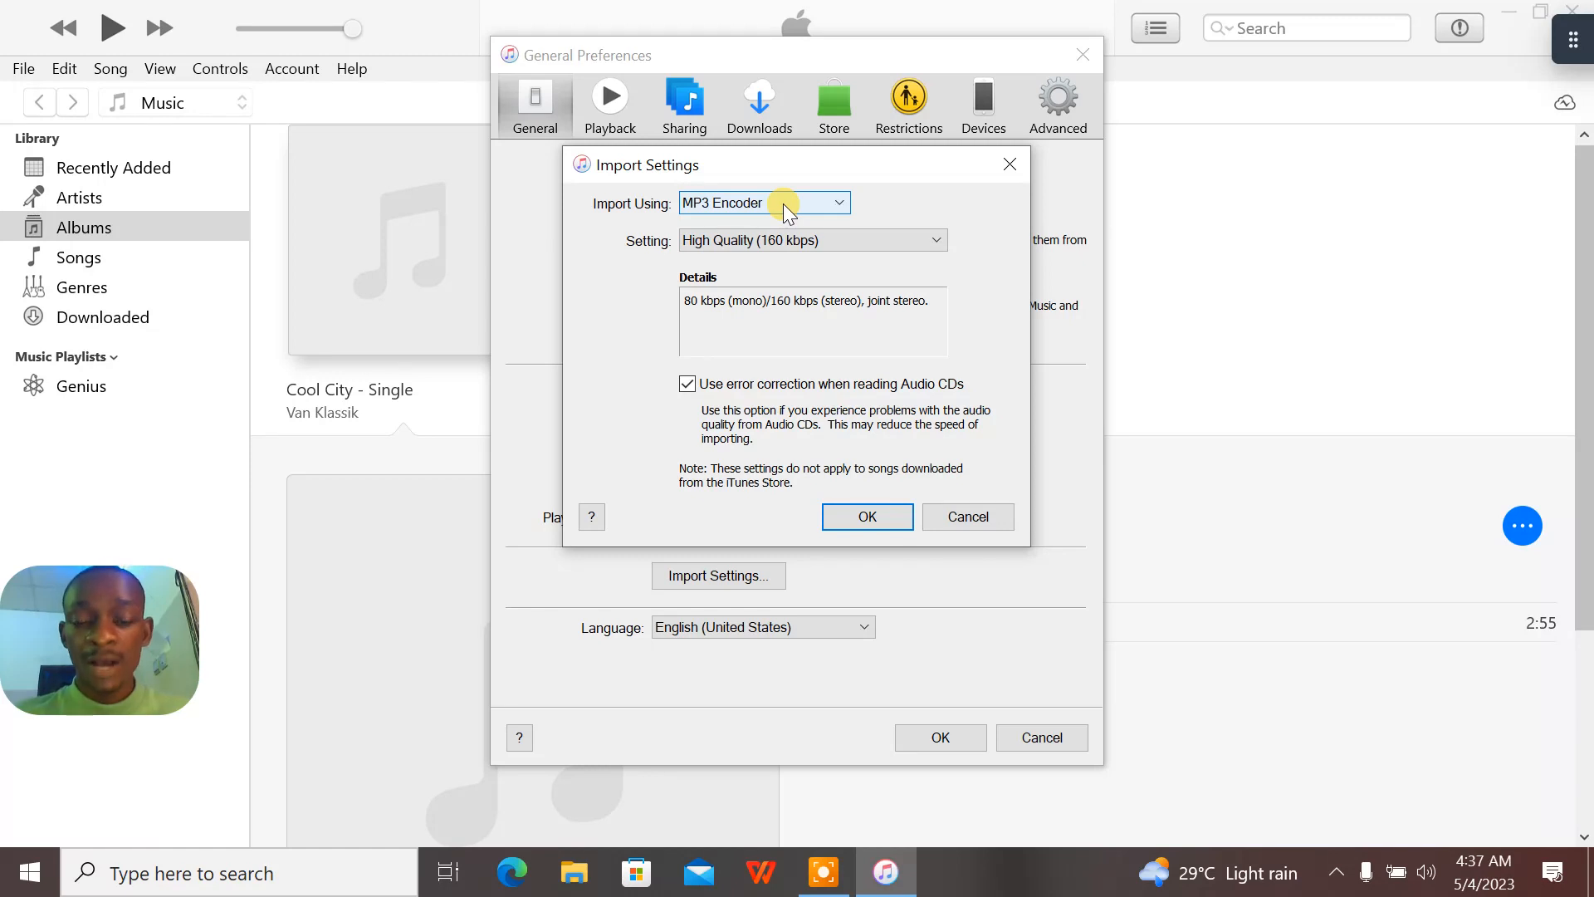
click(762, 203)
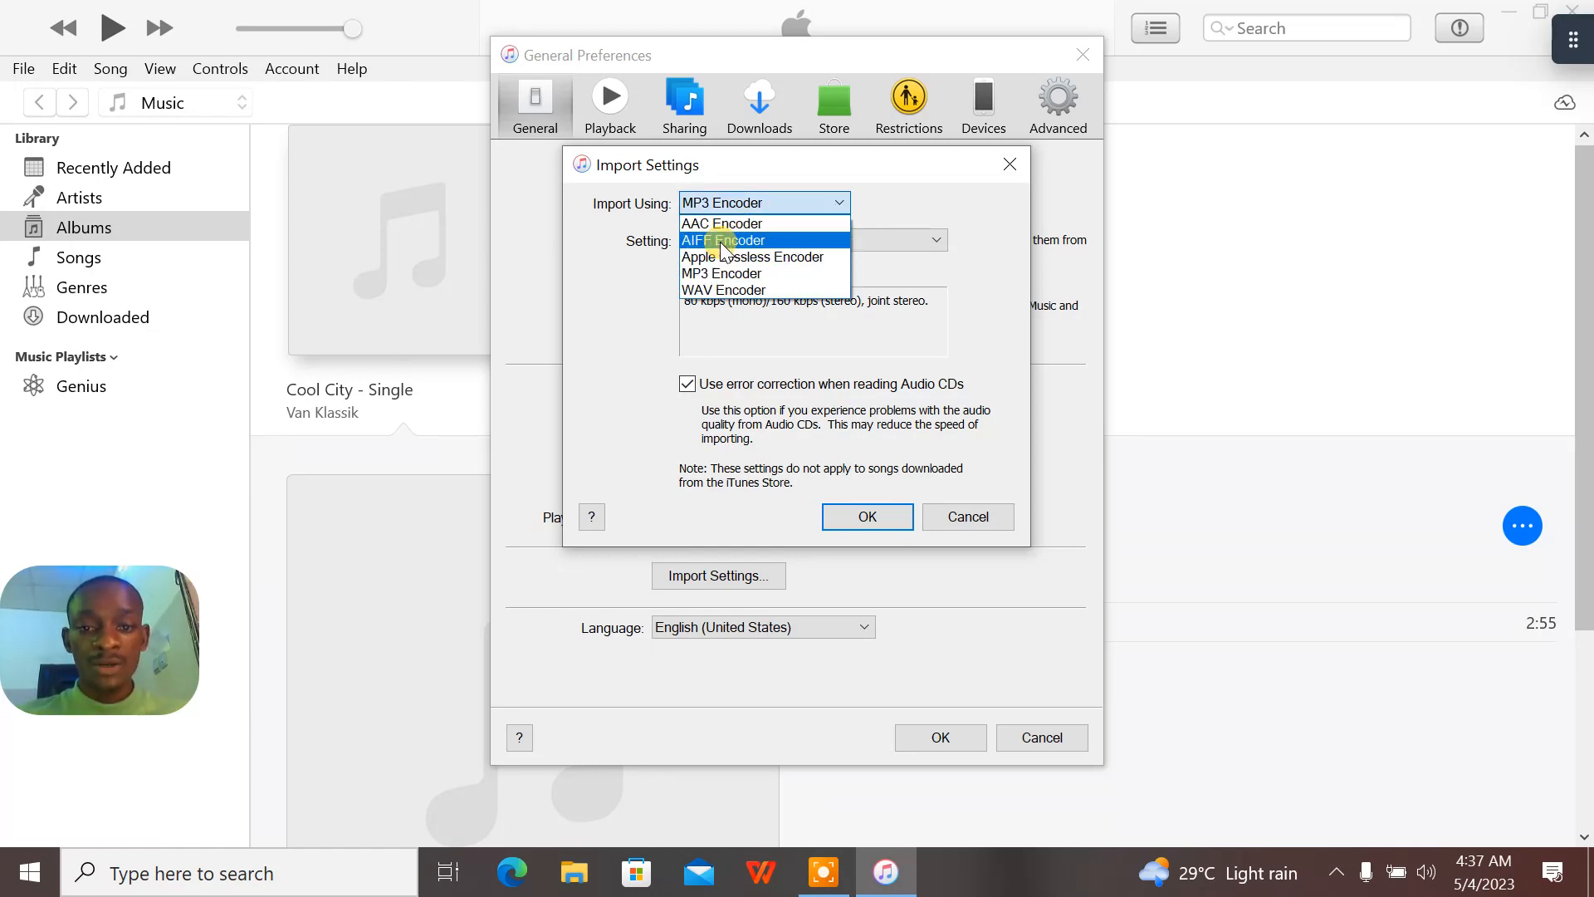
click(724, 290)
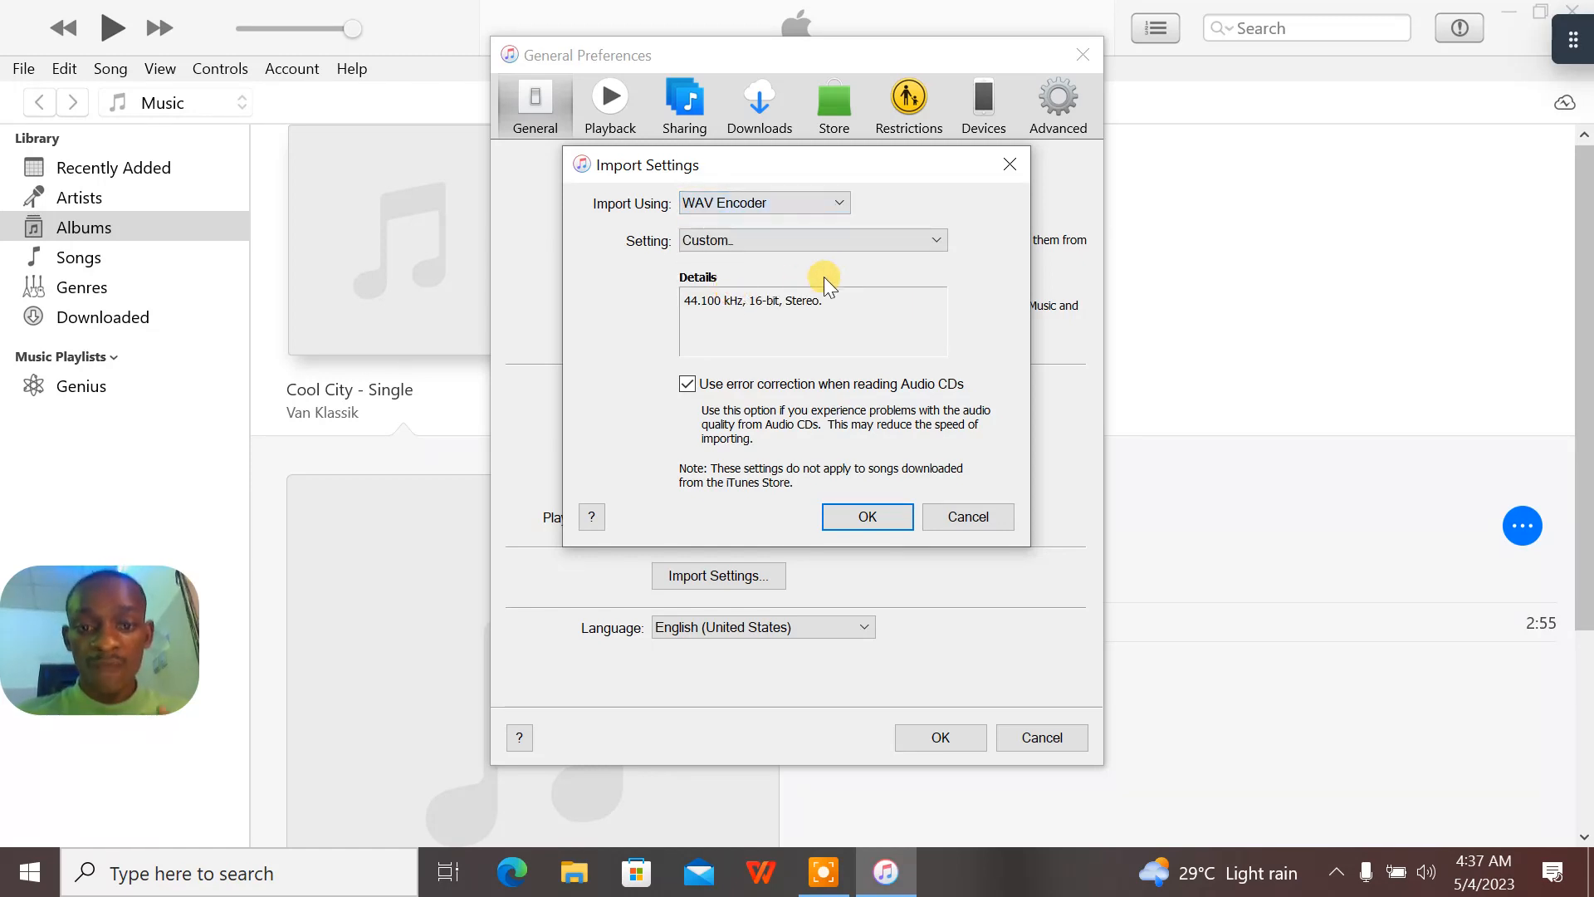
click(811, 240)
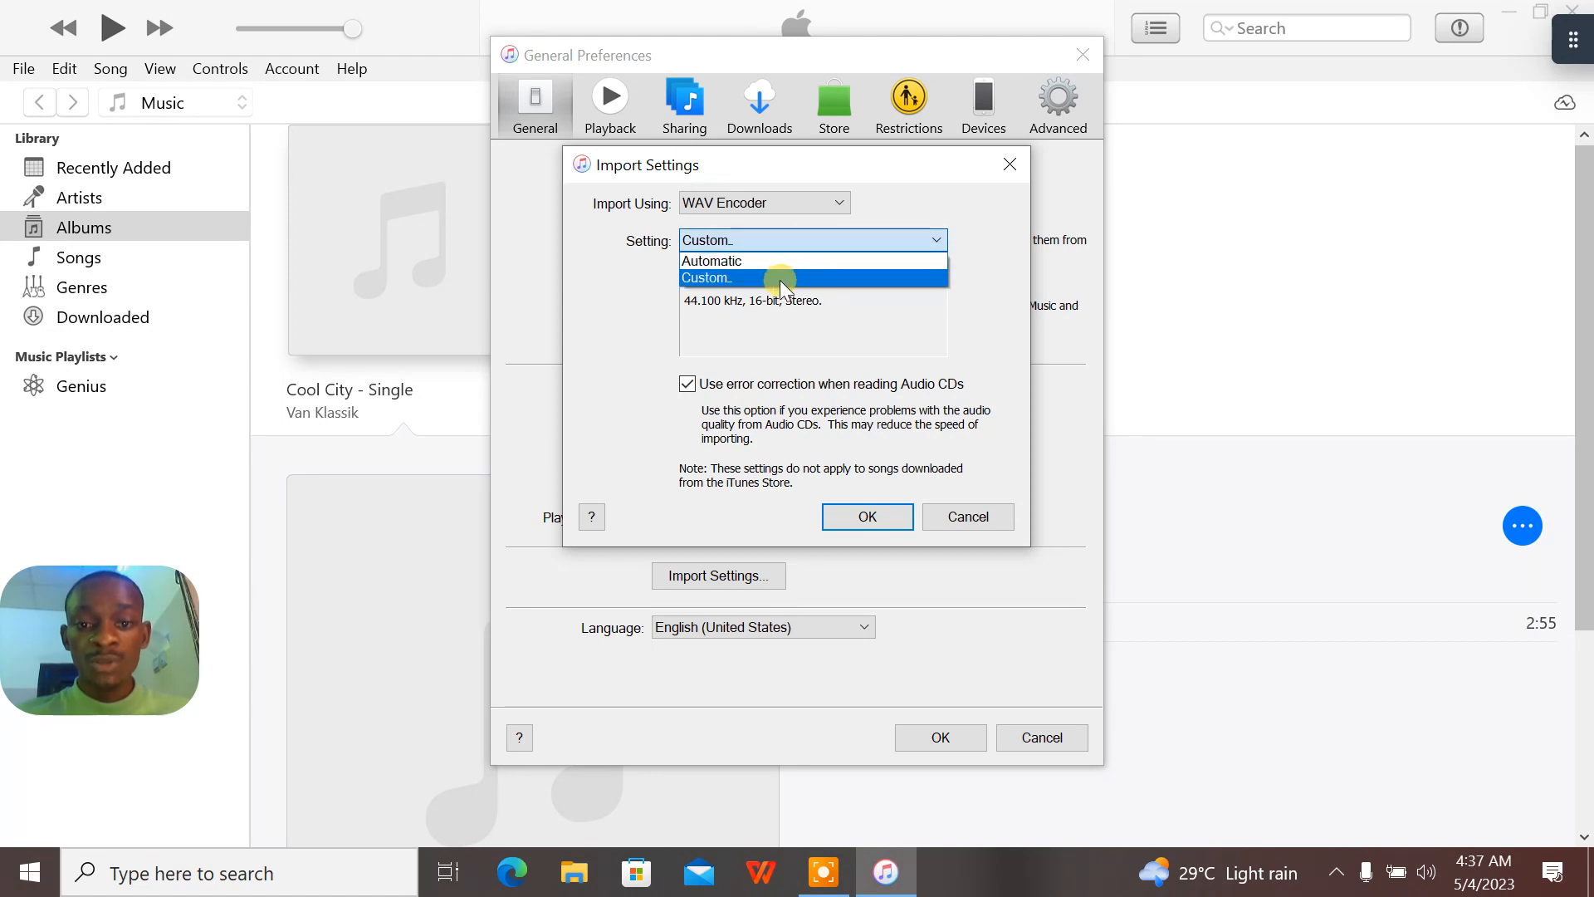
Set a custom WAV encoder at 44.100 kHz stereo, then OK all three dialogs
click(705, 278)
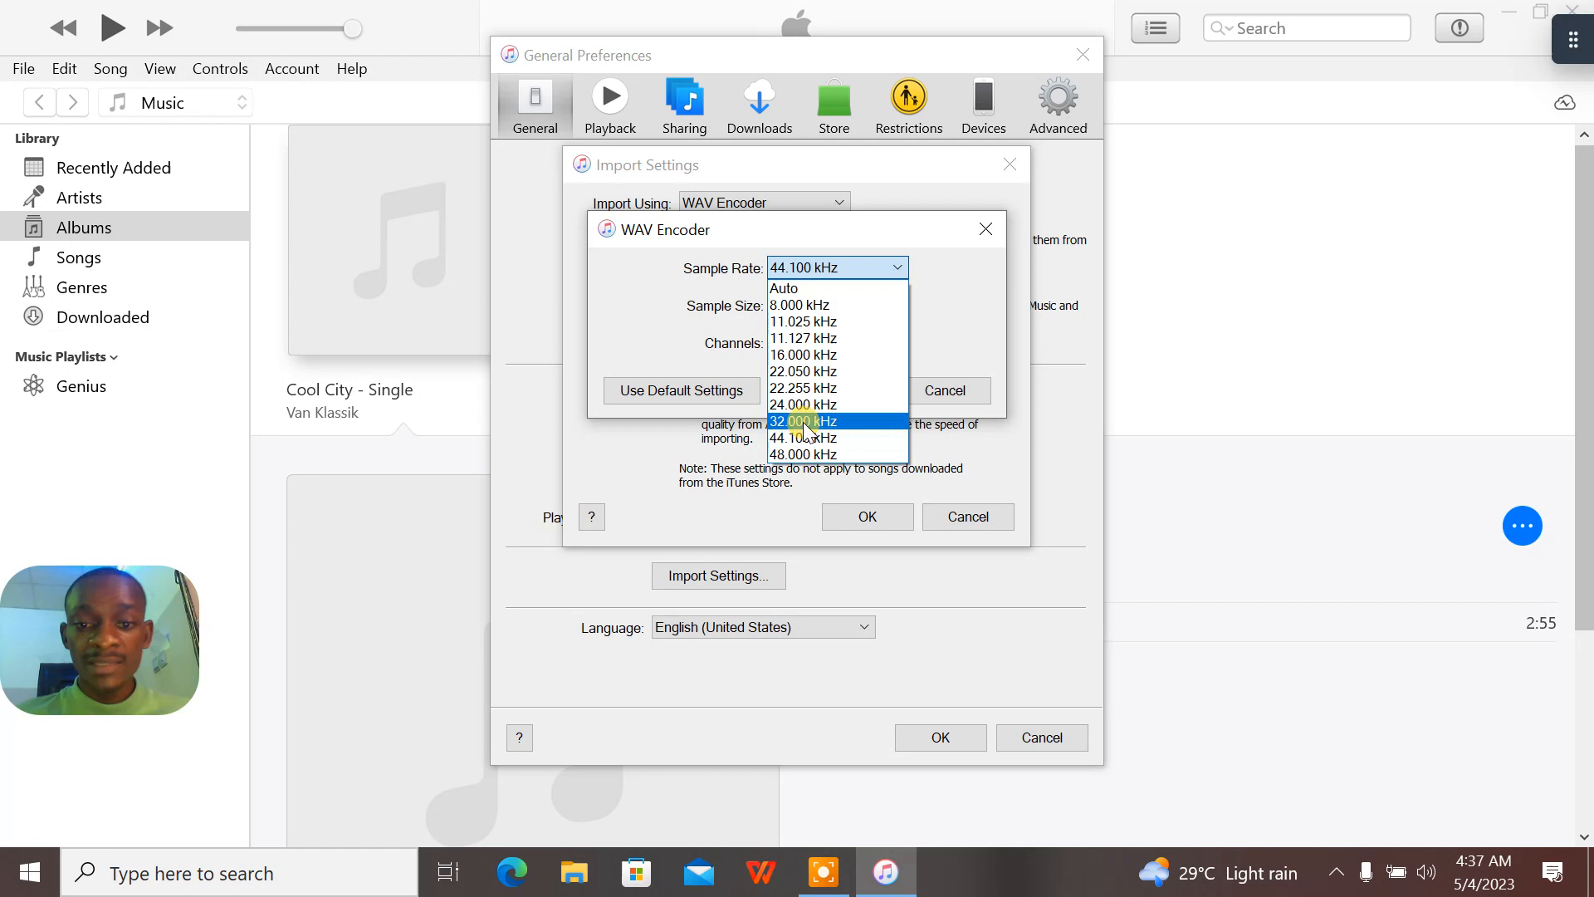
mouse_move(802, 437)
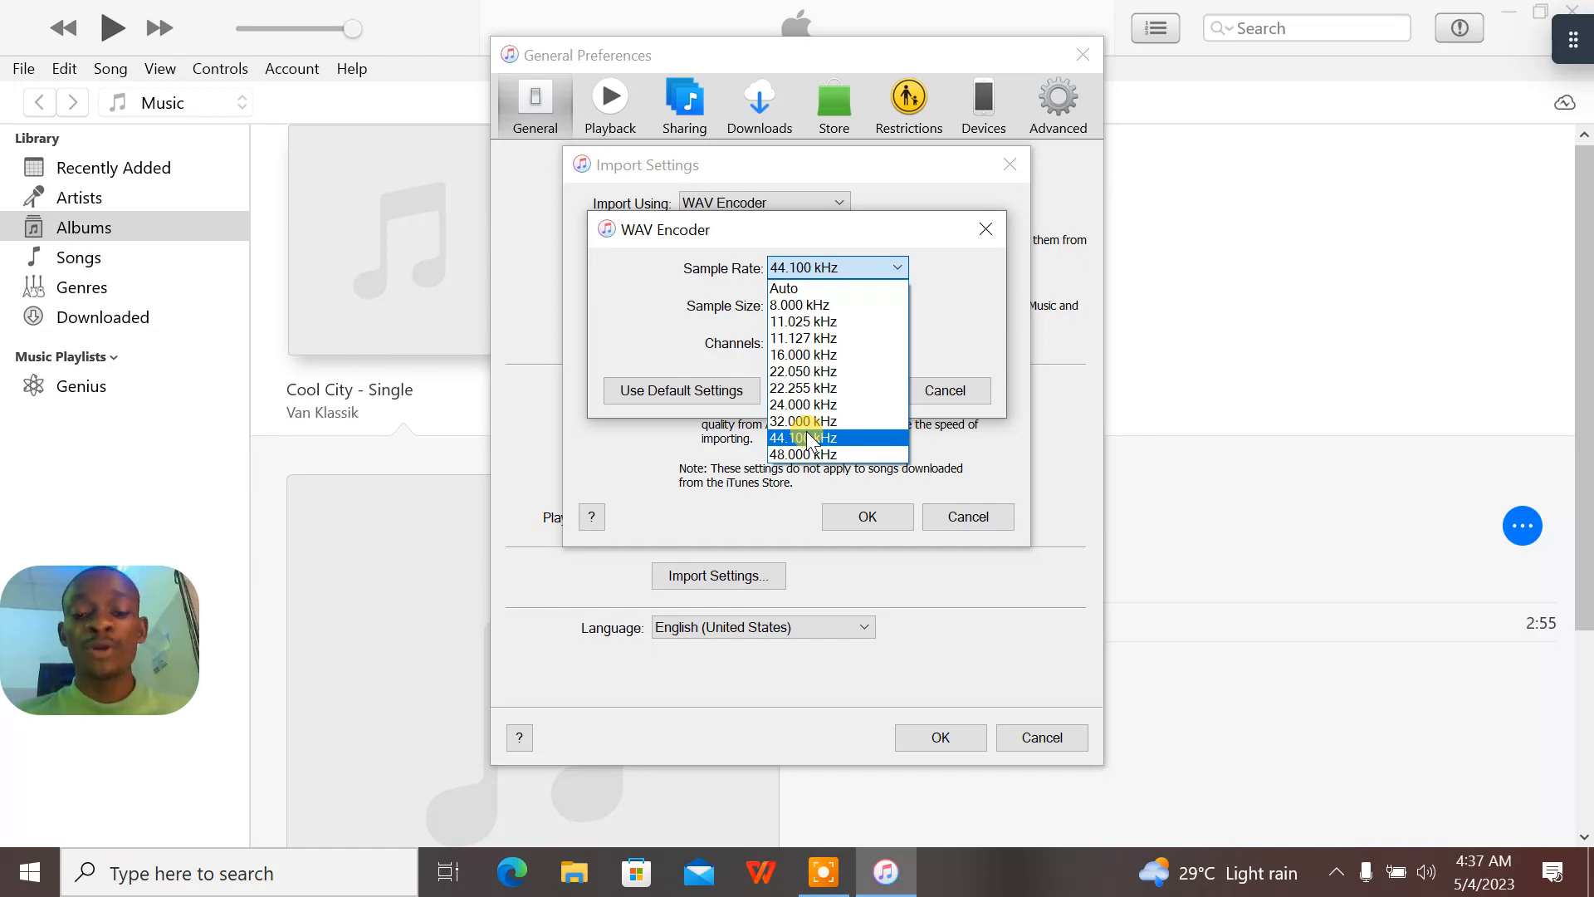
click(803, 438)
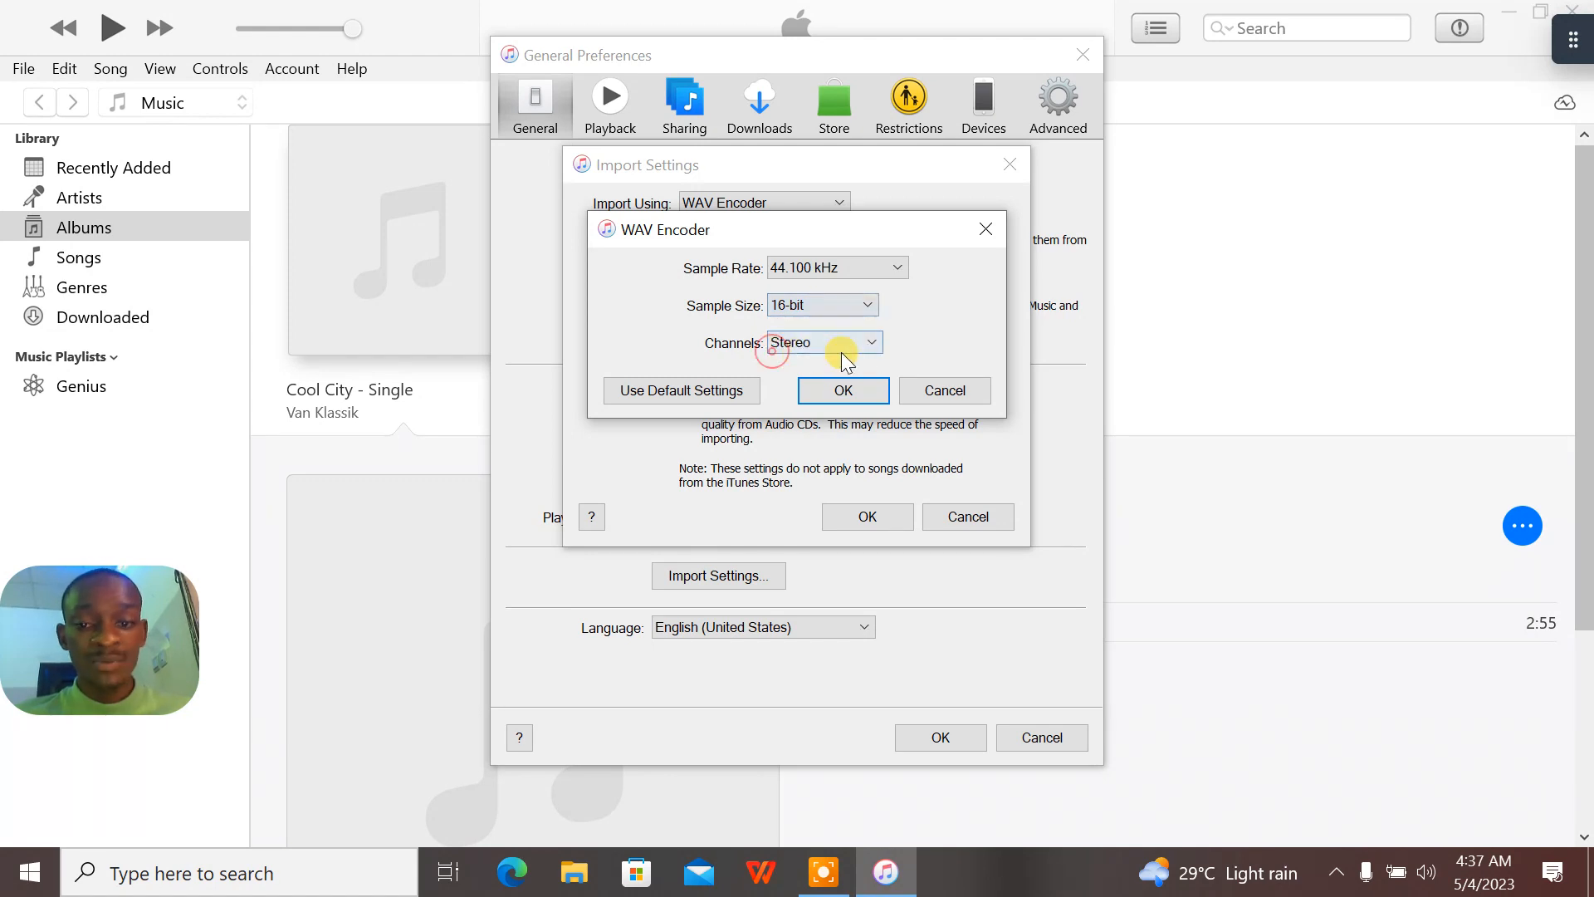
click(823, 341)
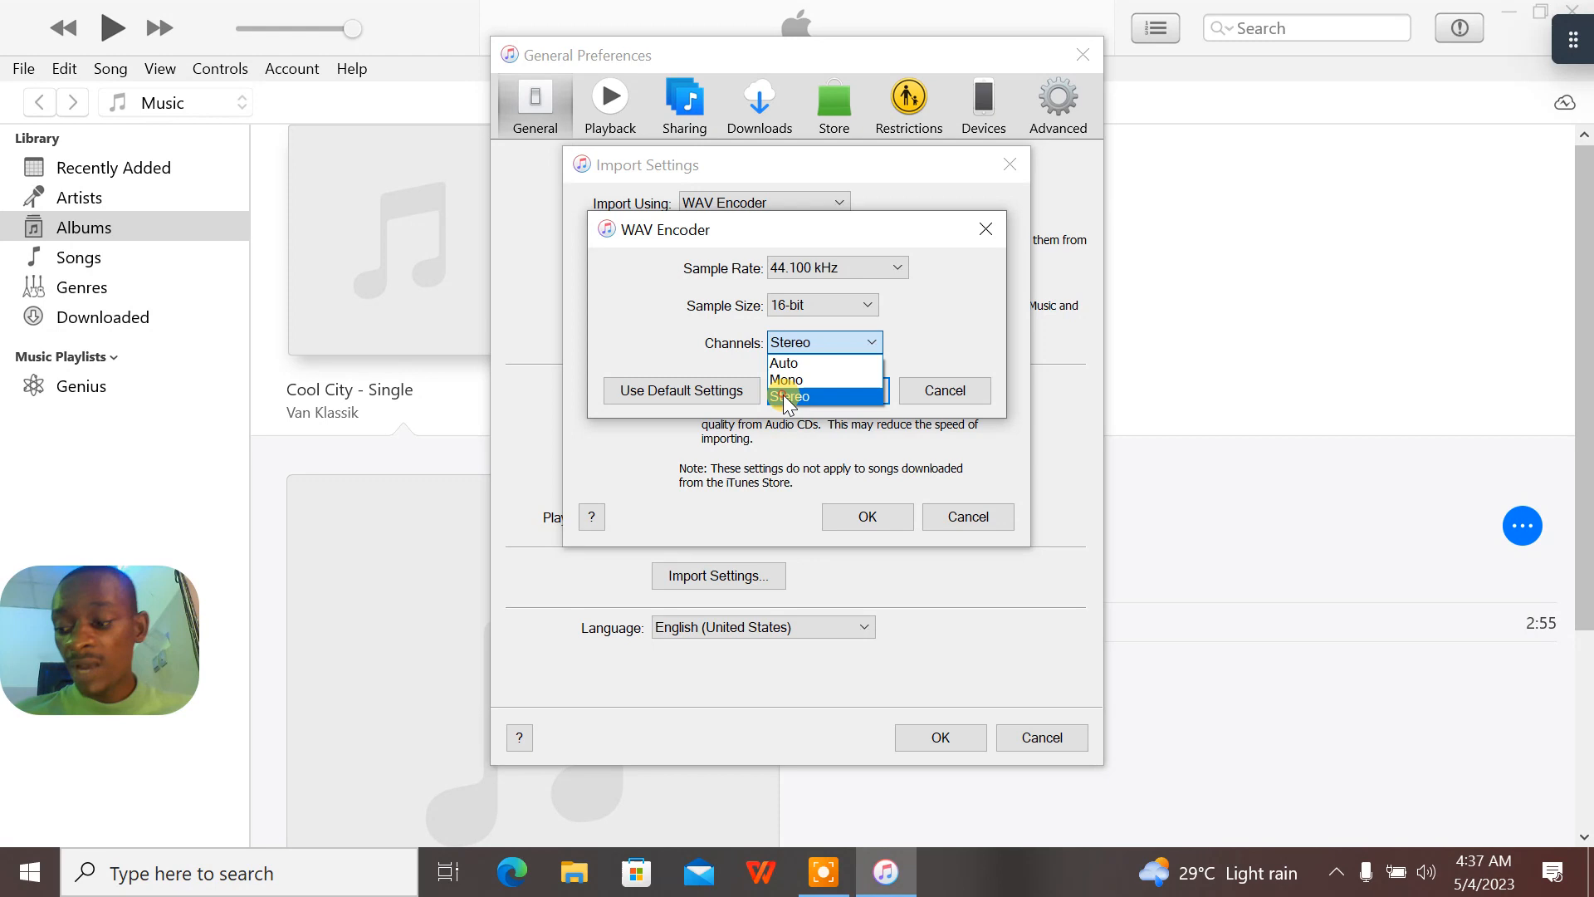
click(789, 395)
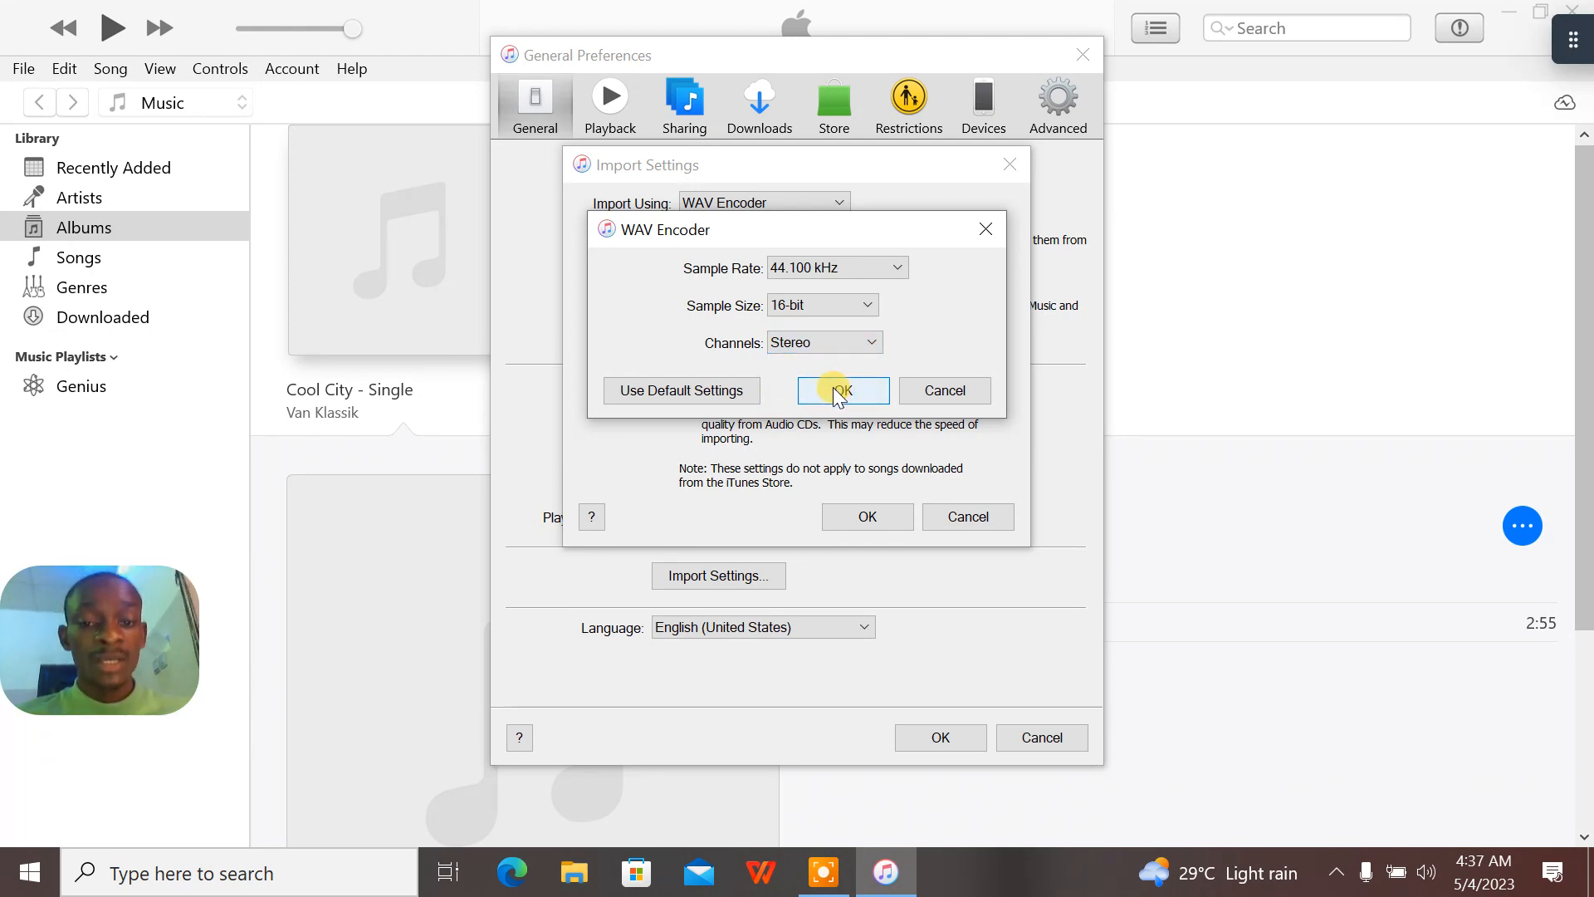
click(841, 390)
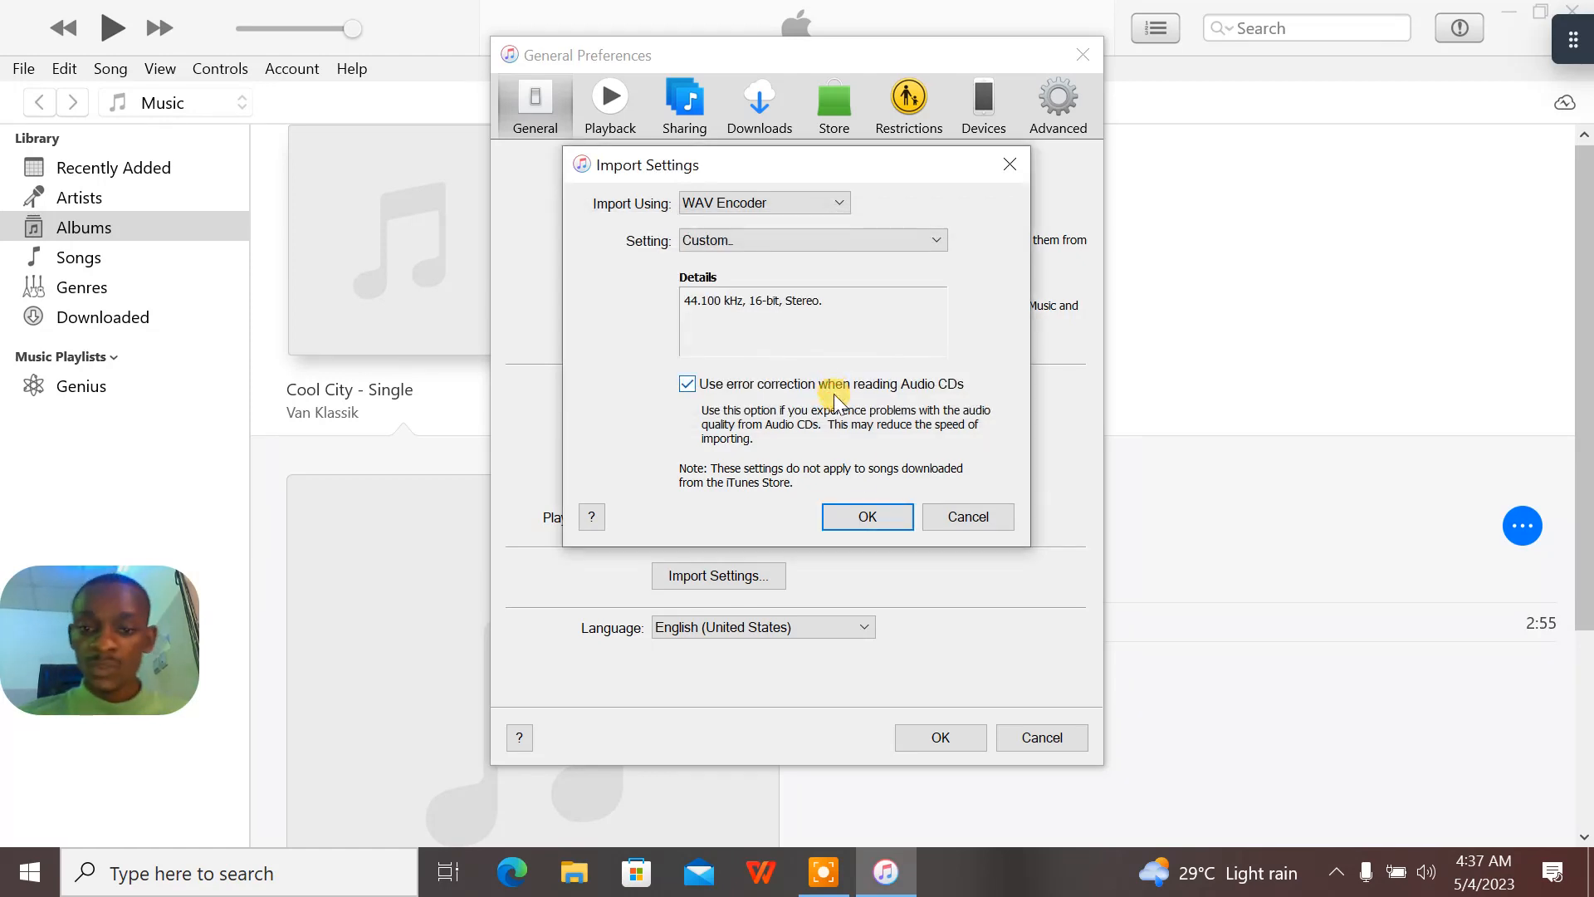
click(865, 516)
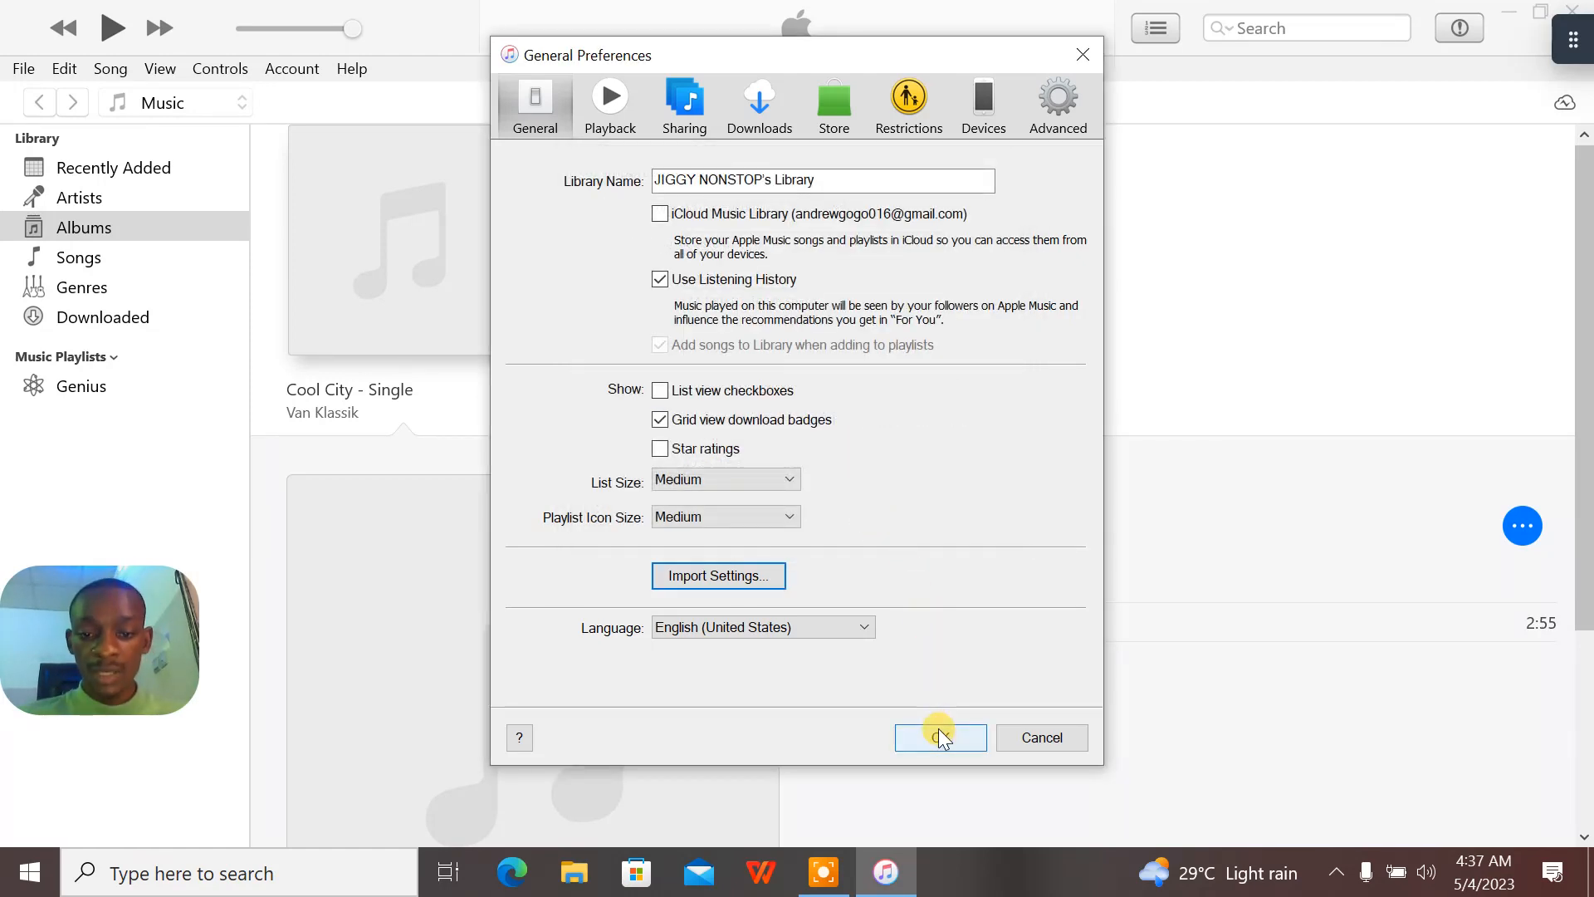
click(938, 737)
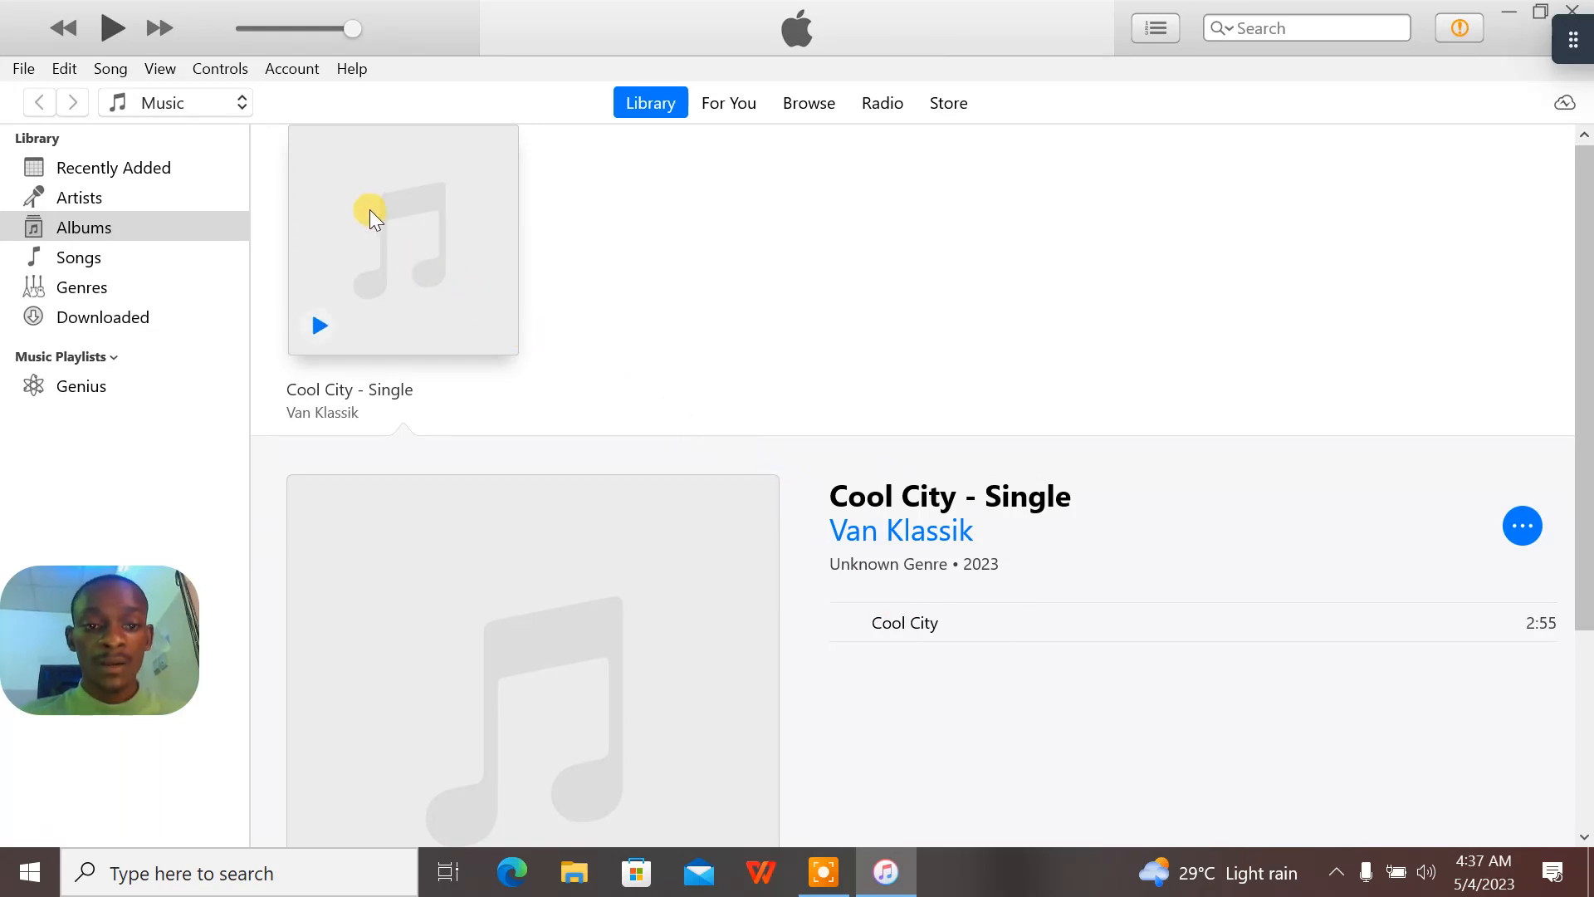
mouse_move(445, 262)
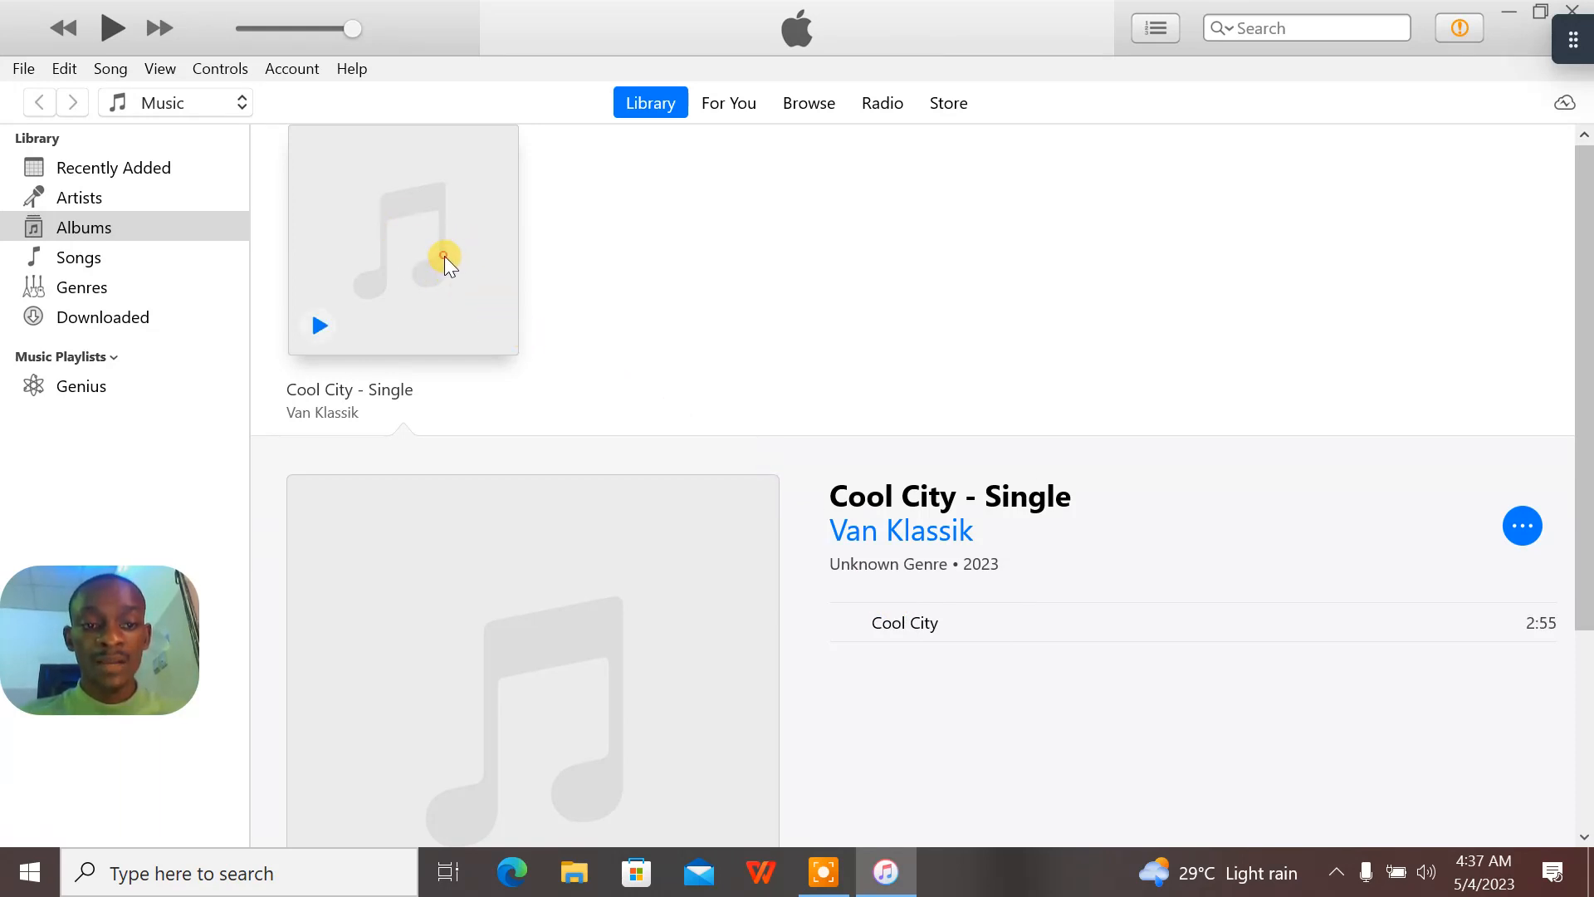
mouse_move(494, 327)
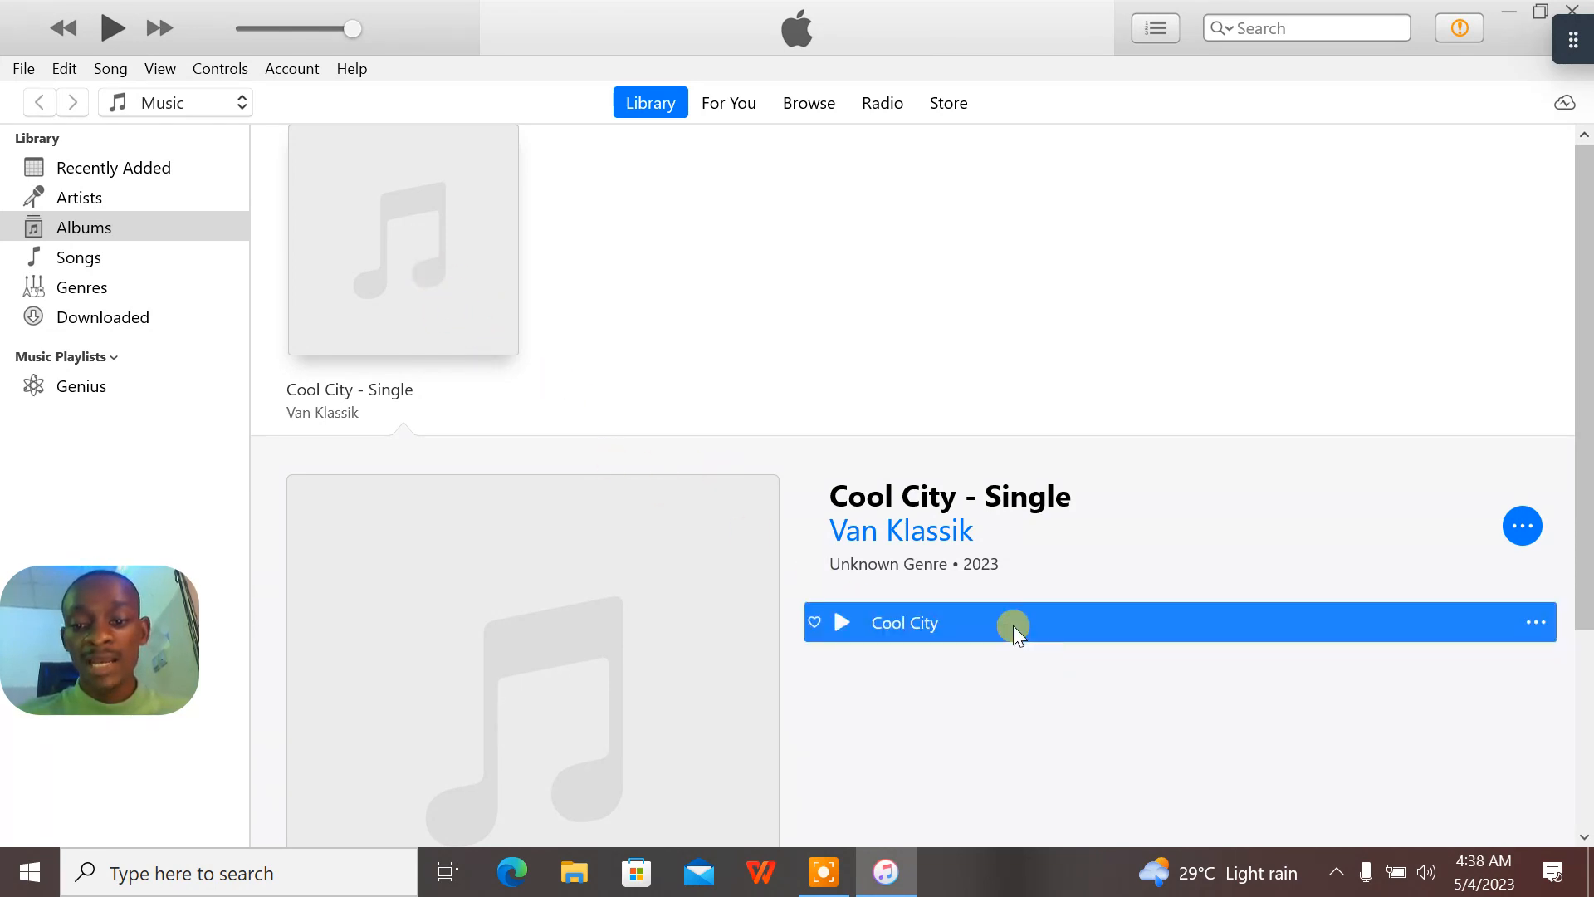
mouse_move(351, 132)
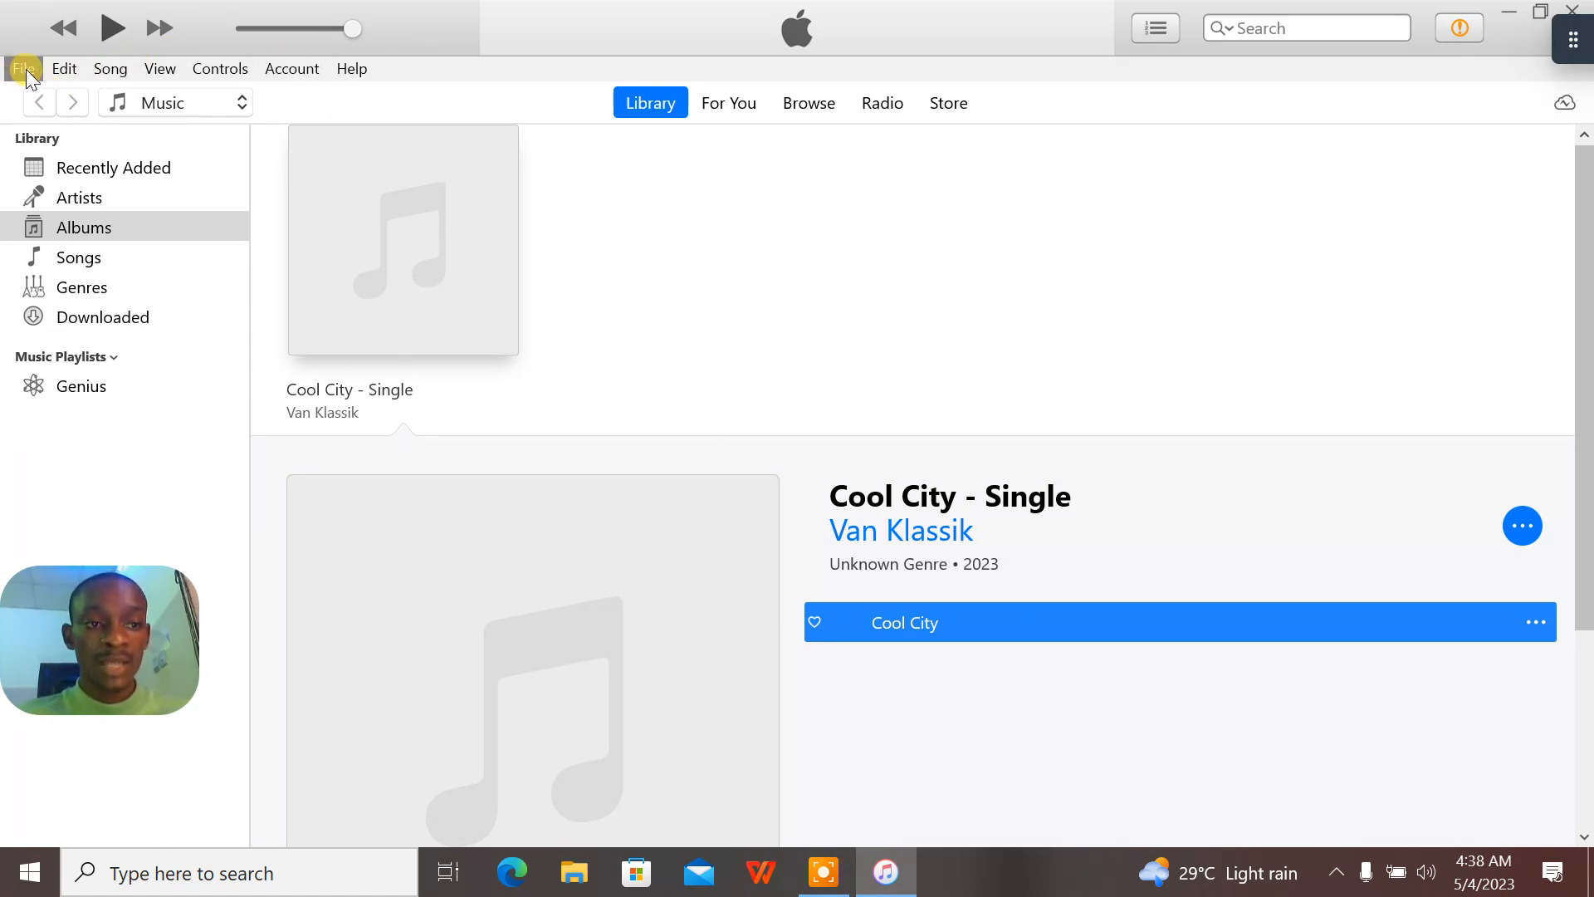
Convert the selected Cool City track with File > Convert > Create WAV Version
click(23, 68)
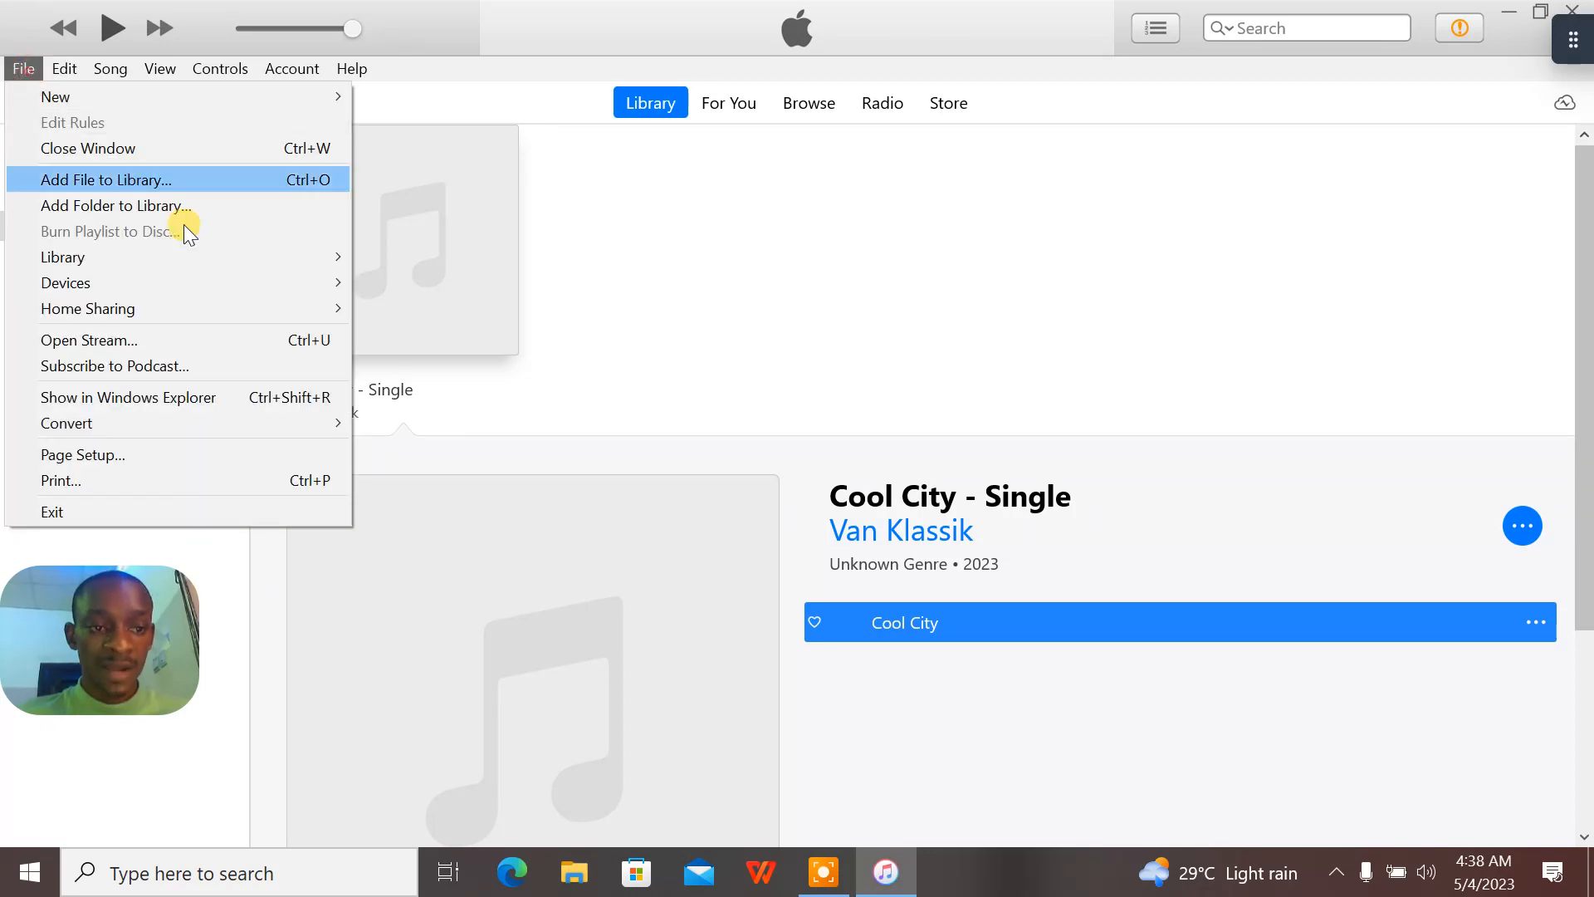
mouse_move(299, 366)
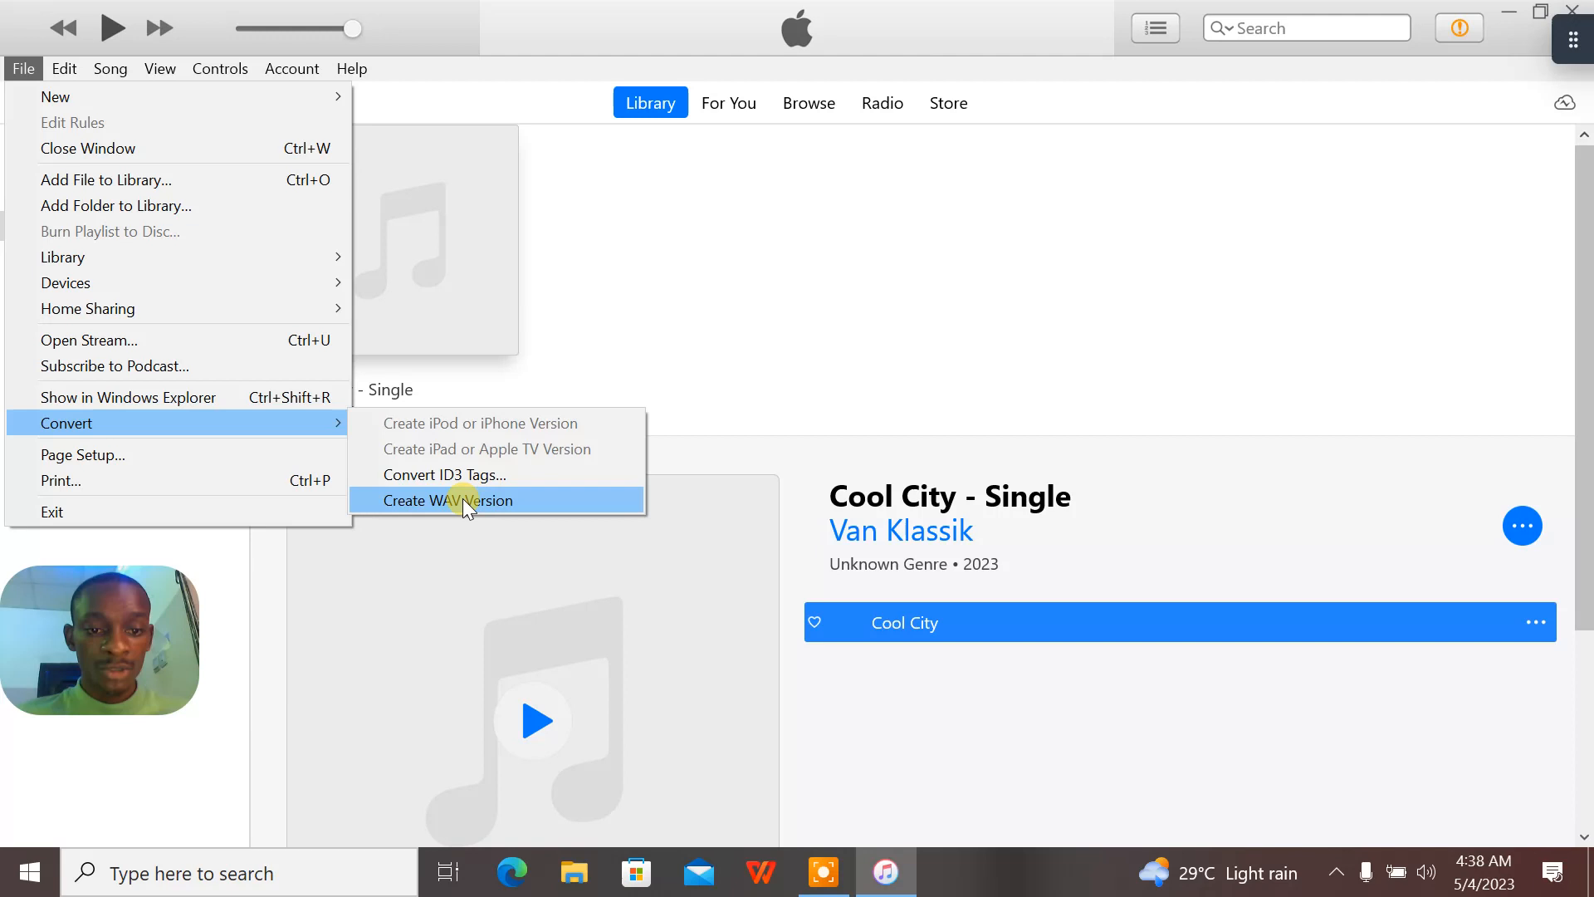
click(448, 500)
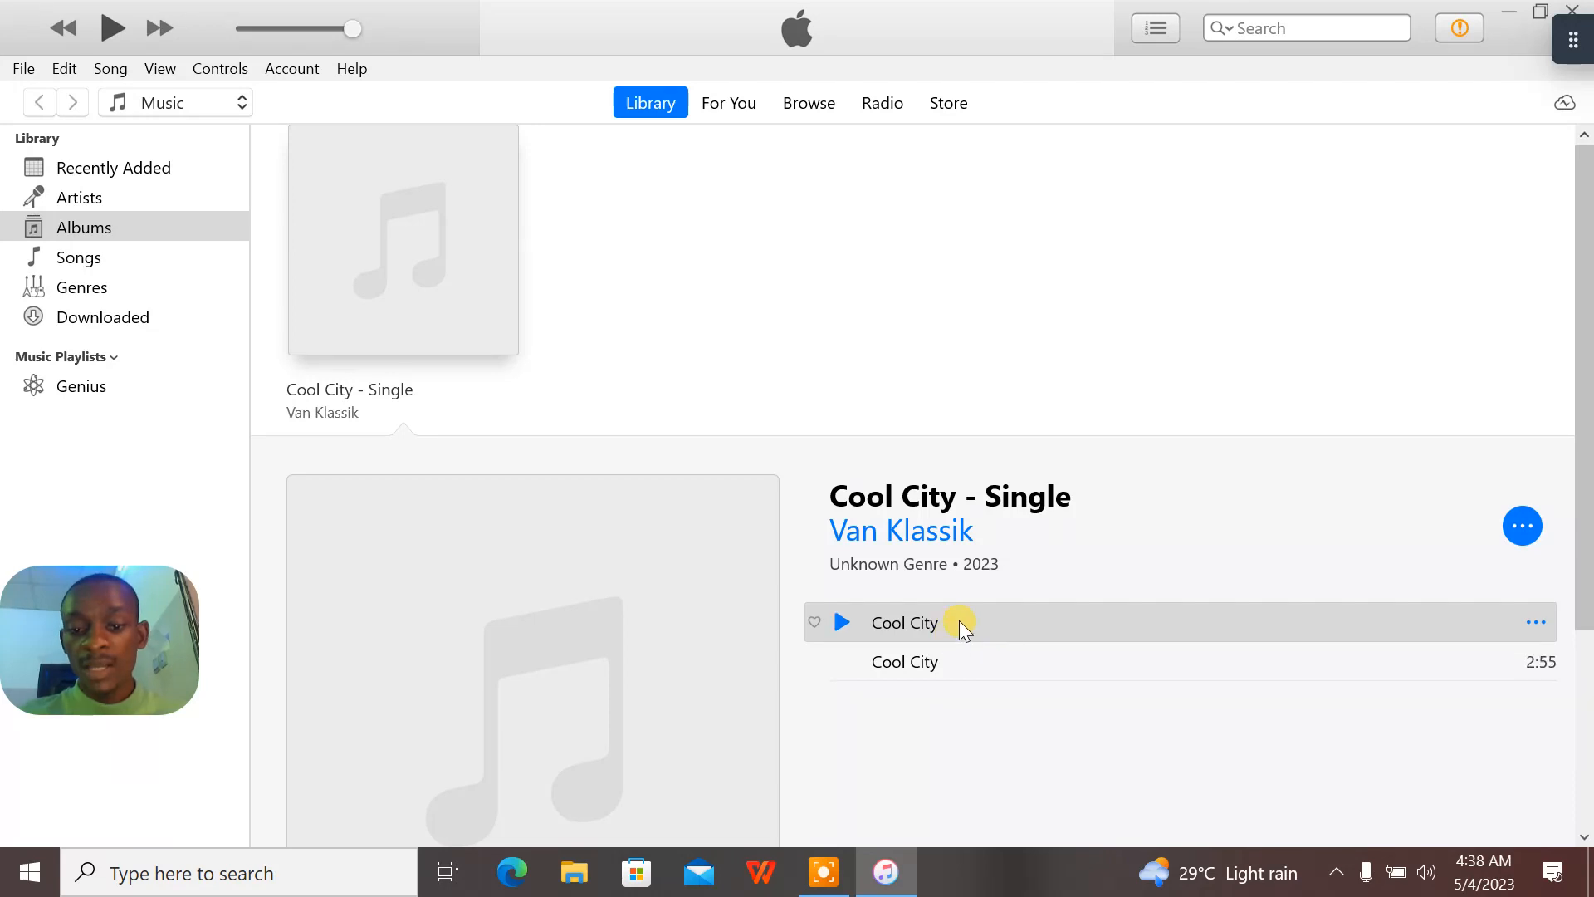
mouse_move(1178, 470)
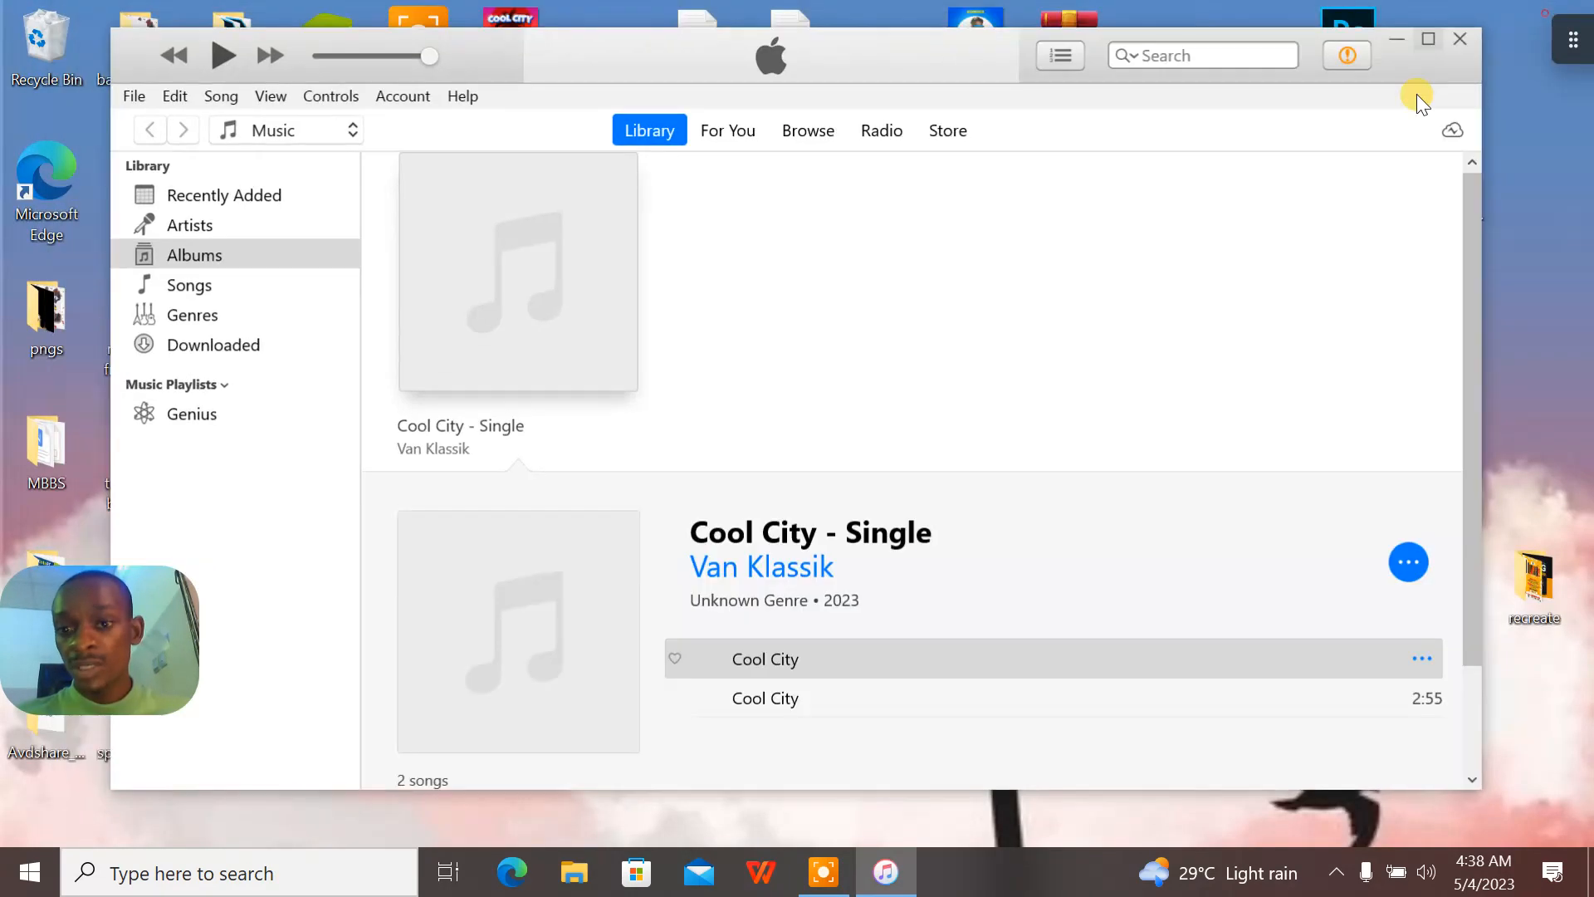
Minimize iTunes to reveal the desktop with the Cool City files
click(1006, 698)
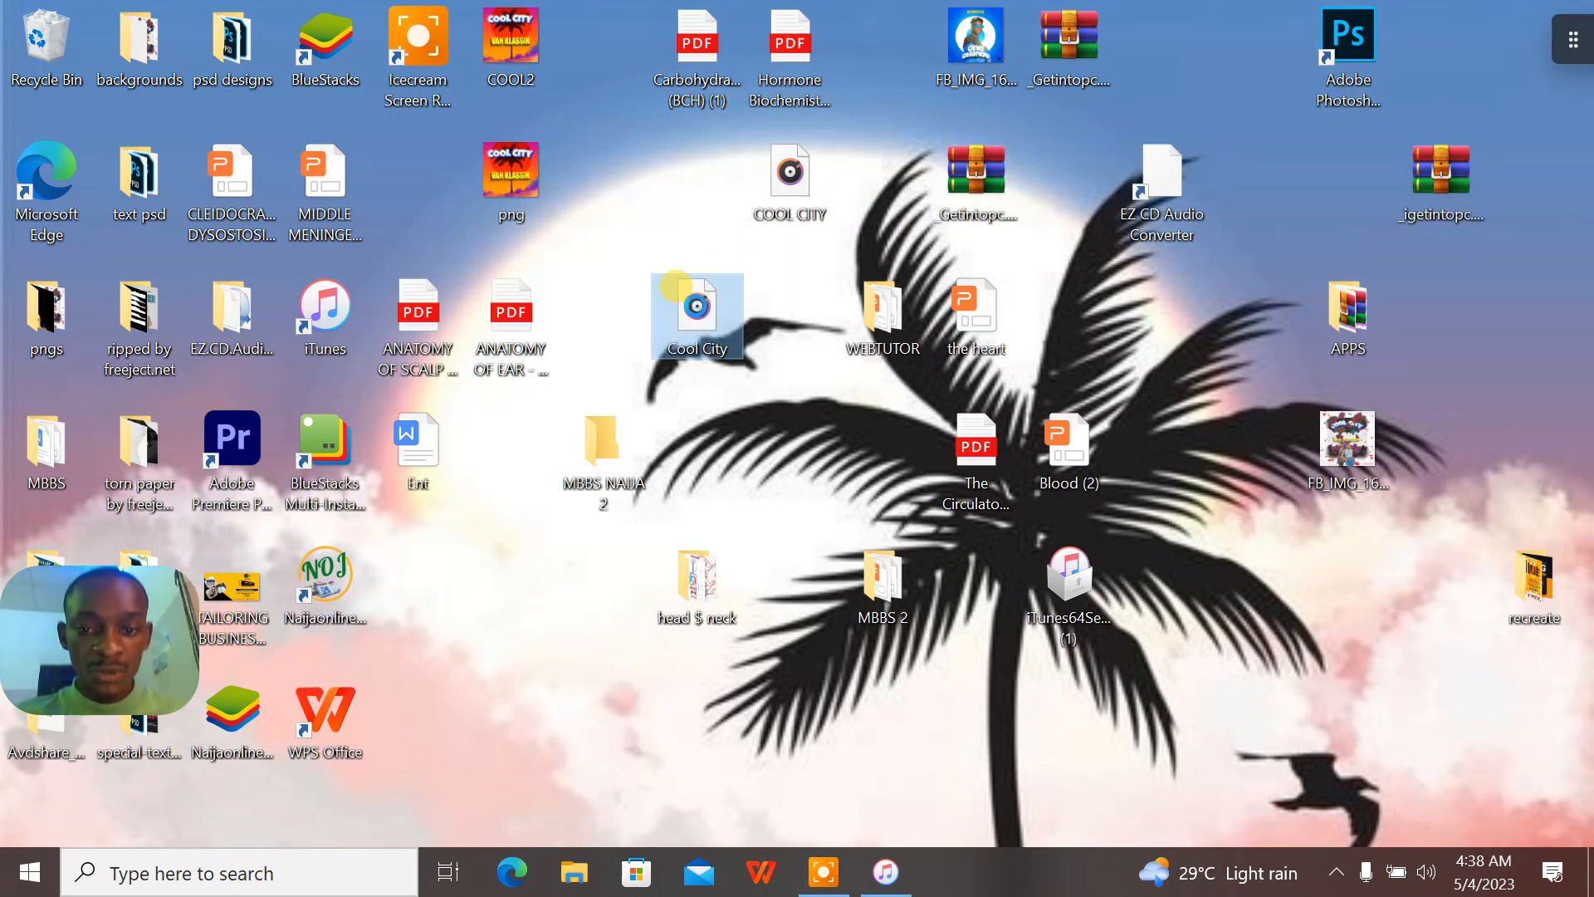
right_click(697, 315)
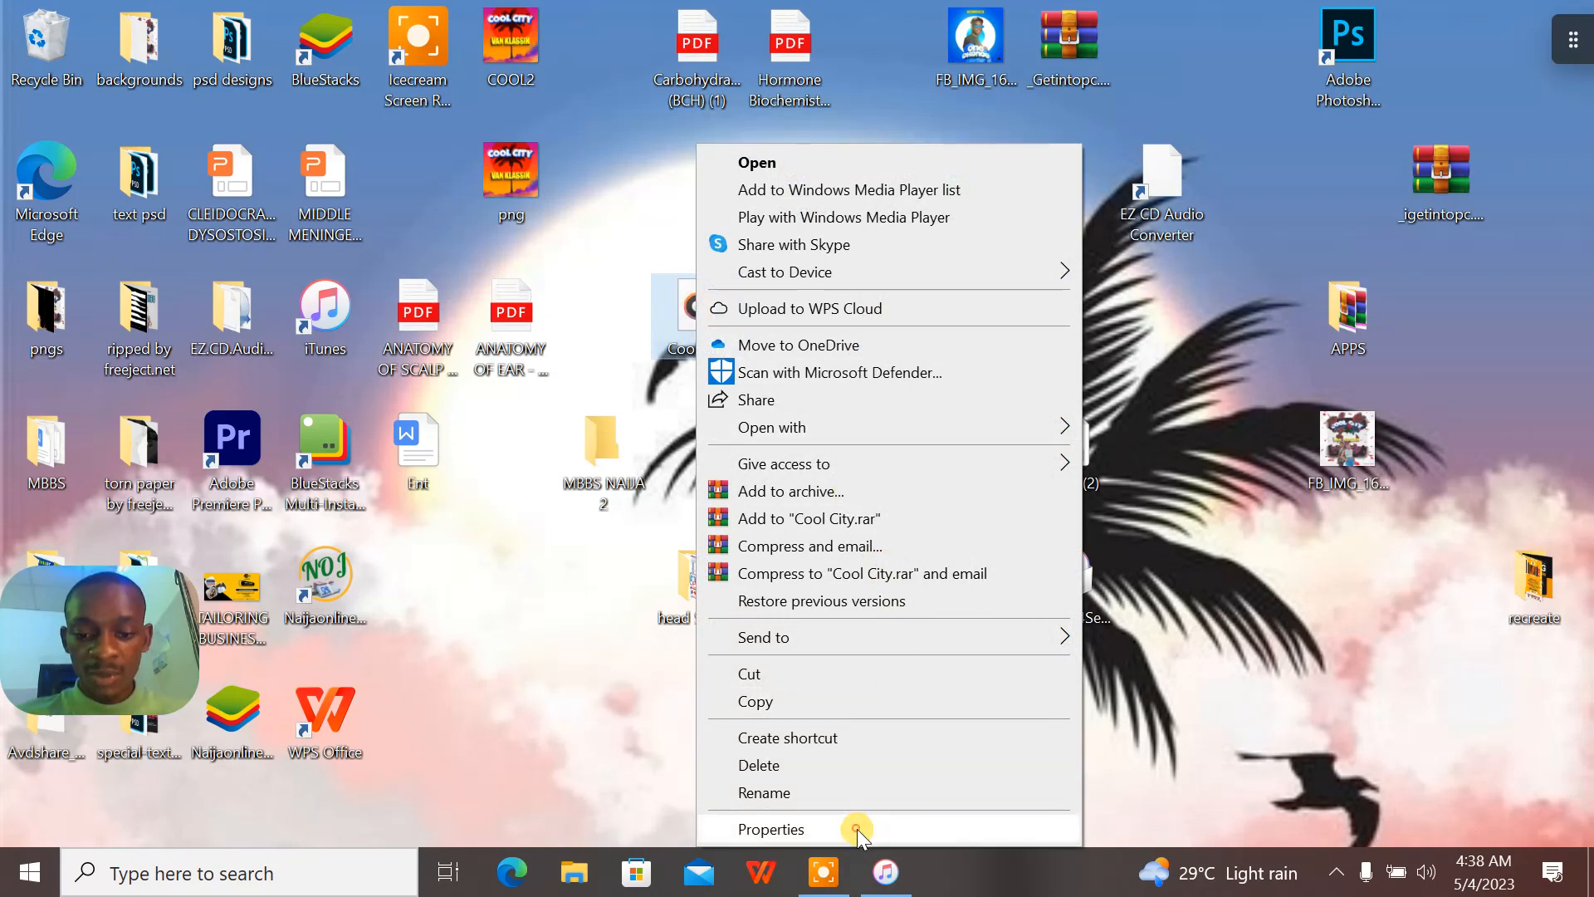
click(770, 828)
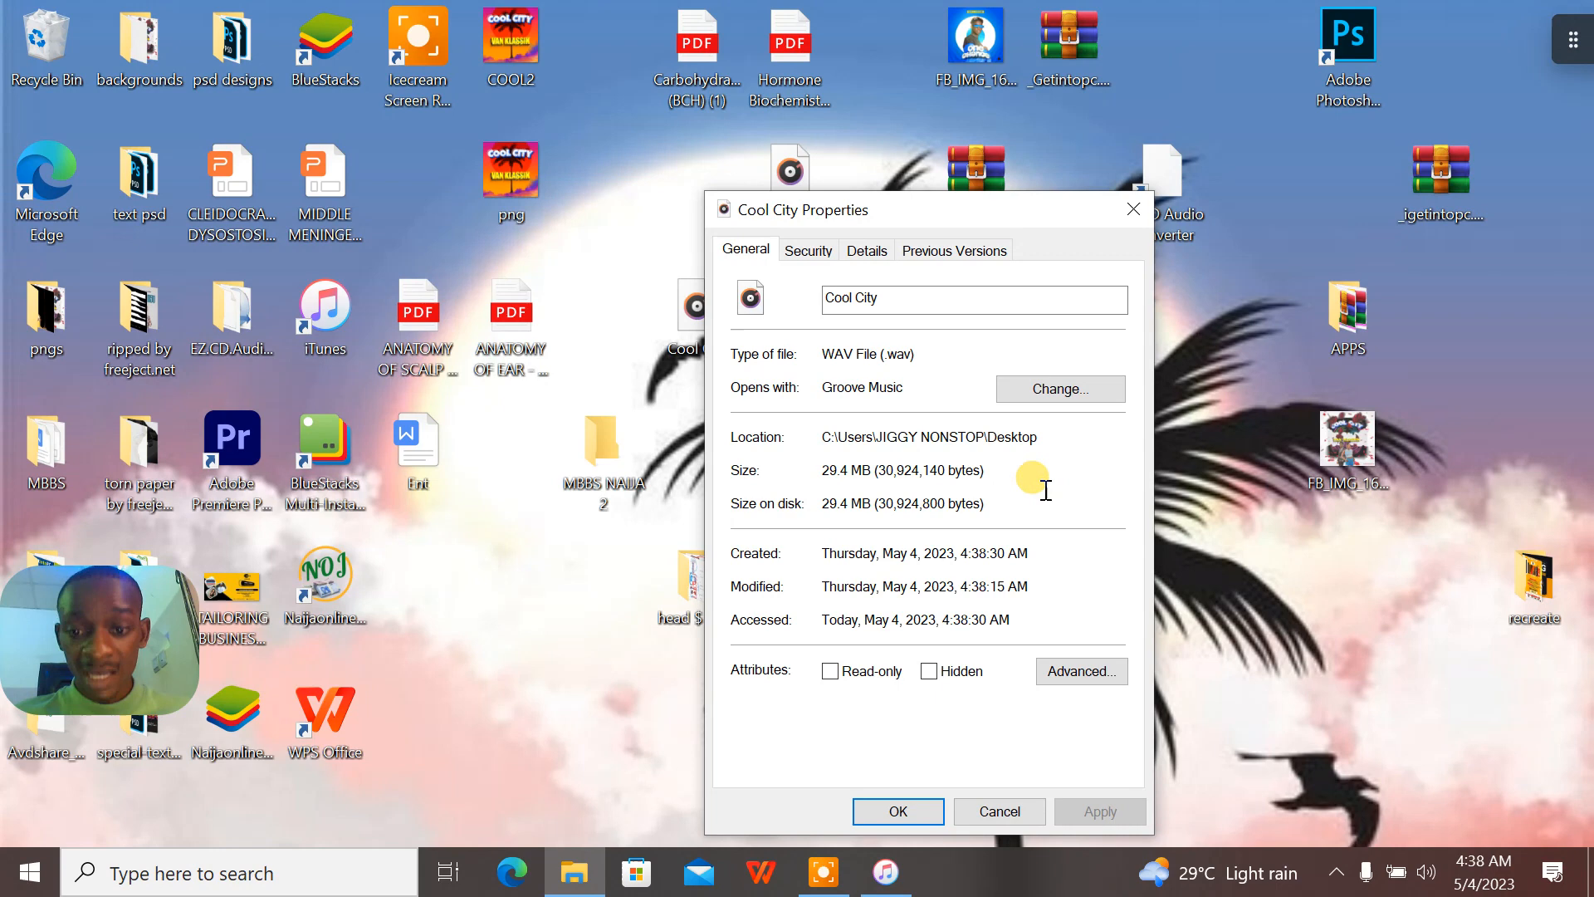
mouse_move(851, 395)
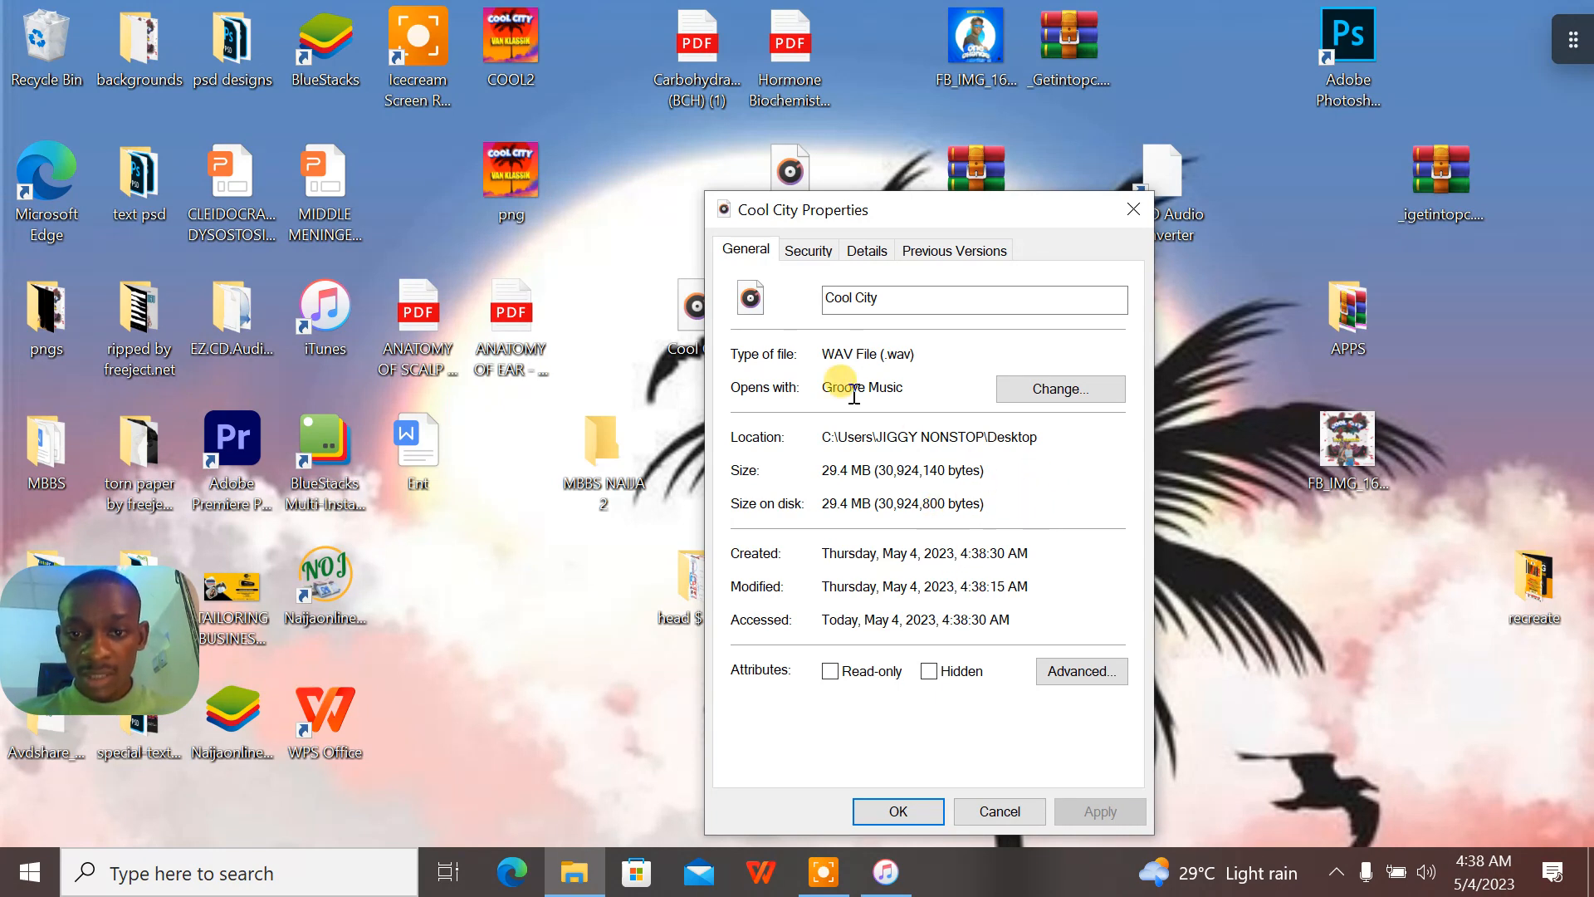
mouse_move(1074, 252)
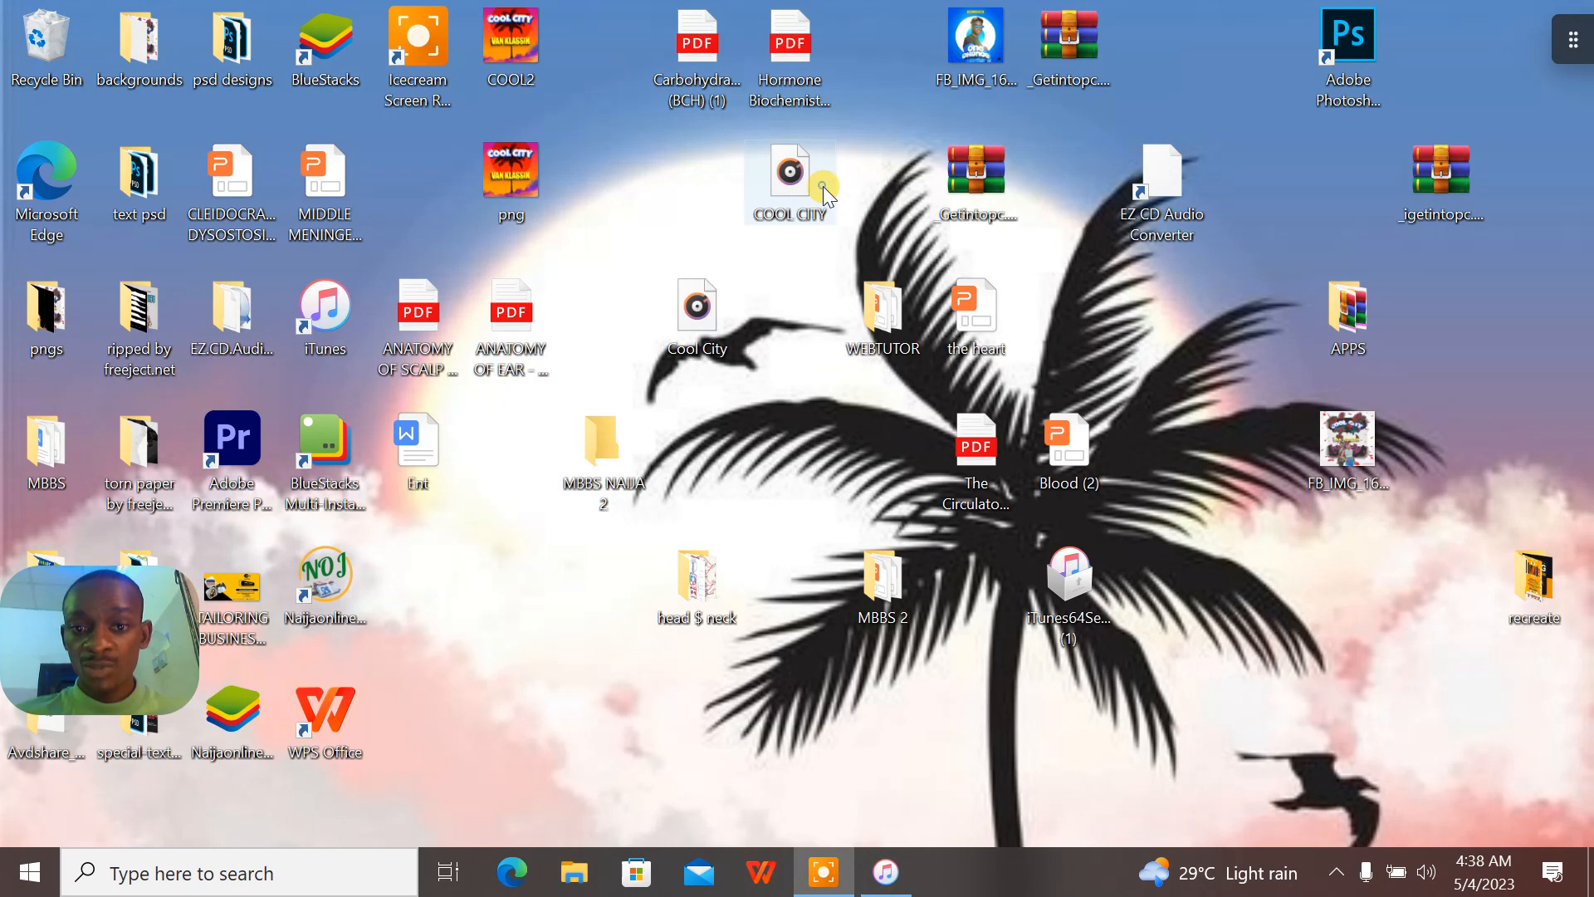
right_click(792, 182)
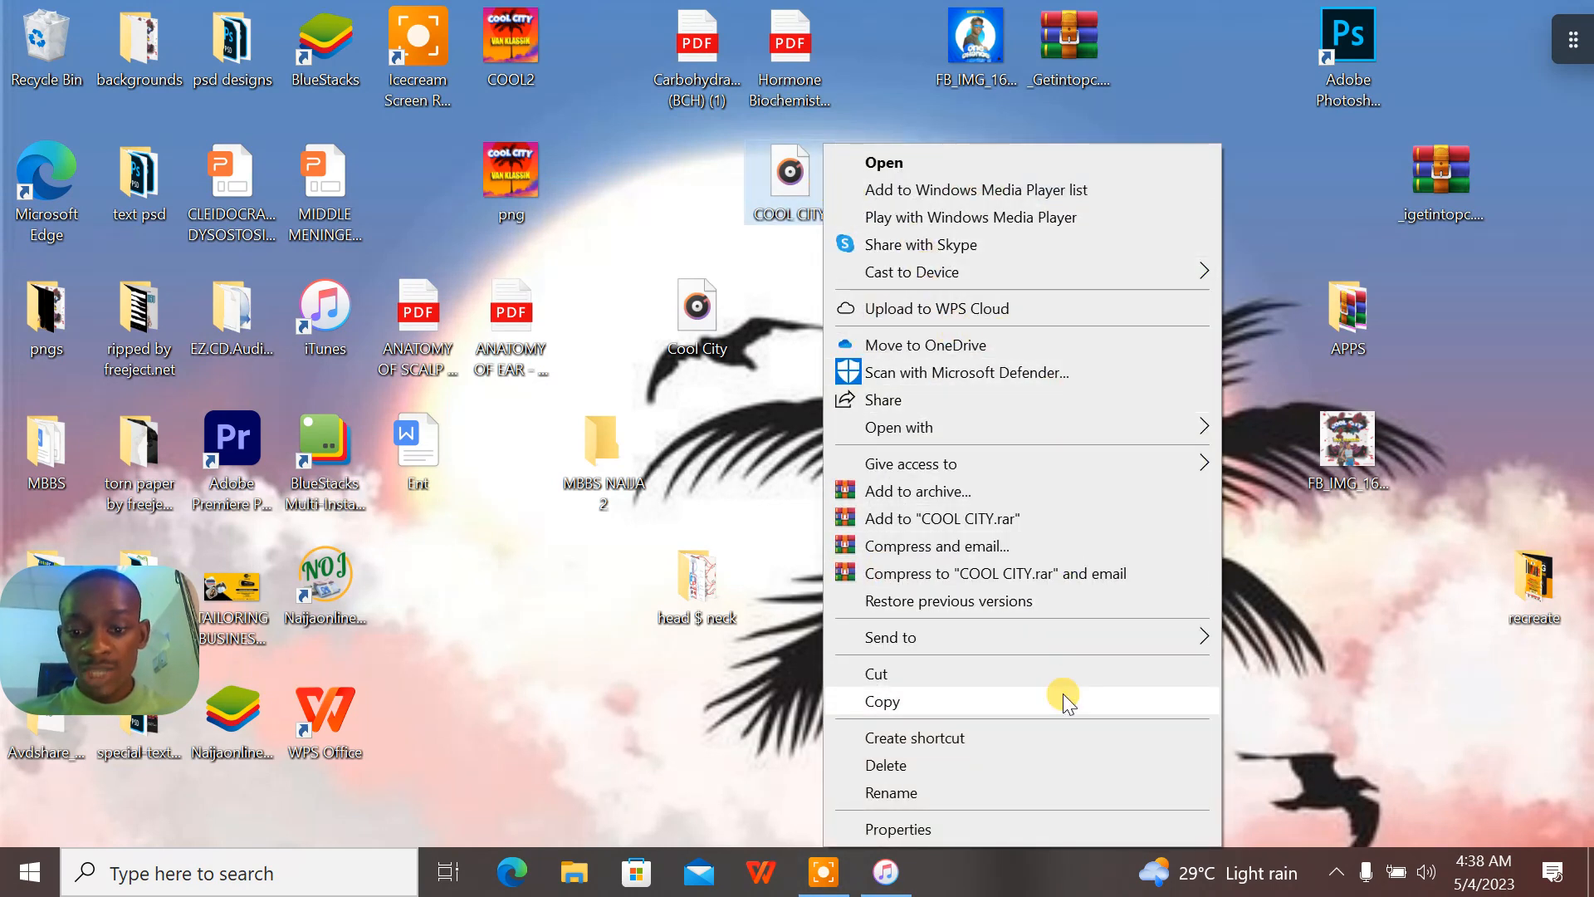
click(896, 829)
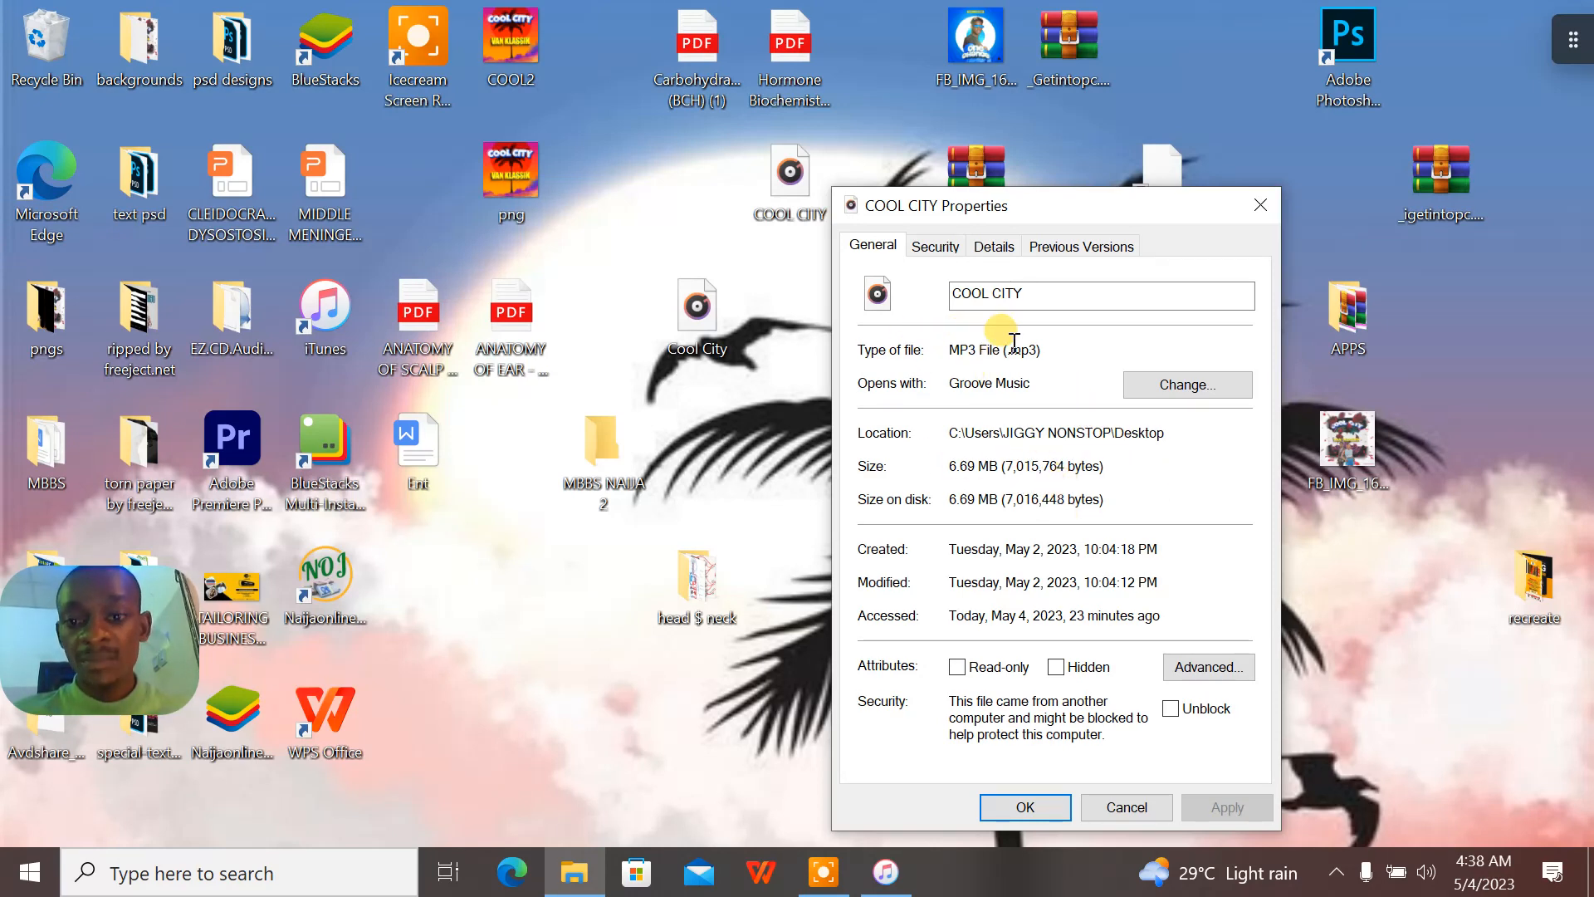
click(1261, 204)
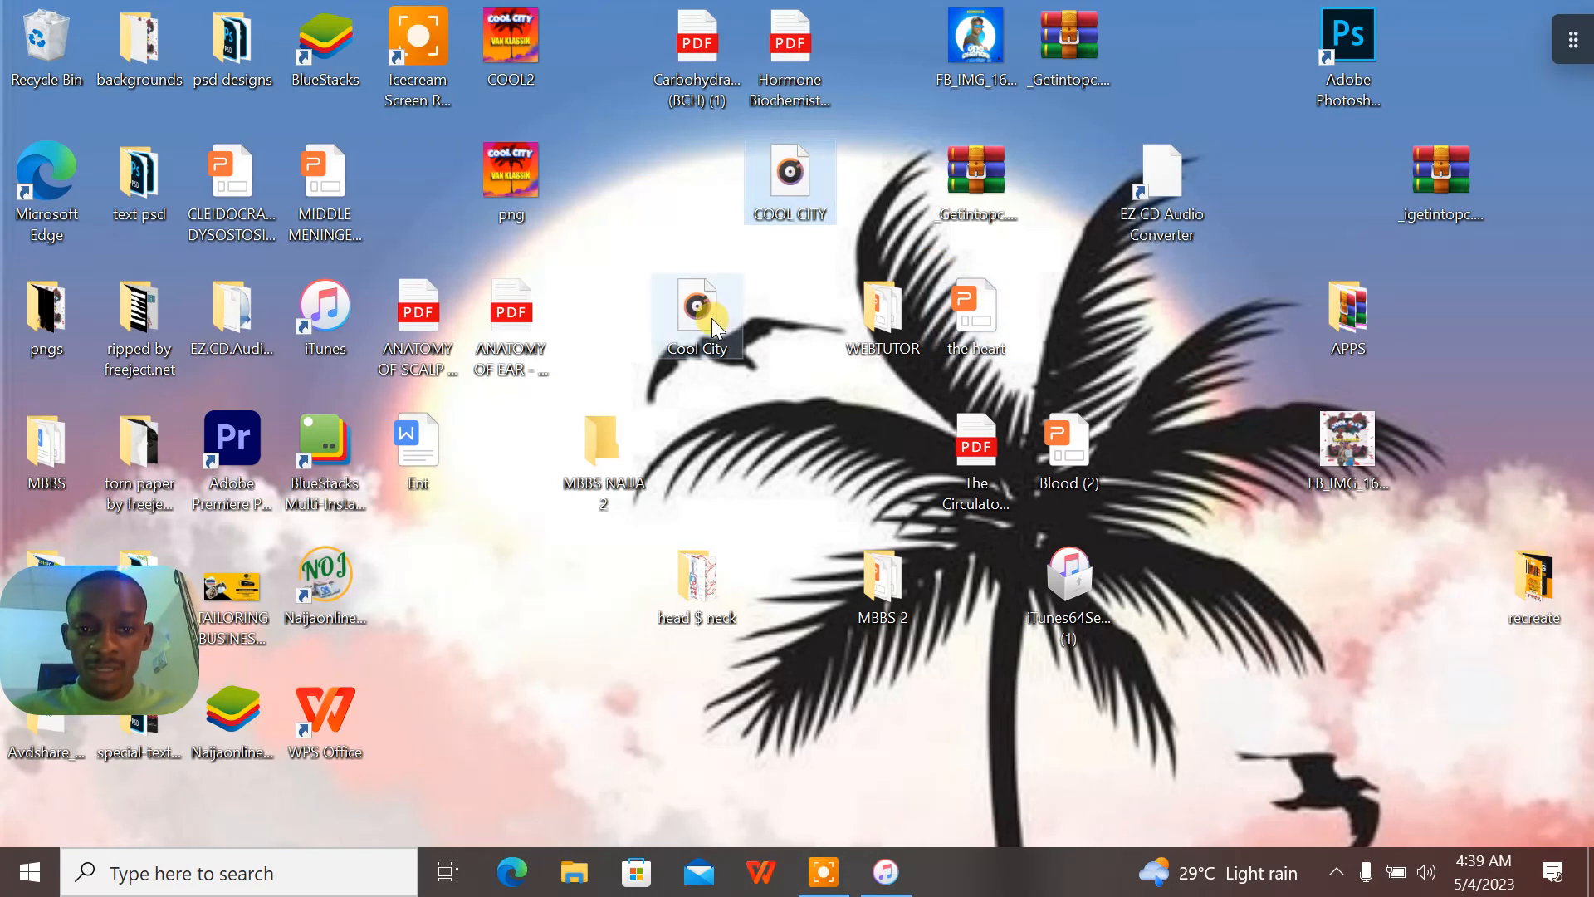
Open the Cool City WAV file from the desktop in iTunes
right_click(698, 317)
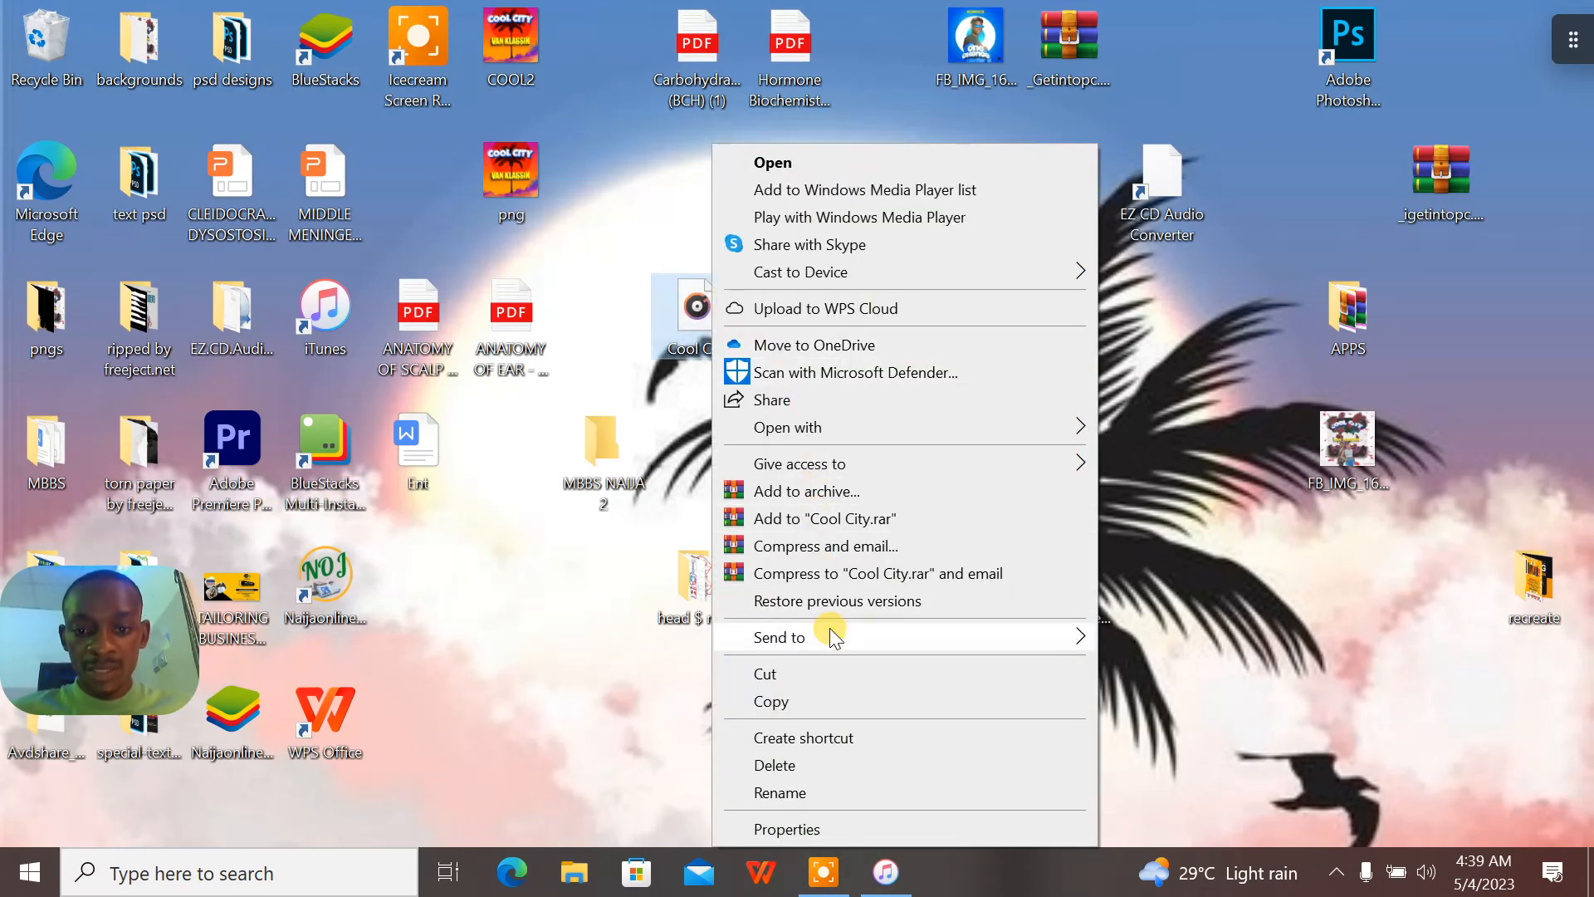
click(786, 829)
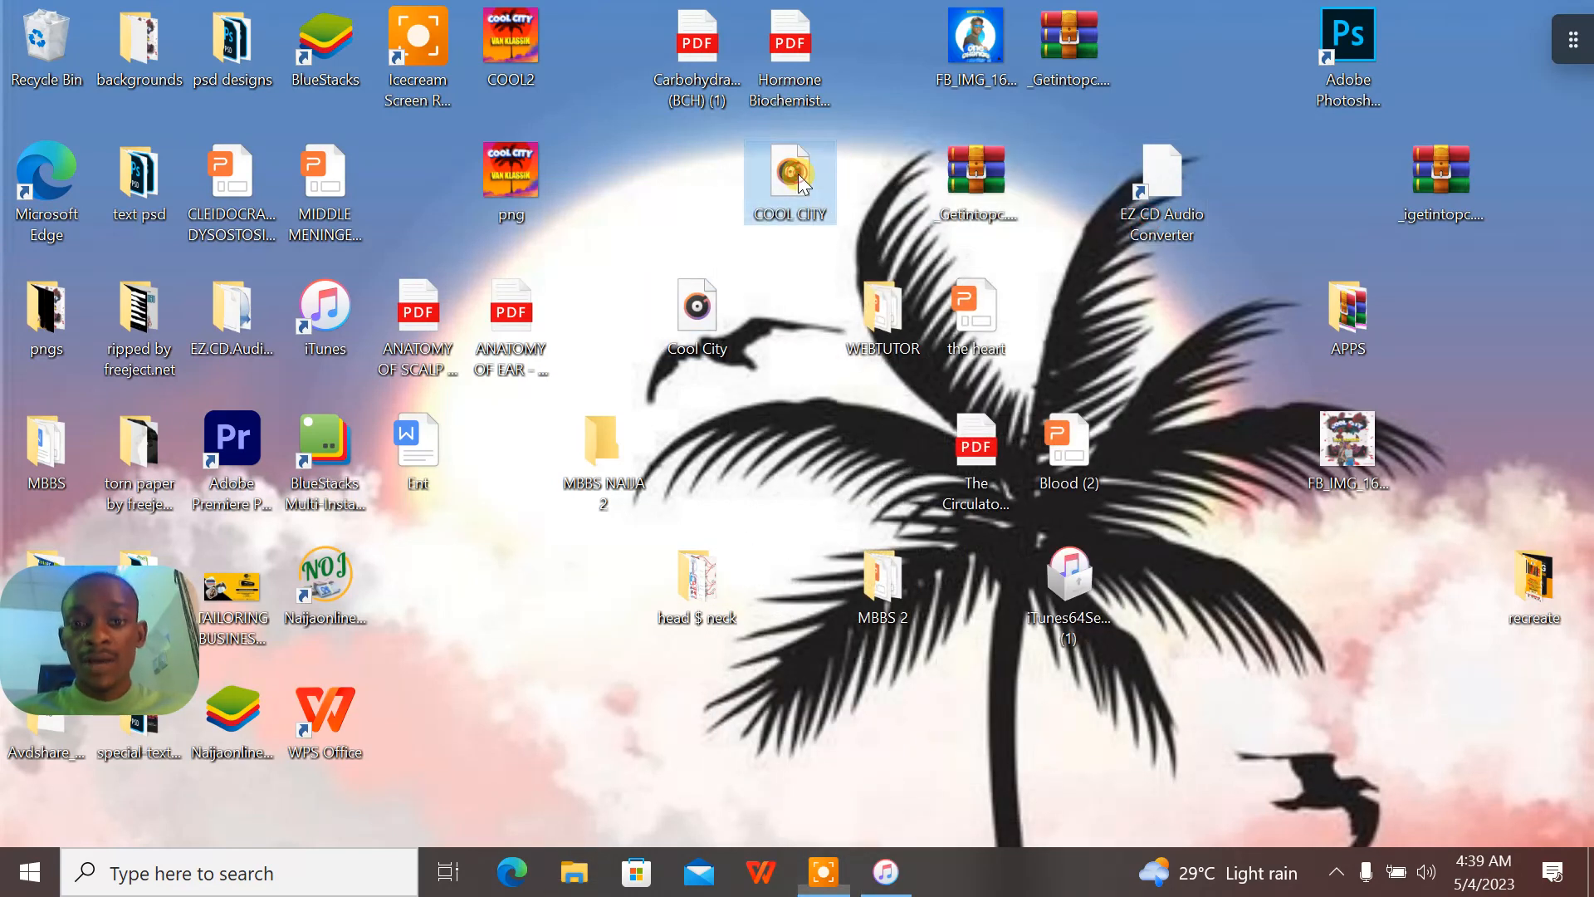
click(696, 305)
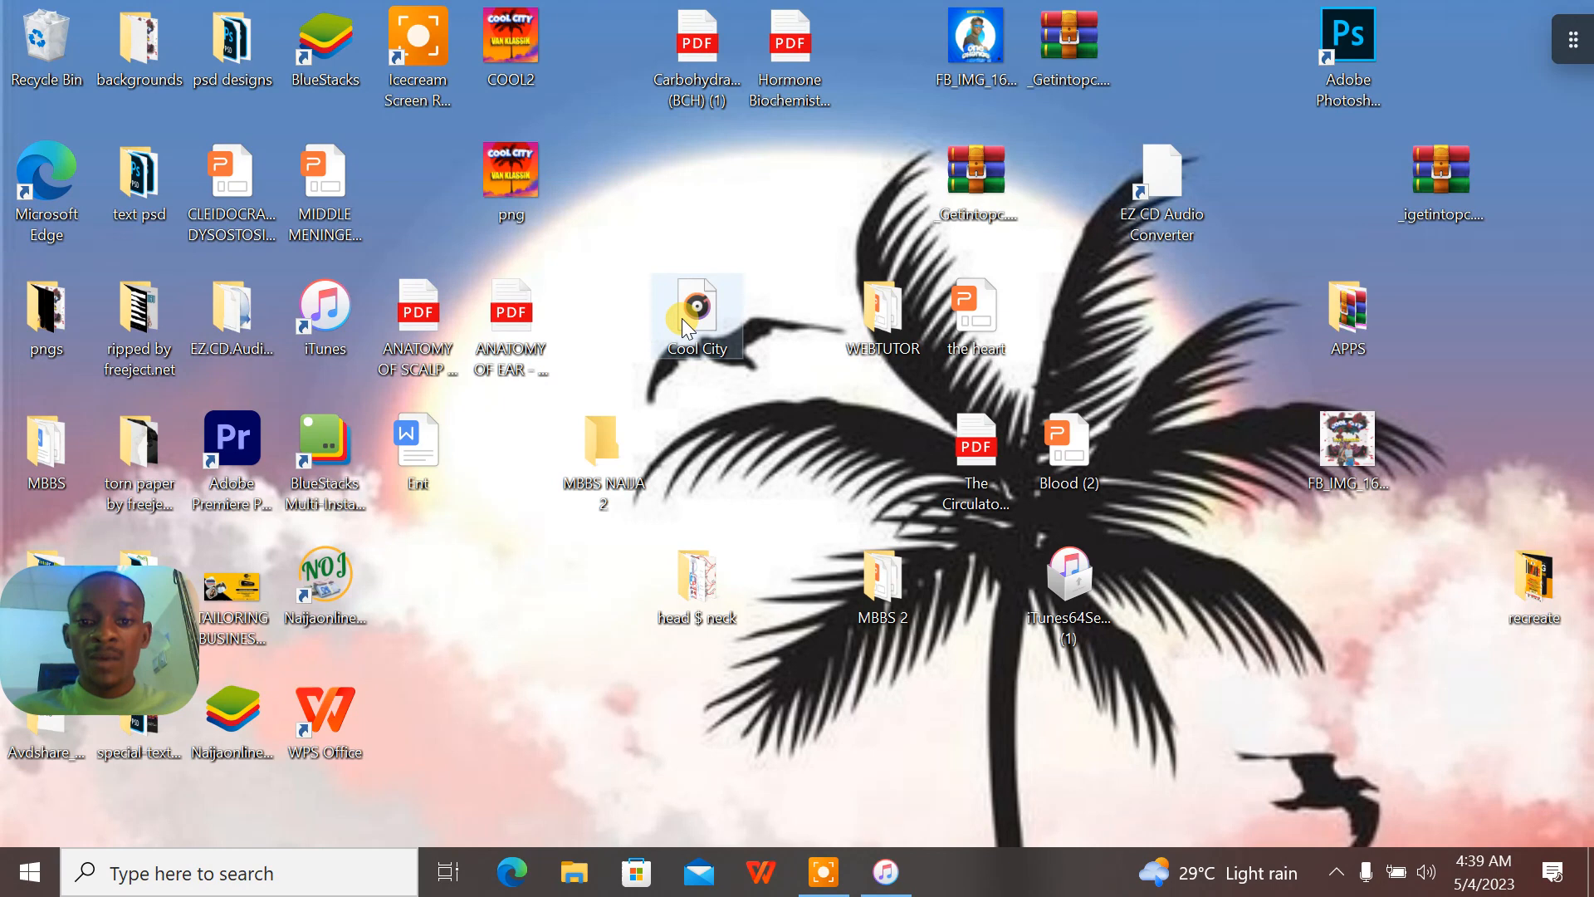
double_click(696, 310)
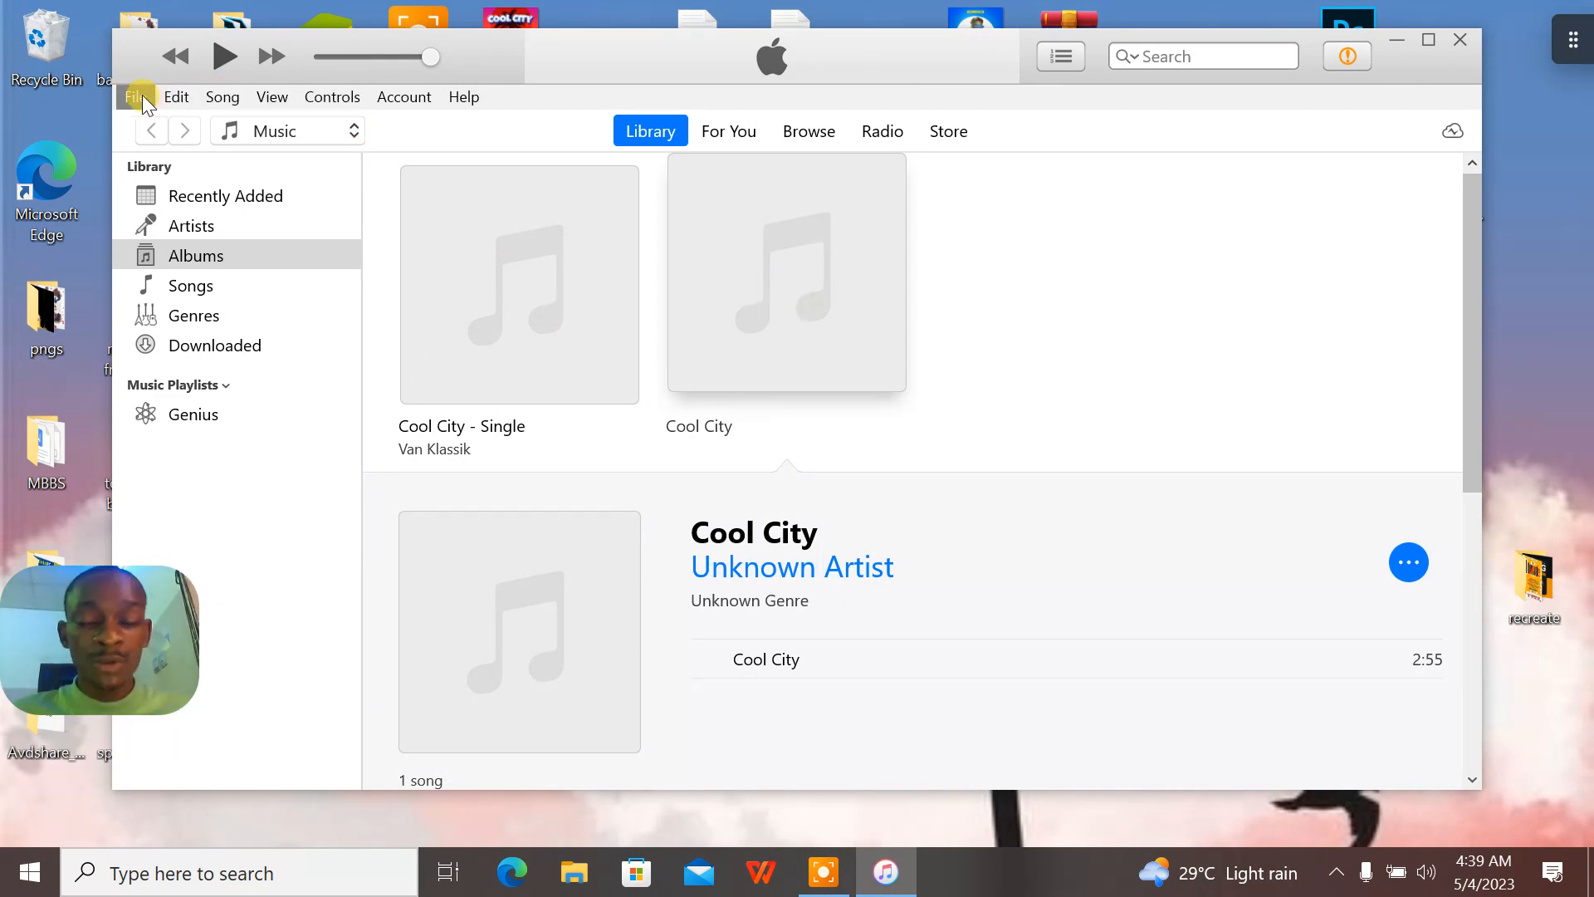
Set Import Using to MP3 Encoder at High Quality (160 kbps) and save the preferences
click(134, 96)
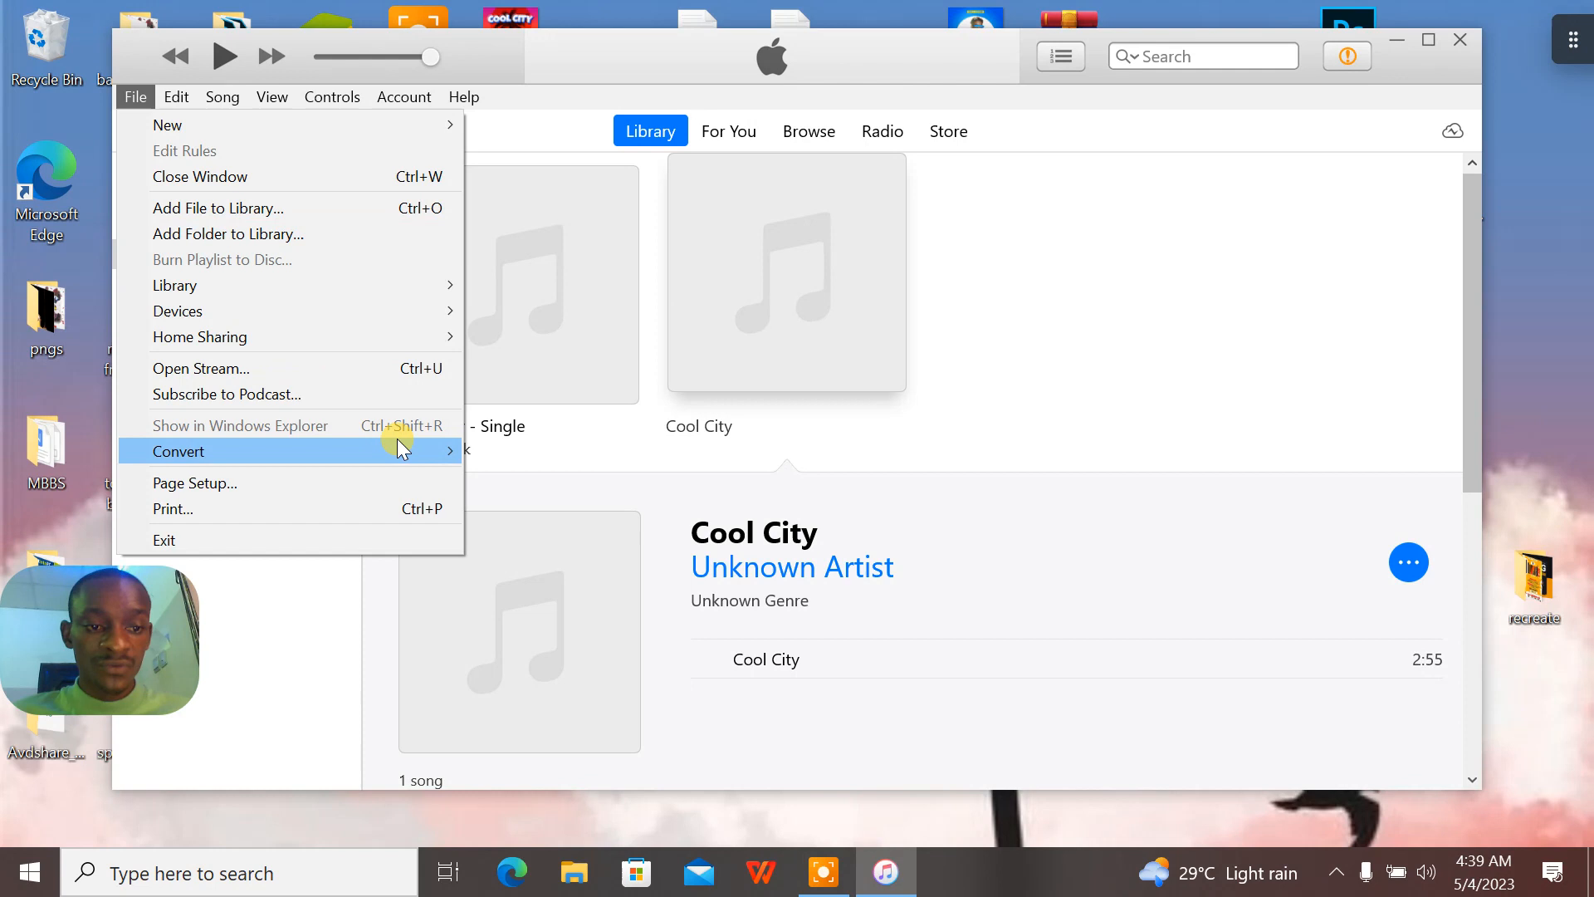
mouse_move(168, 124)
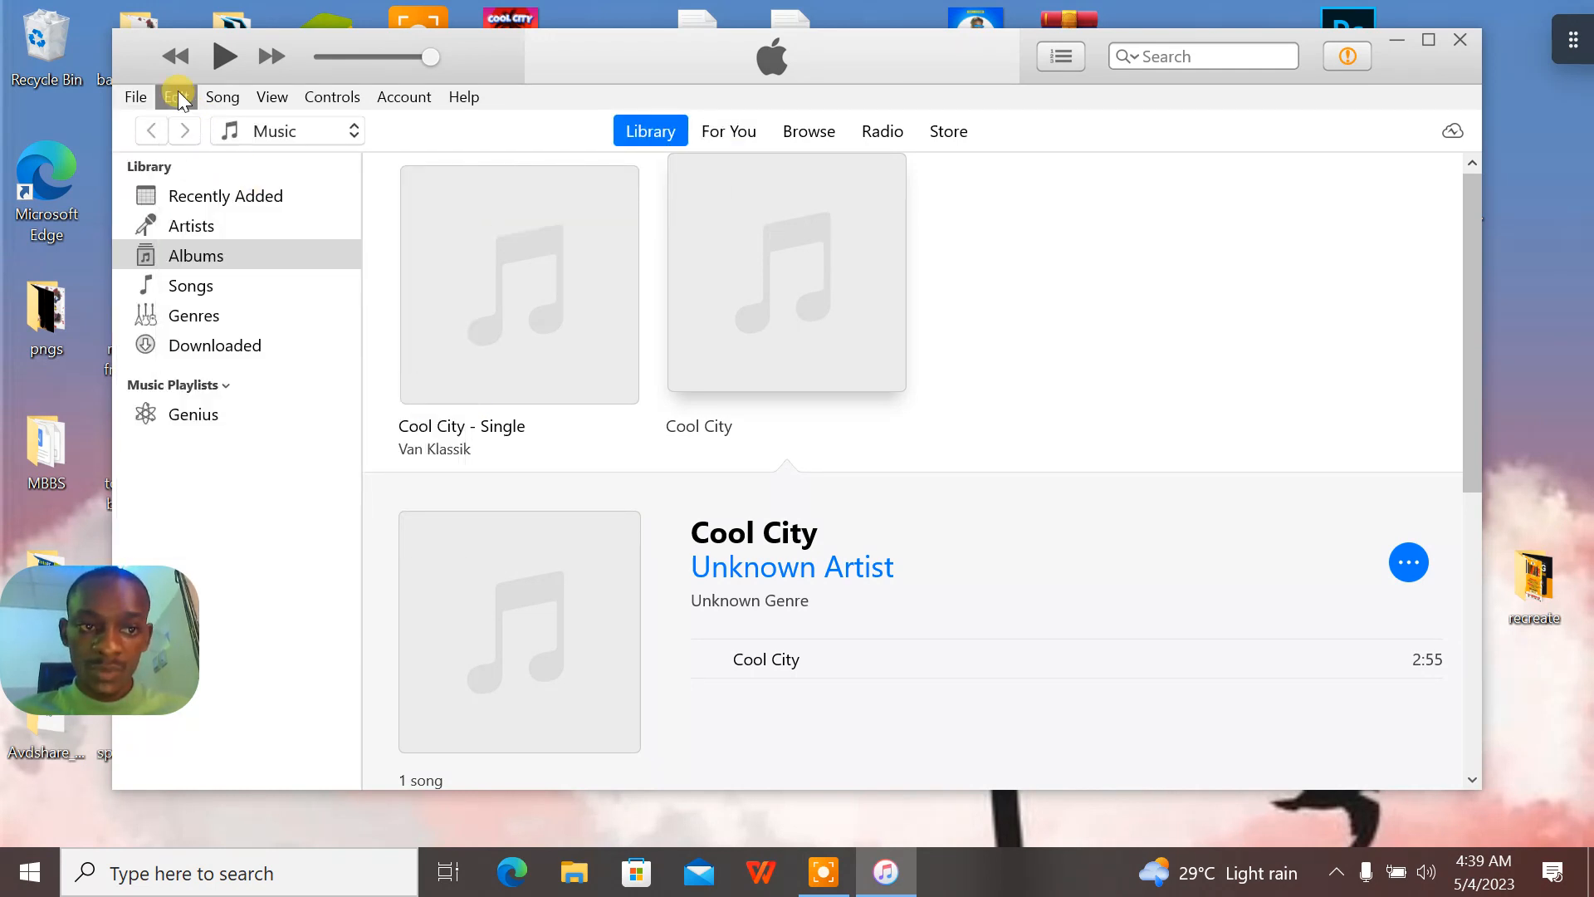
click(176, 96)
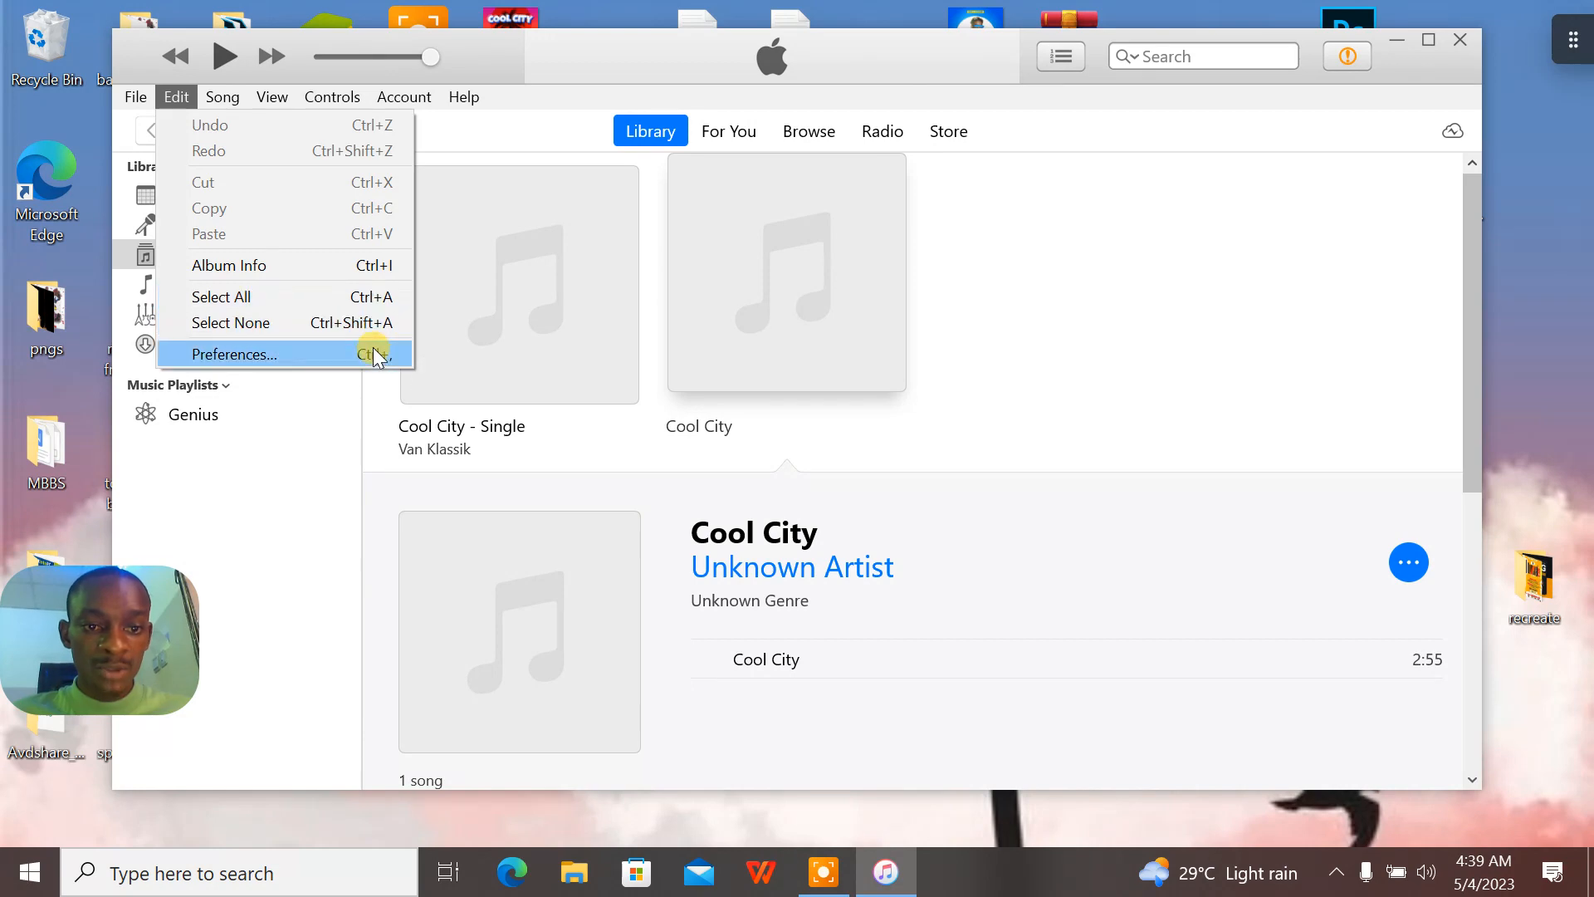
click(232, 354)
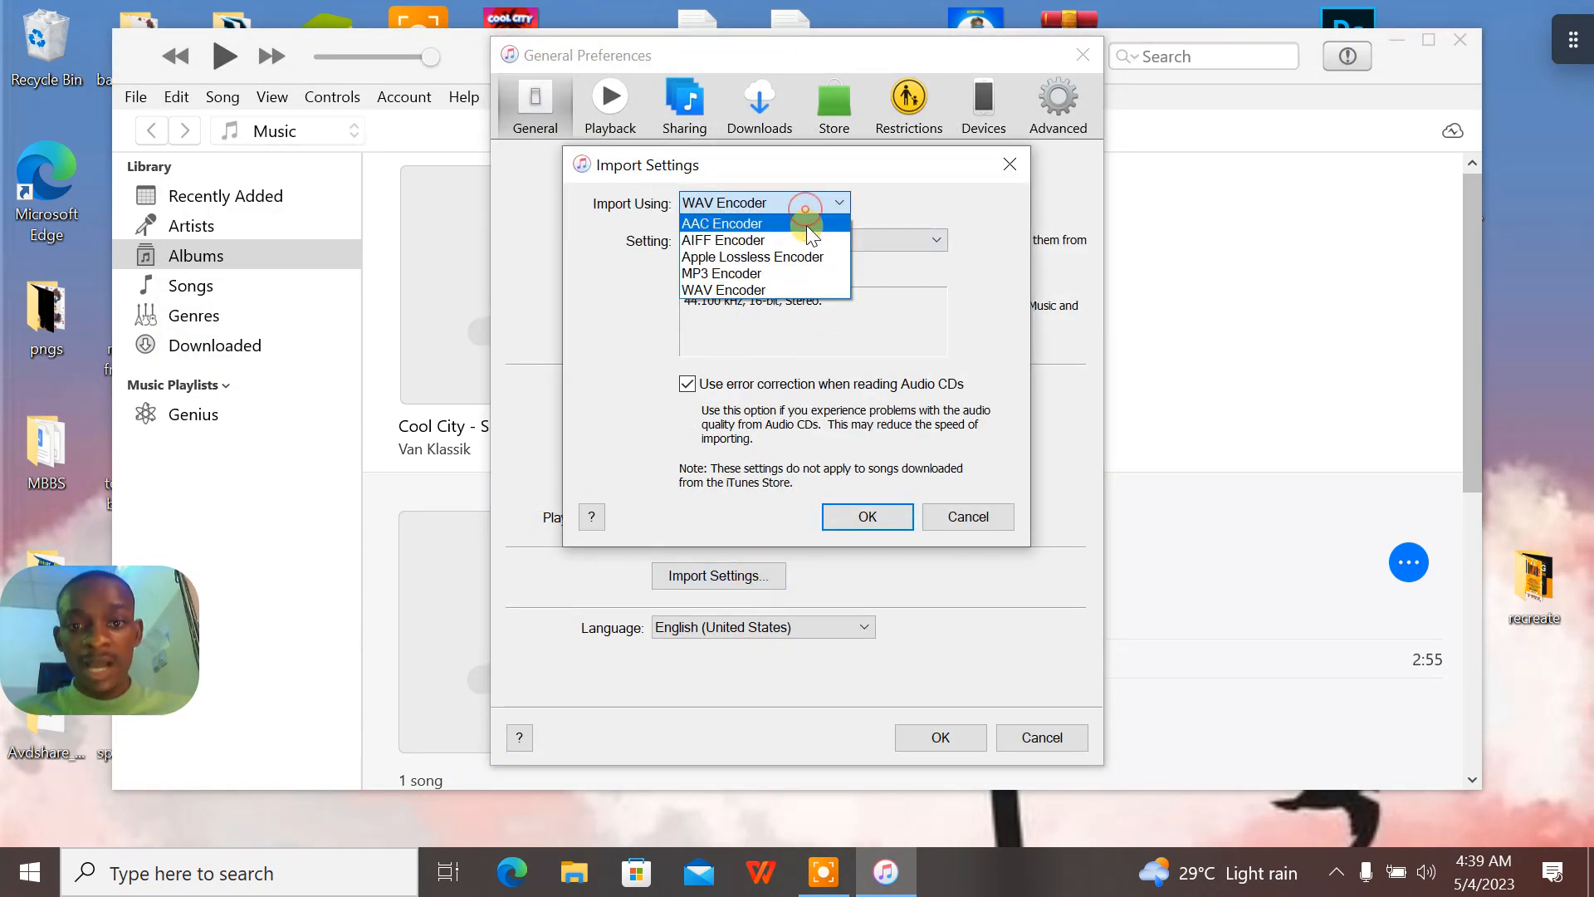
click(720, 273)
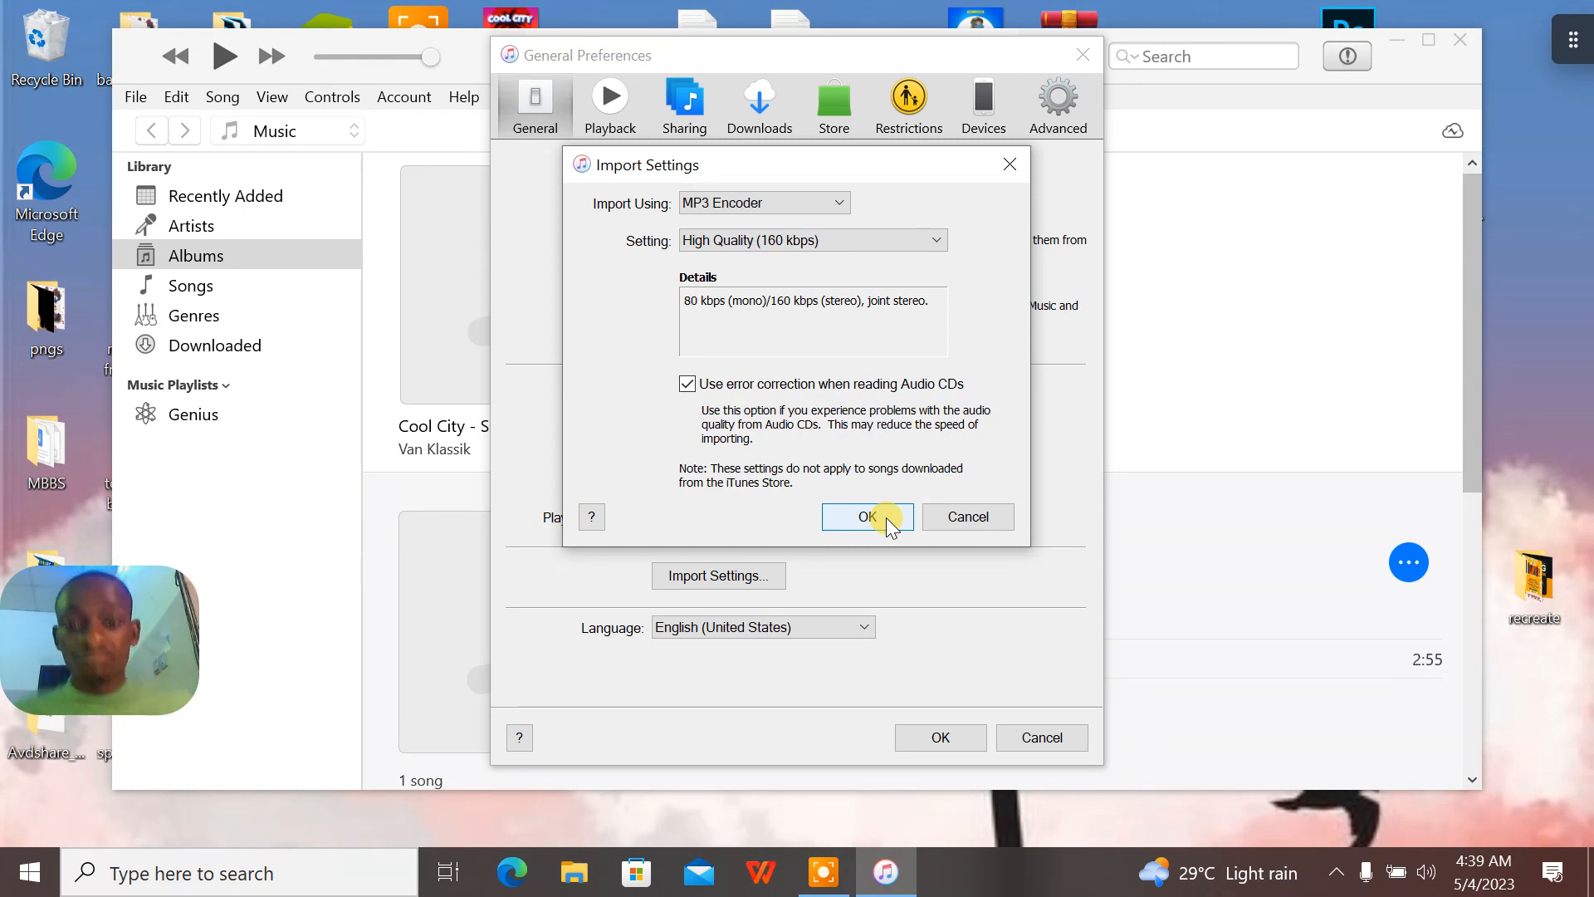
click(866, 516)
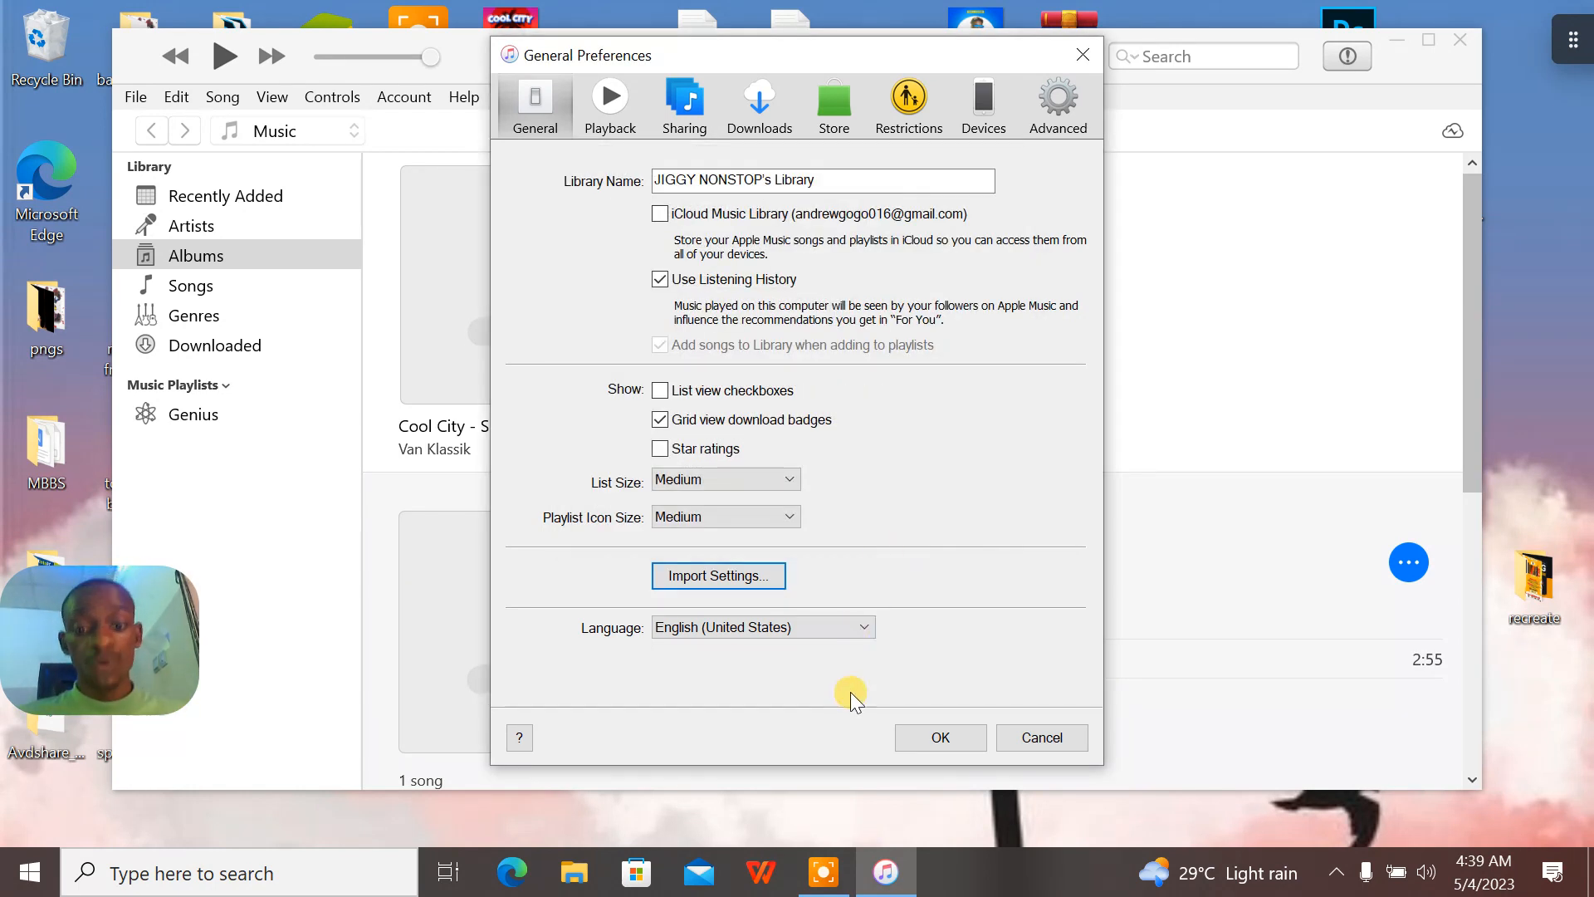
click(939, 737)
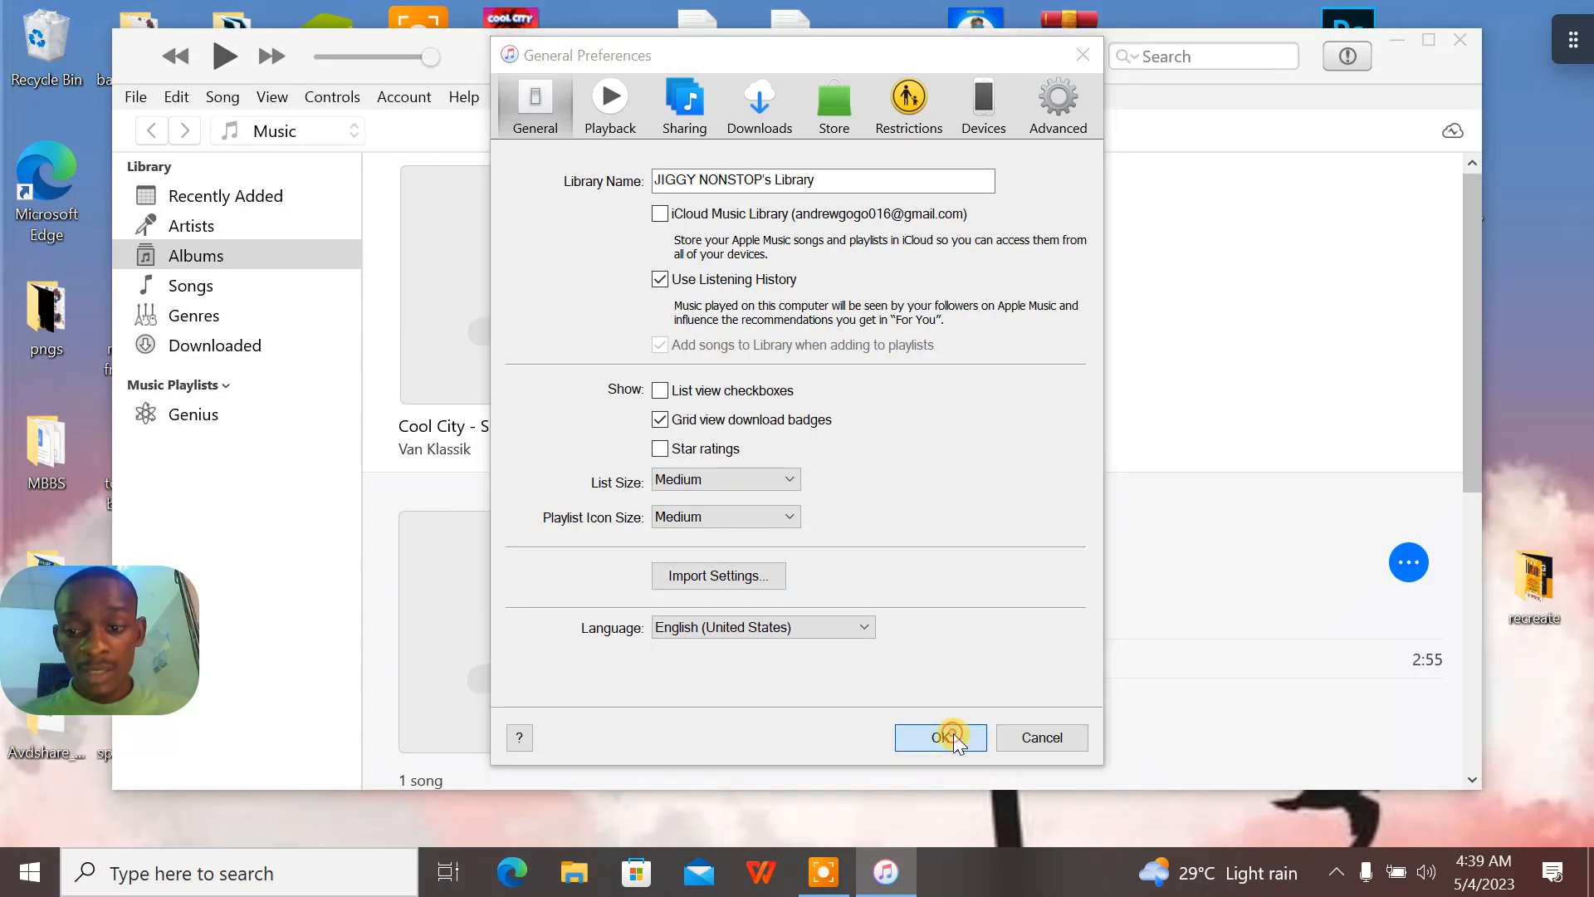
click(939, 738)
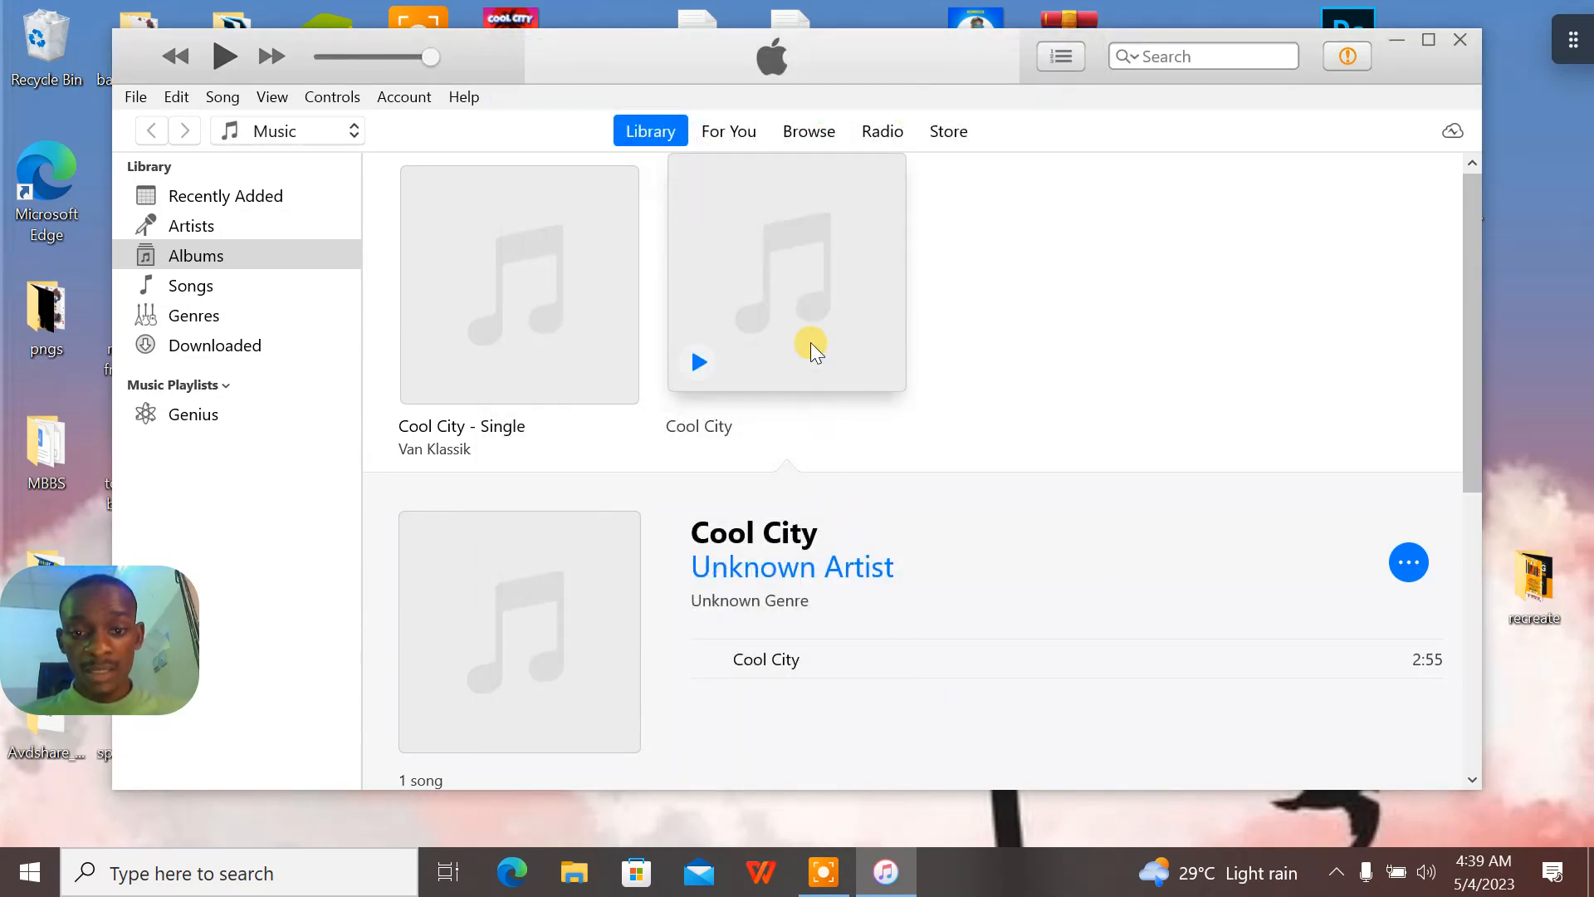
mouse_move(819, 336)
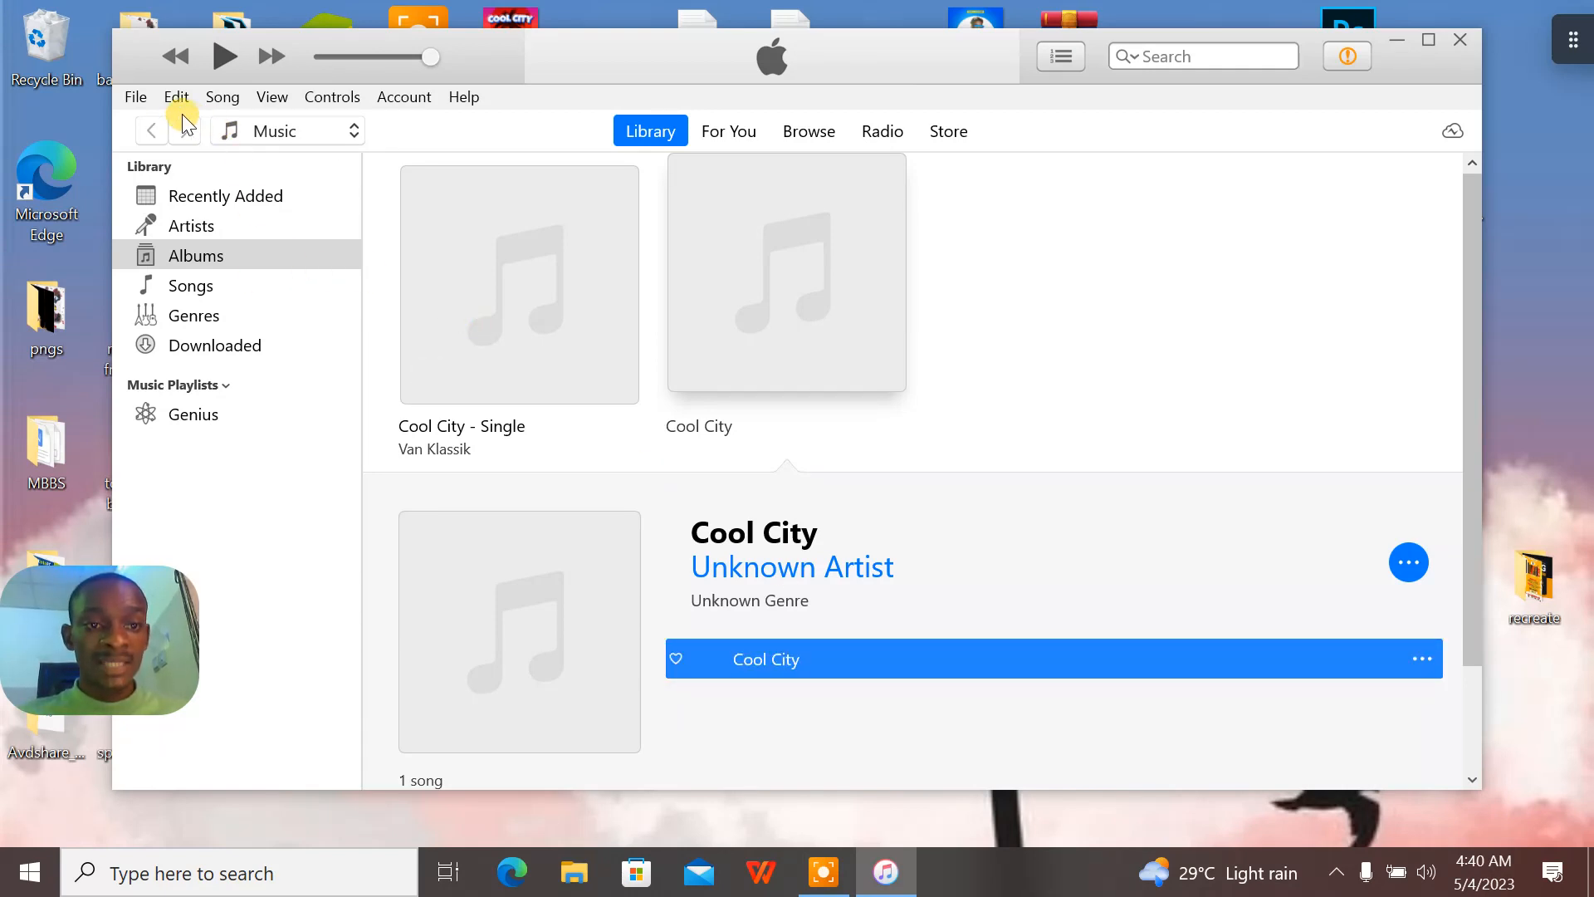
Convert the Unknown Artist Cool City track with File > Convert > Create MP3 Version
click(135, 96)
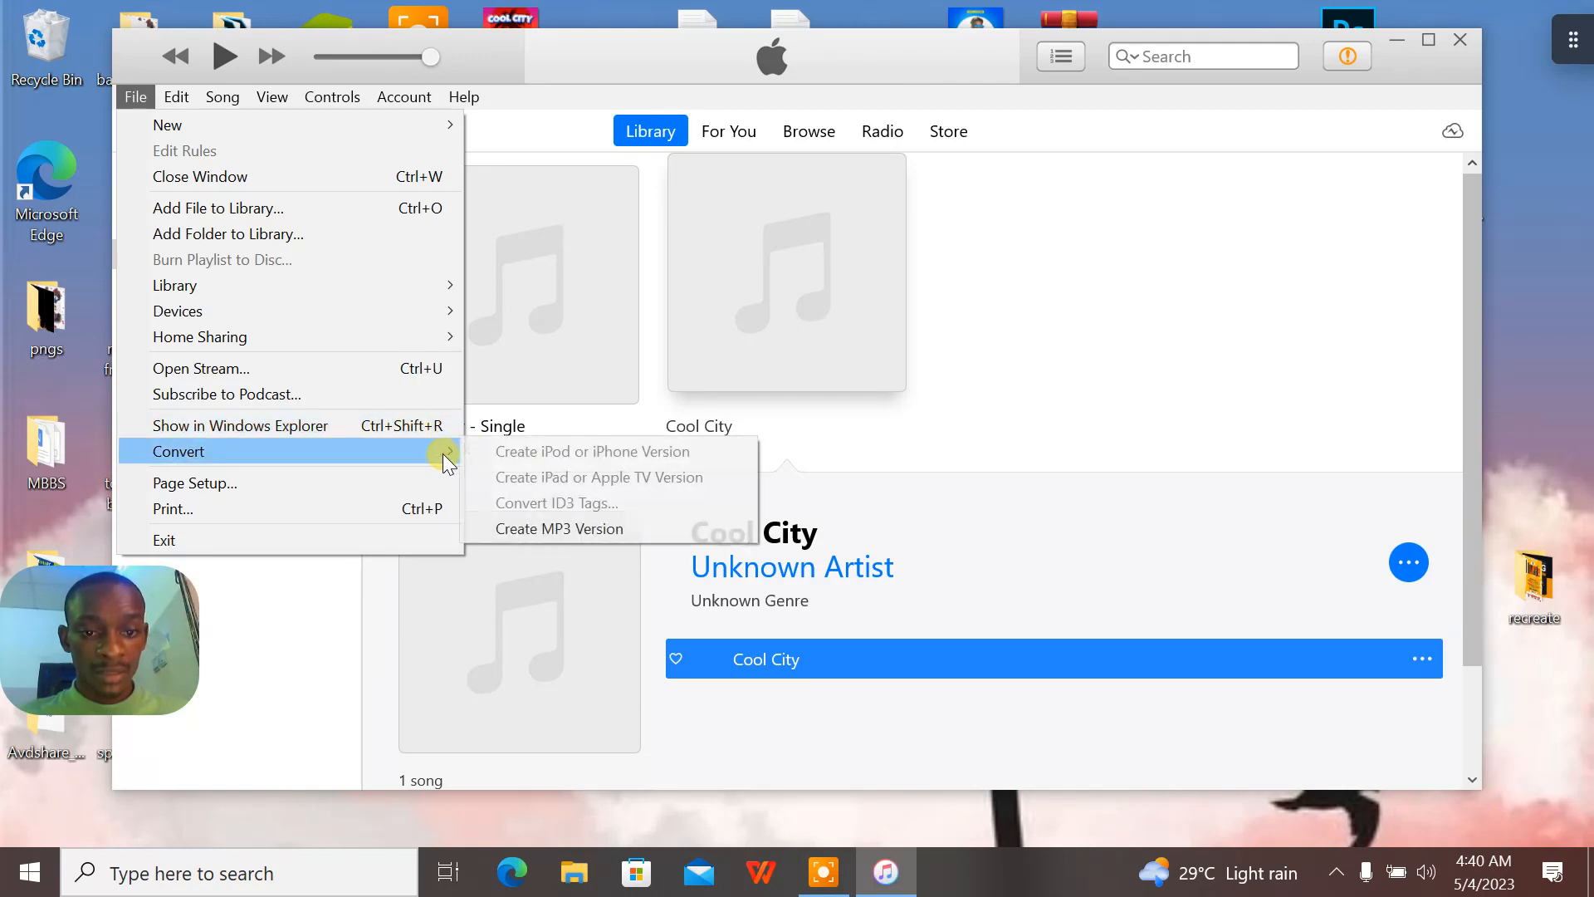
mouse_move(558, 528)
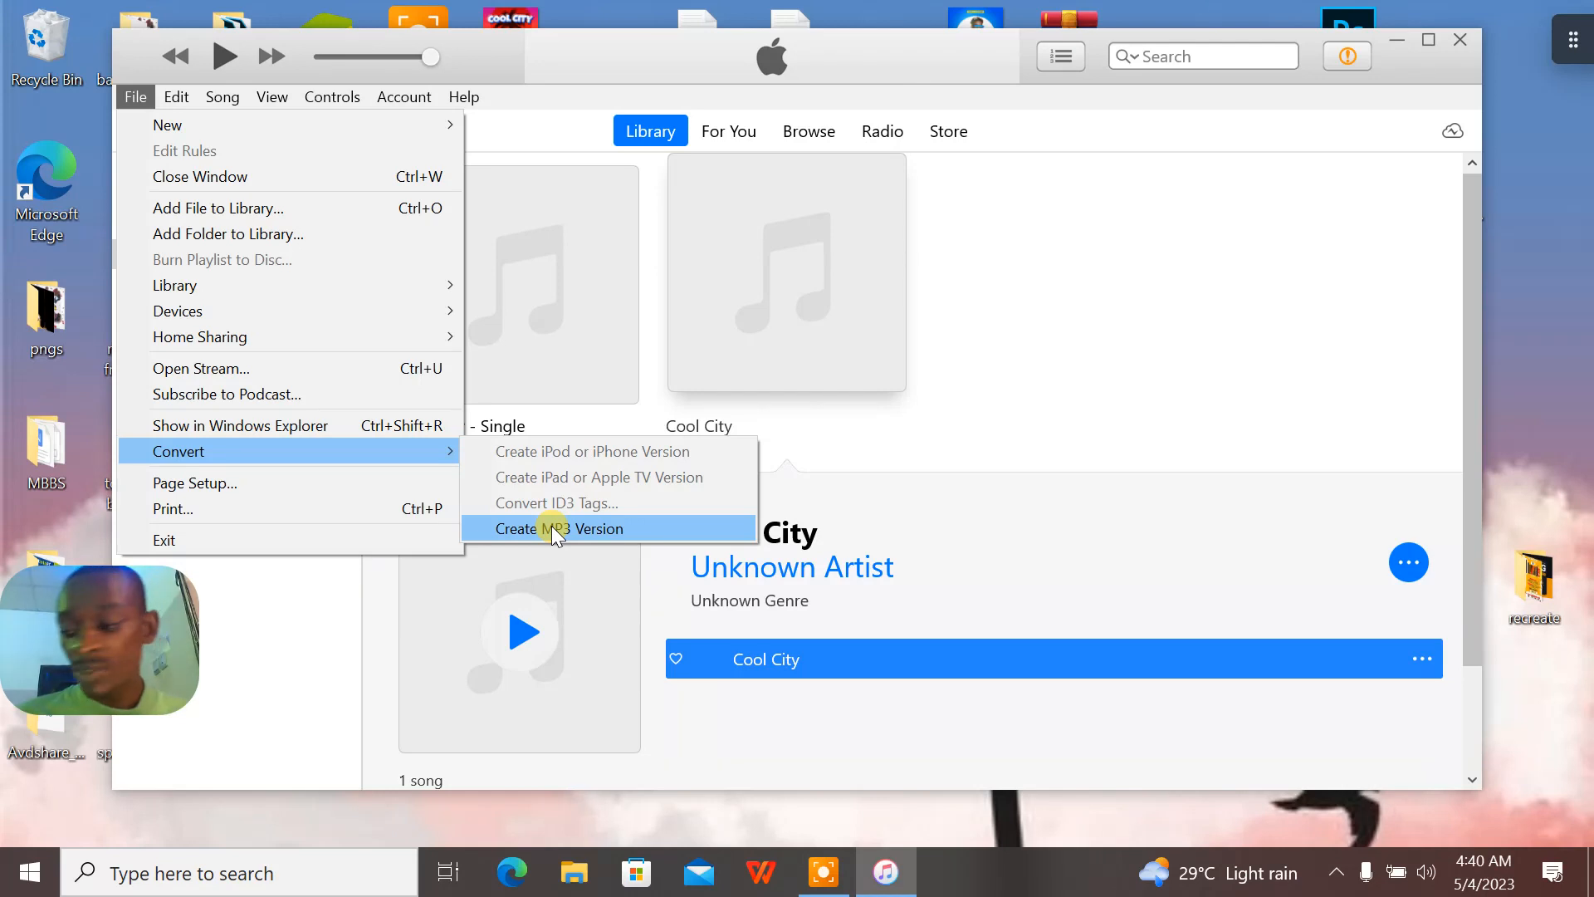
click(557, 528)
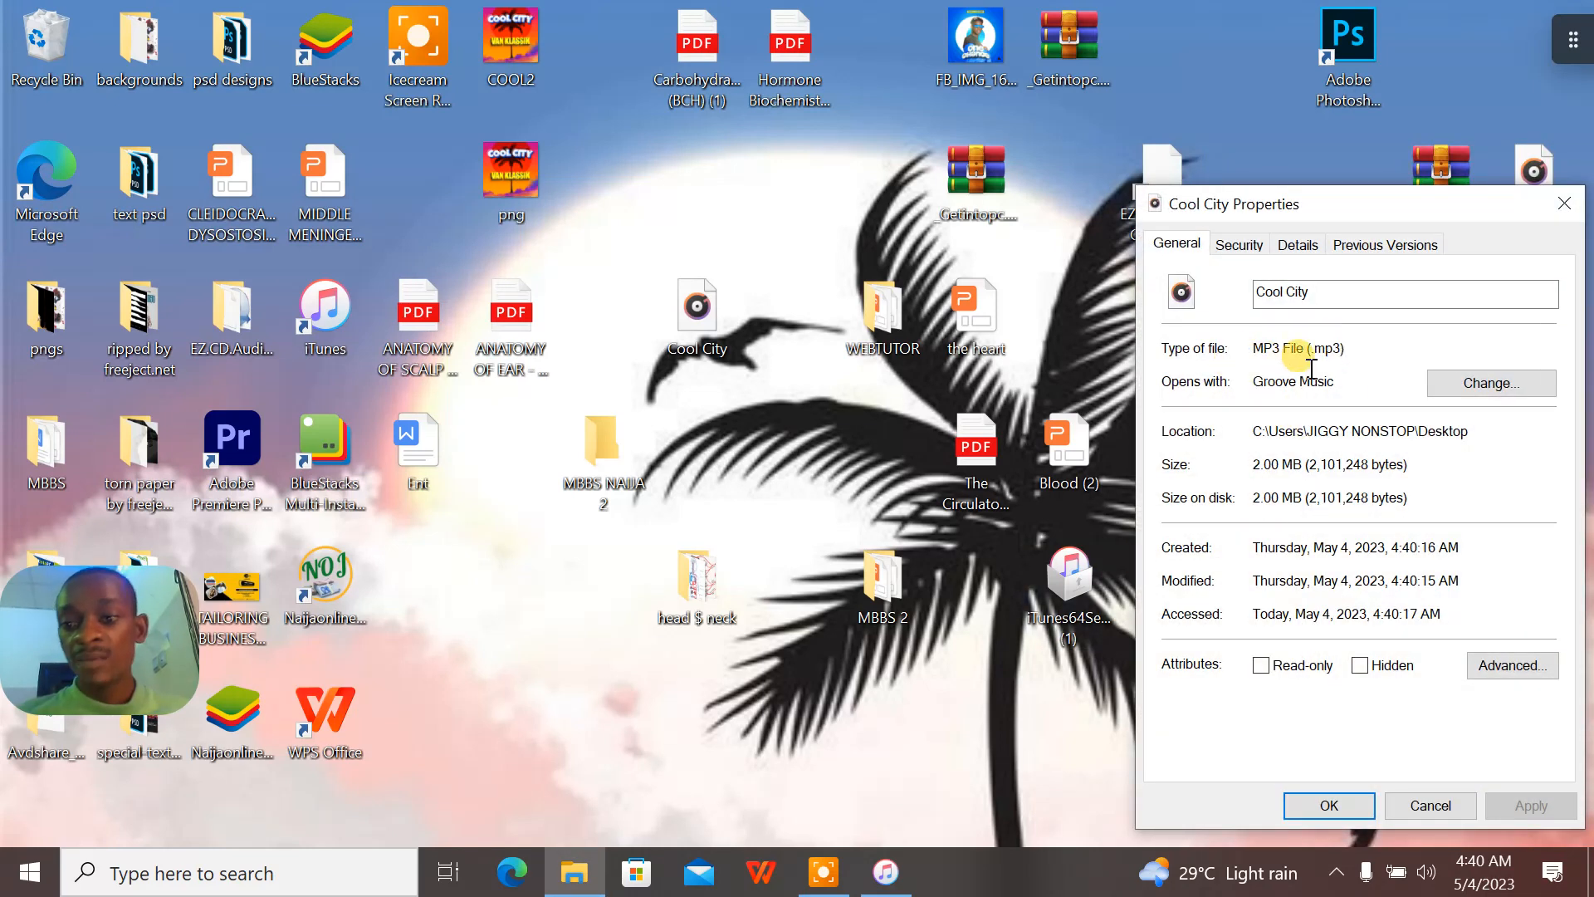
mouse_move(1176, 394)
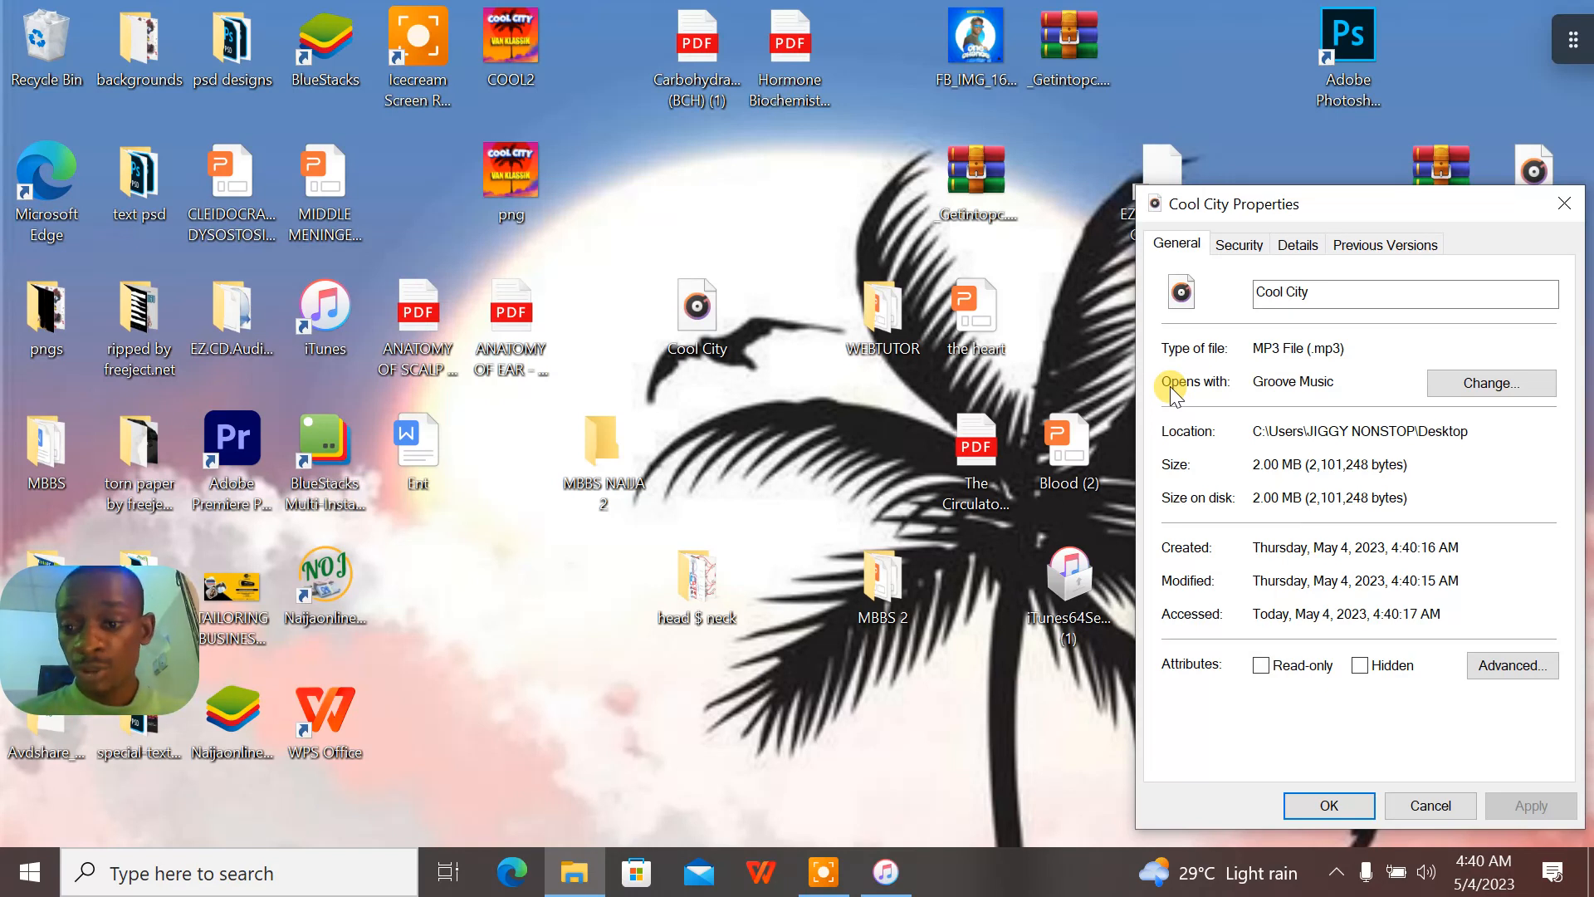
mouse_move(1521, 336)
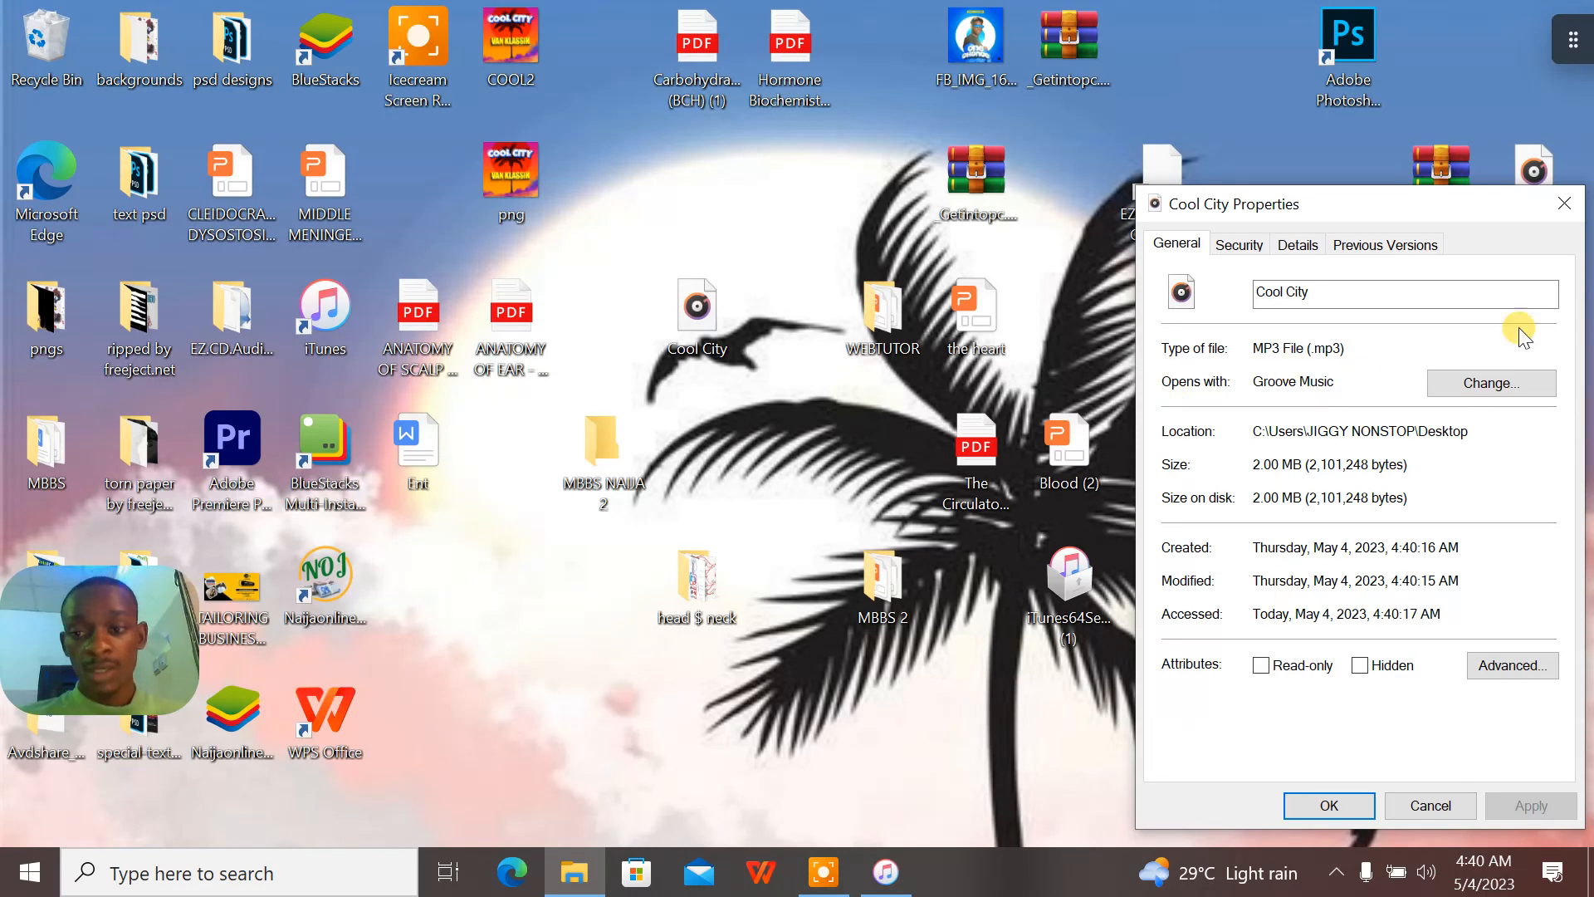